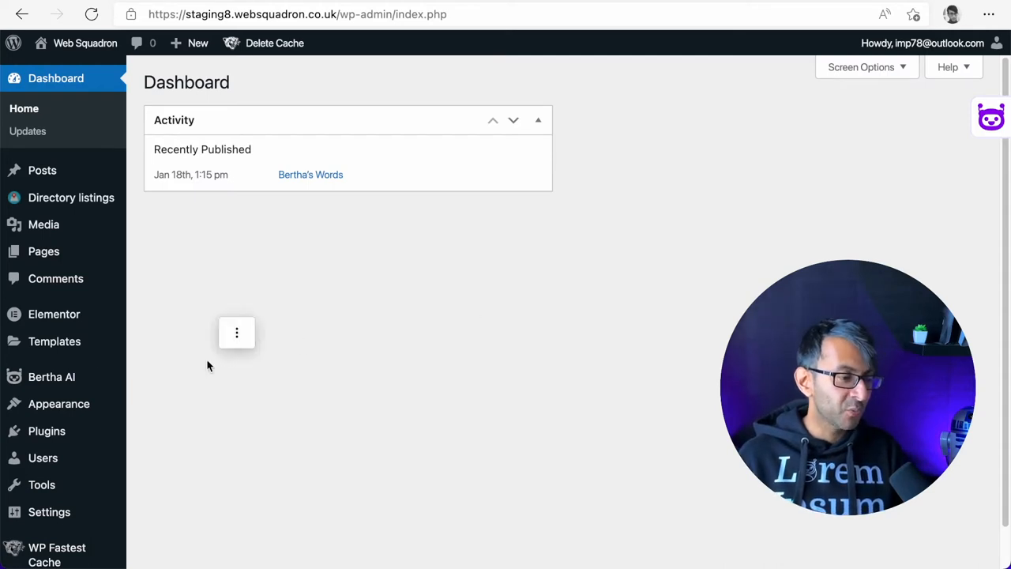
pyautogui.moveTo(79, 360)
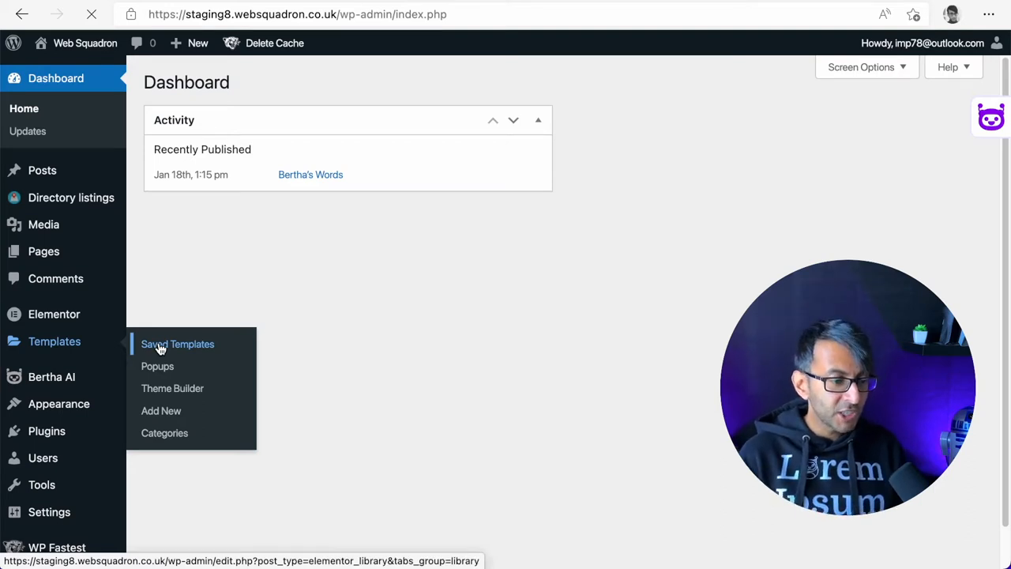
# - Show the Saved Templates list for Elementor in WordPress admin
pyautogui.click(177, 345)
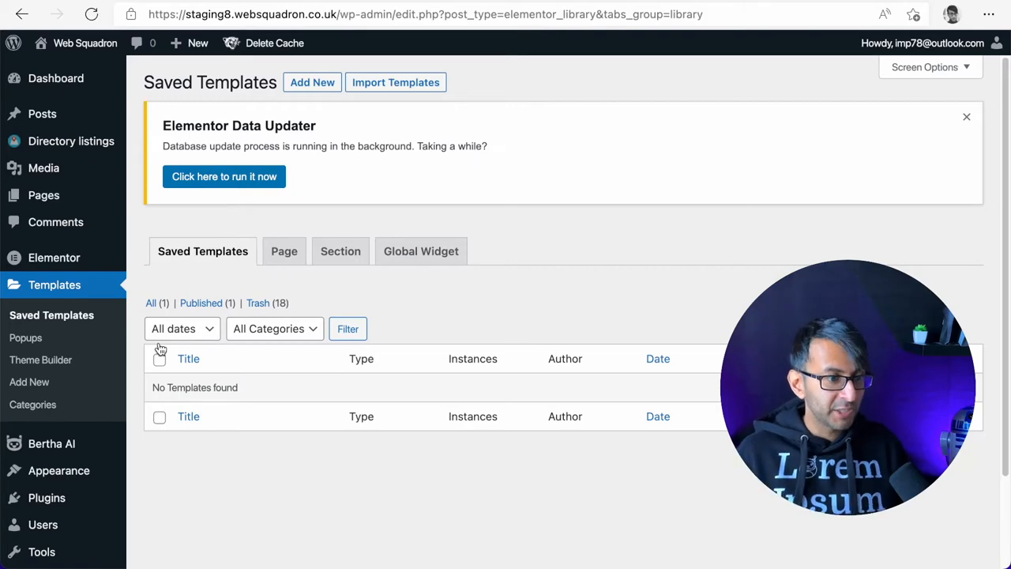
# - Create a new Header-type template named 'Header Template' and launch it in the editor
pyautogui.click(311, 83)
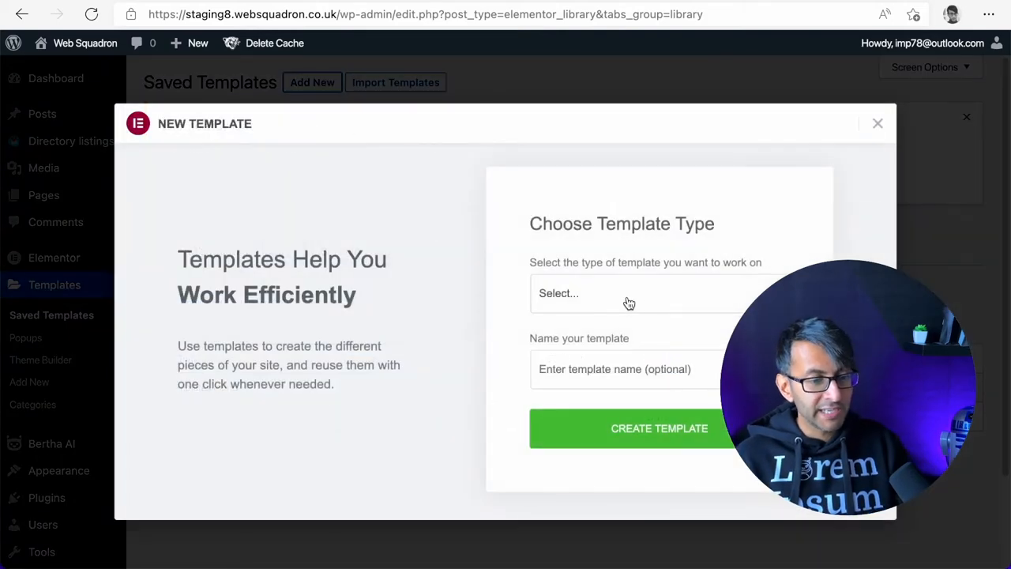
pyautogui.click(629, 292)
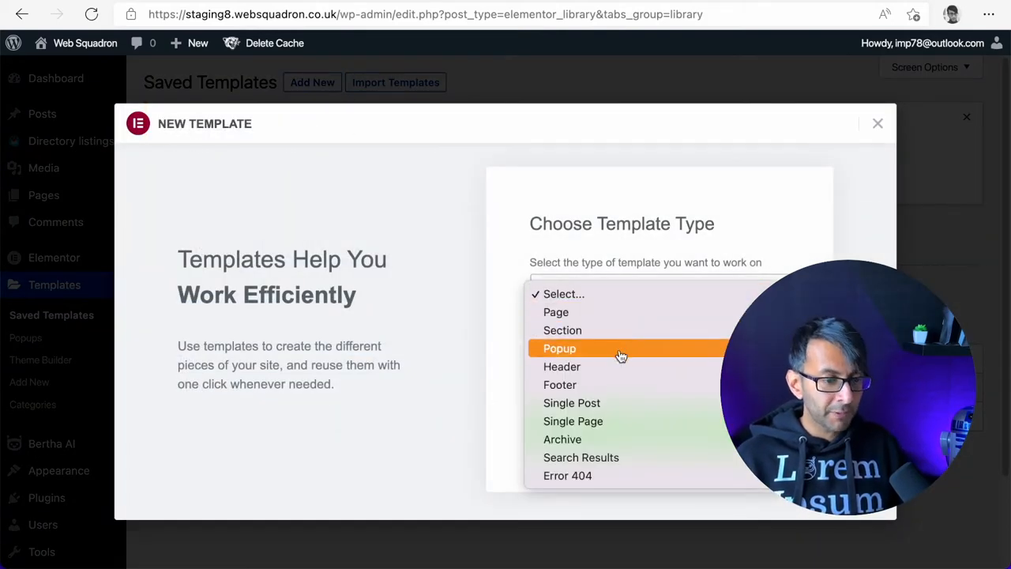
pyautogui.click(562, 367)
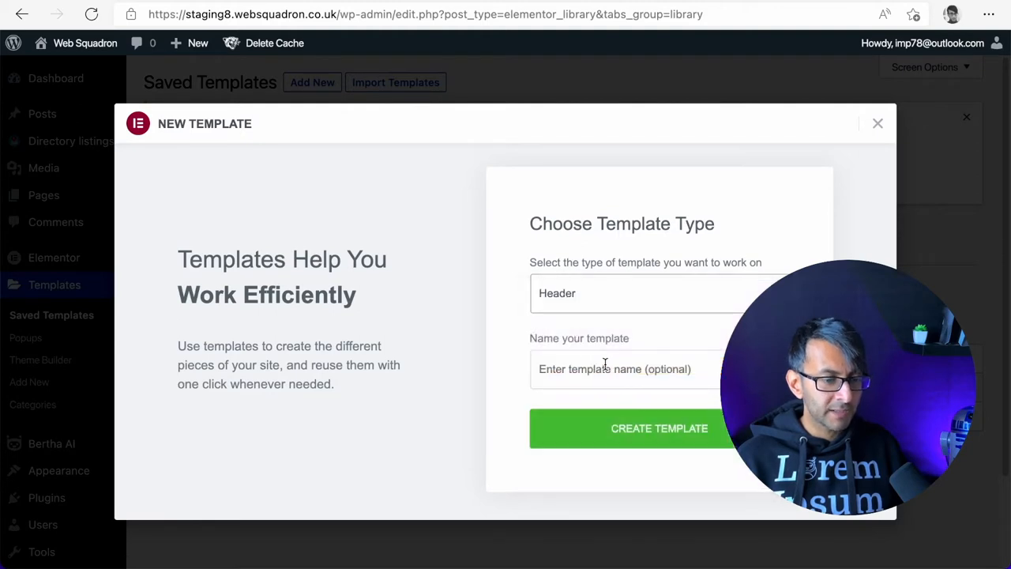
pyautogui.write('Header Template')
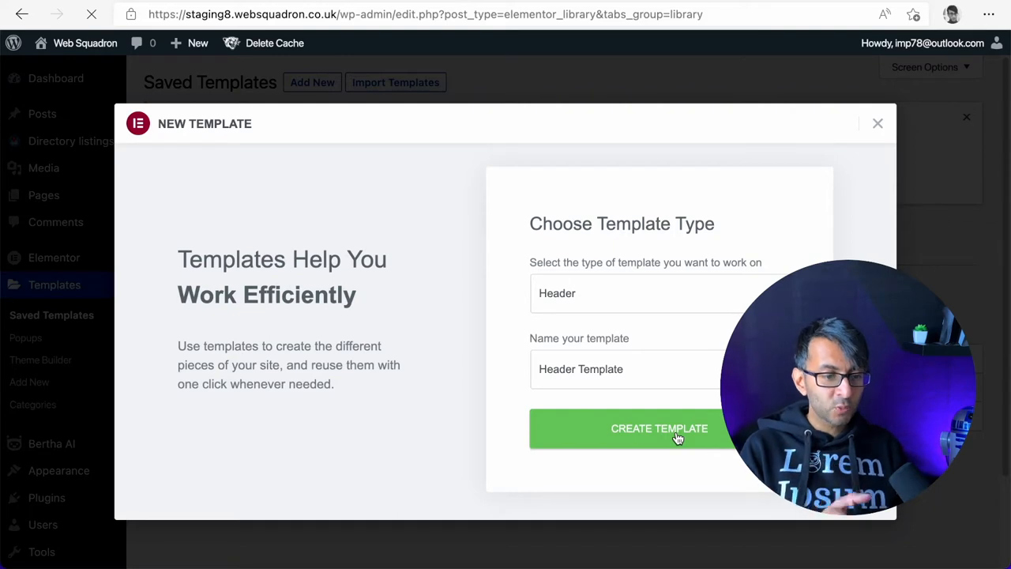
pyautogui.click(659, 428)
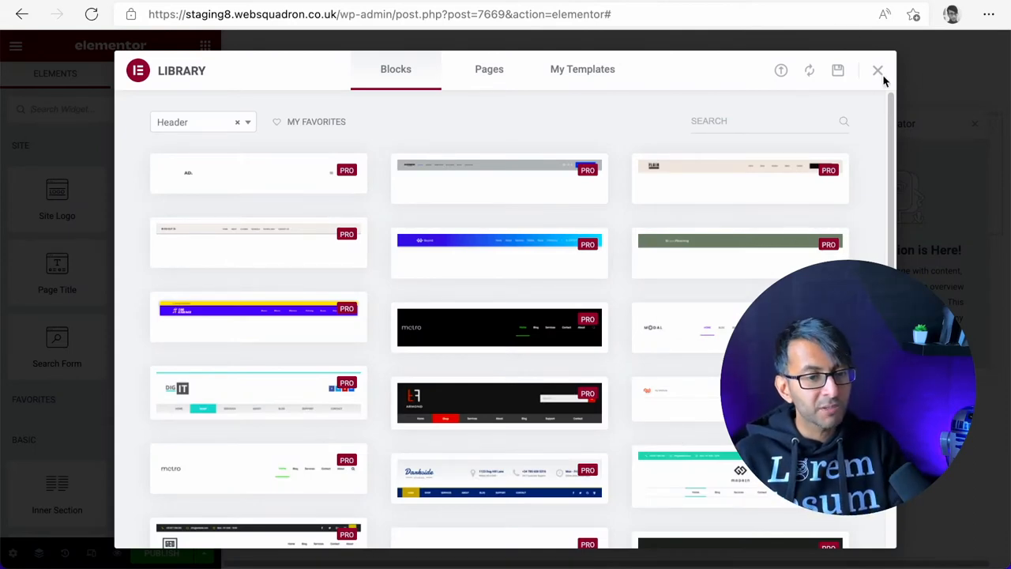
pyautogui.moveTo(879, 71)
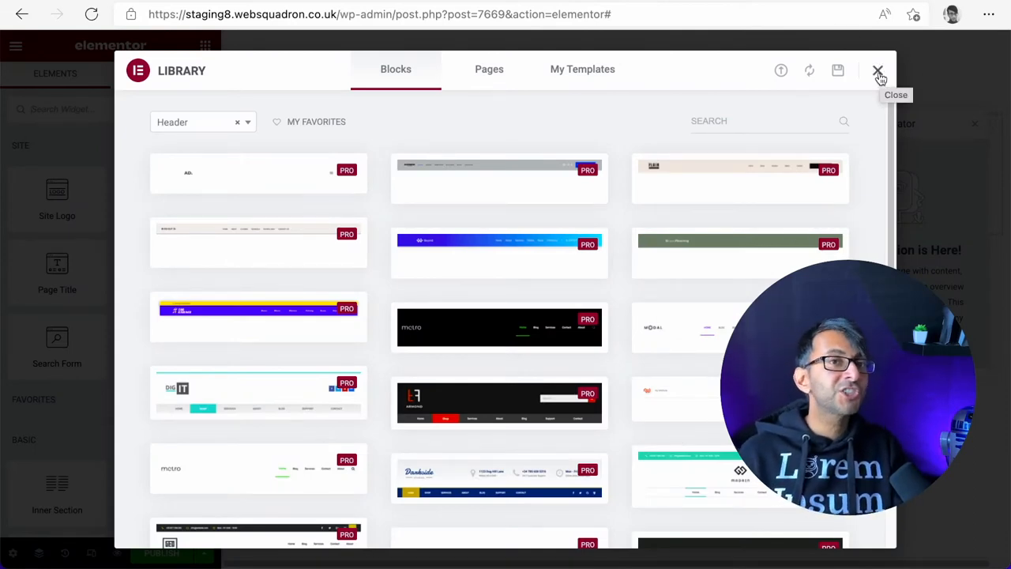
# - Dismiss the library and navigator, then add an empty single-column section to the canvas
pyautogui.click(877, 70)
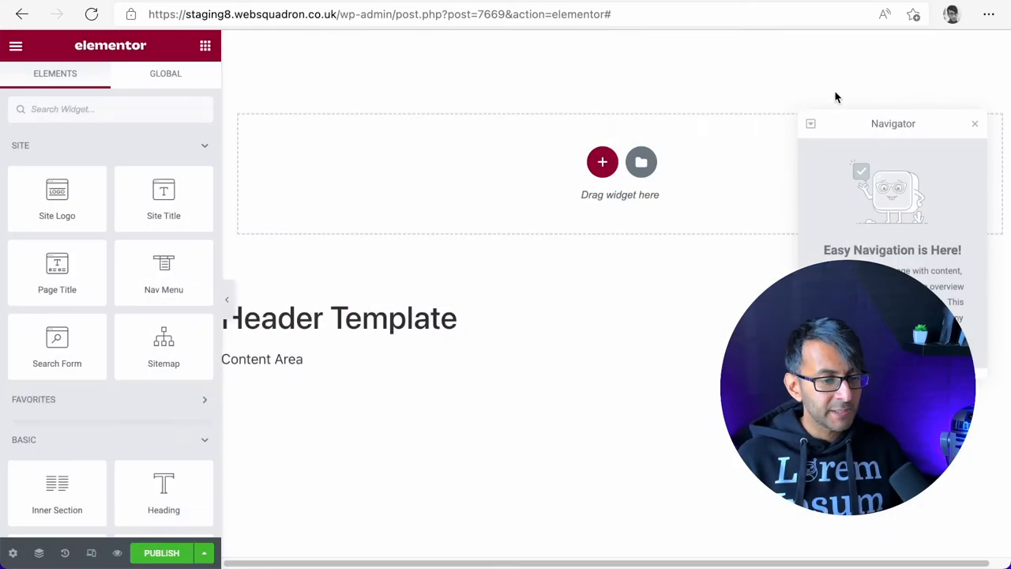
pyautogui.click(974, 123)
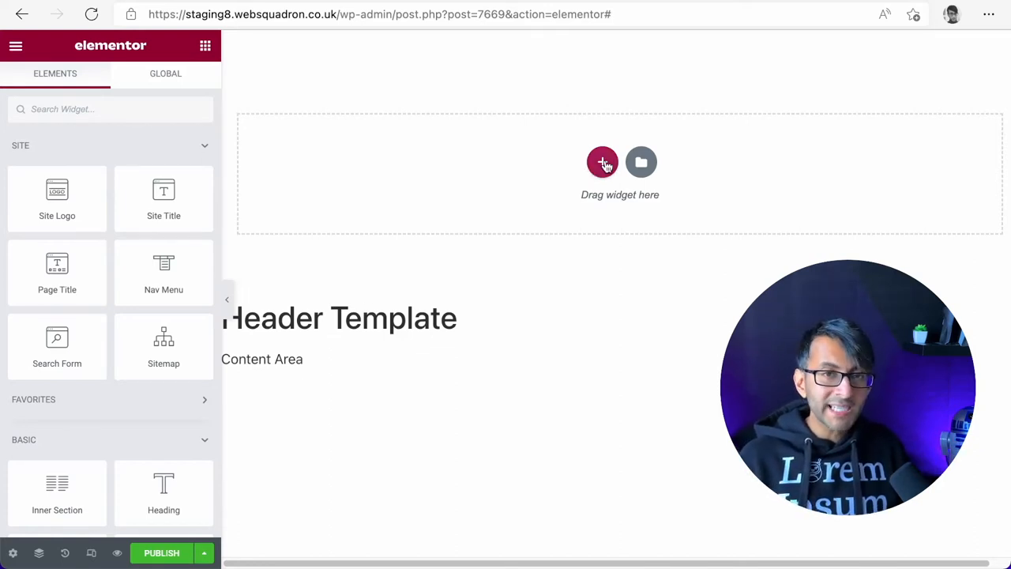
pyautogui.click(603, 161)
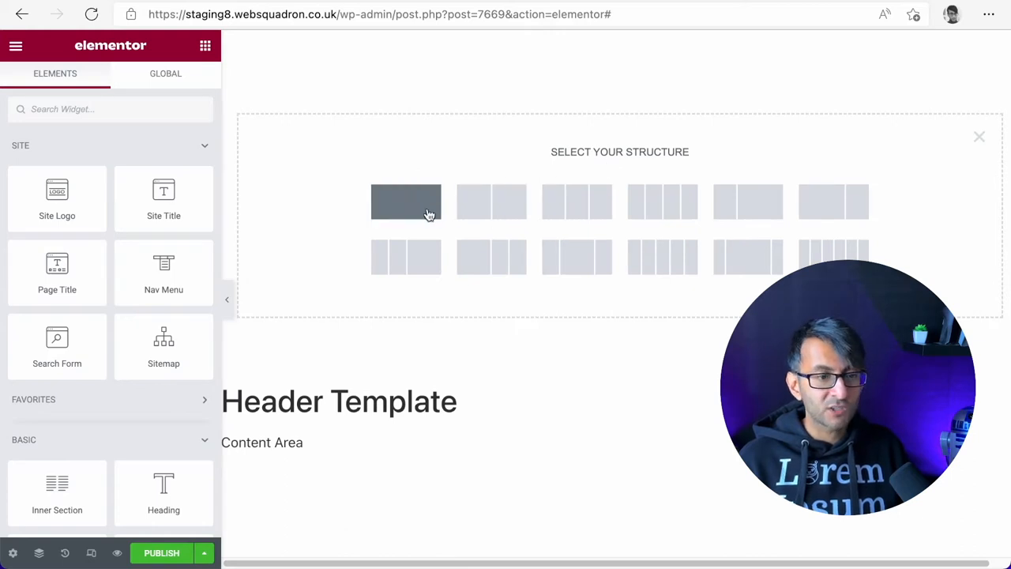
pyautogui.moveTo(483, 172)
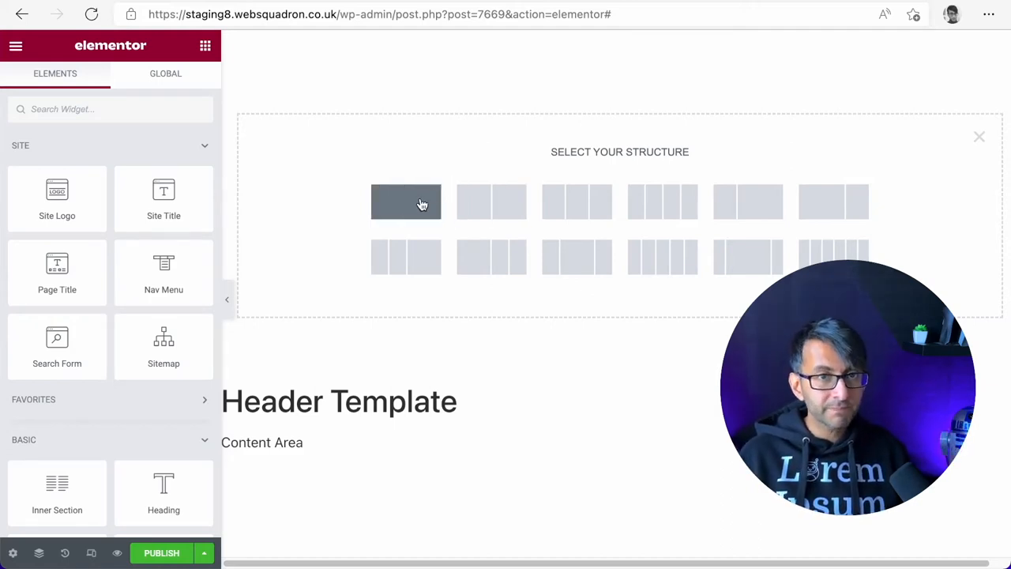
pyautogui.moveTo(491, 202)
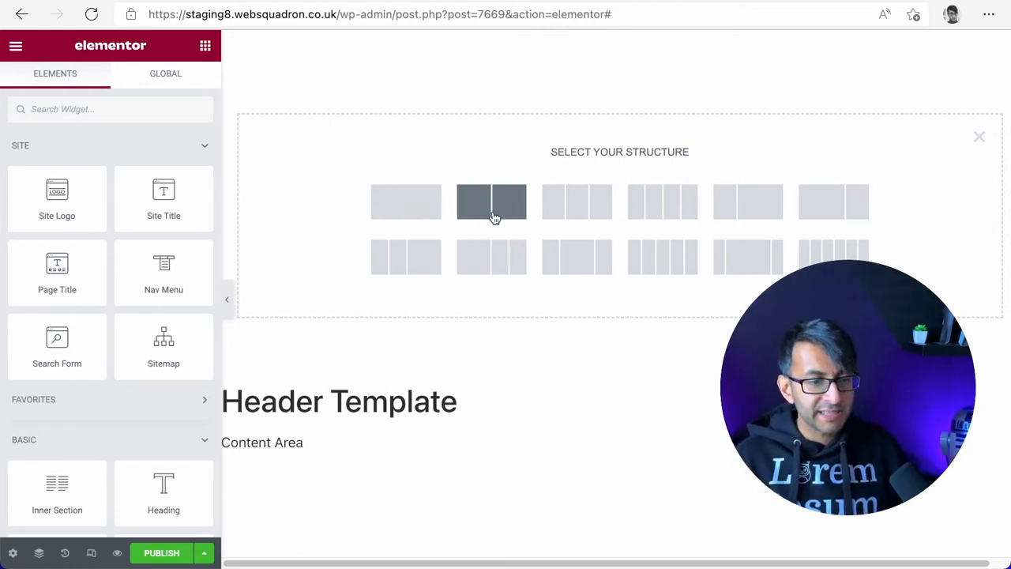
pyautogui.moveTo(404, 202)
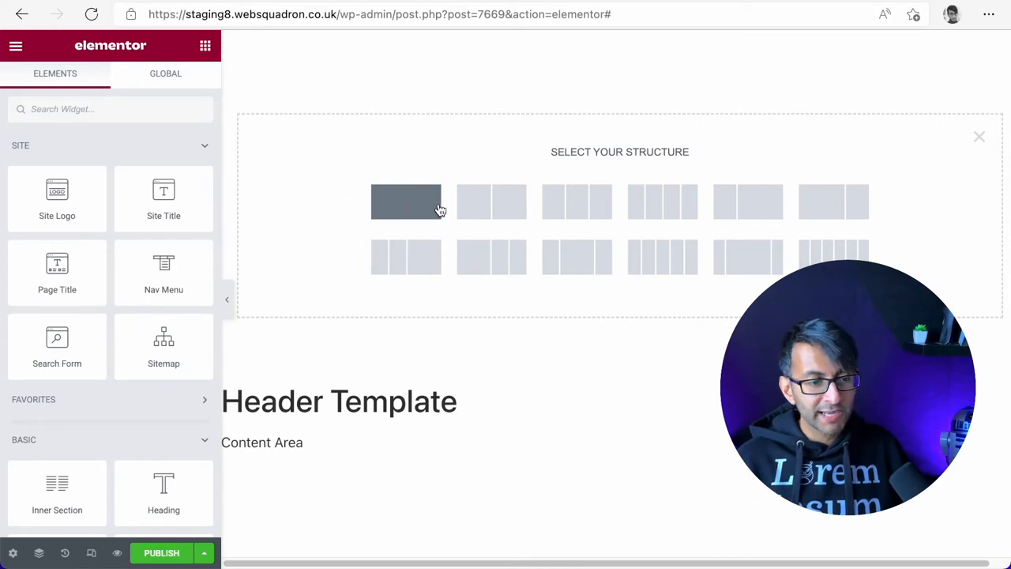
pyautogui.moveTo(402, 209)
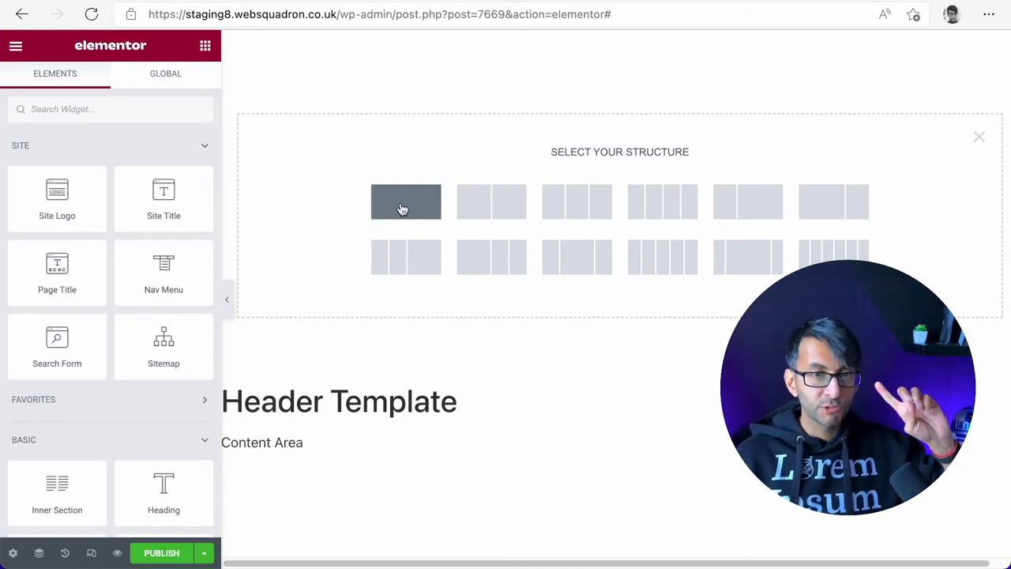
pyautogui.click(404, 202)
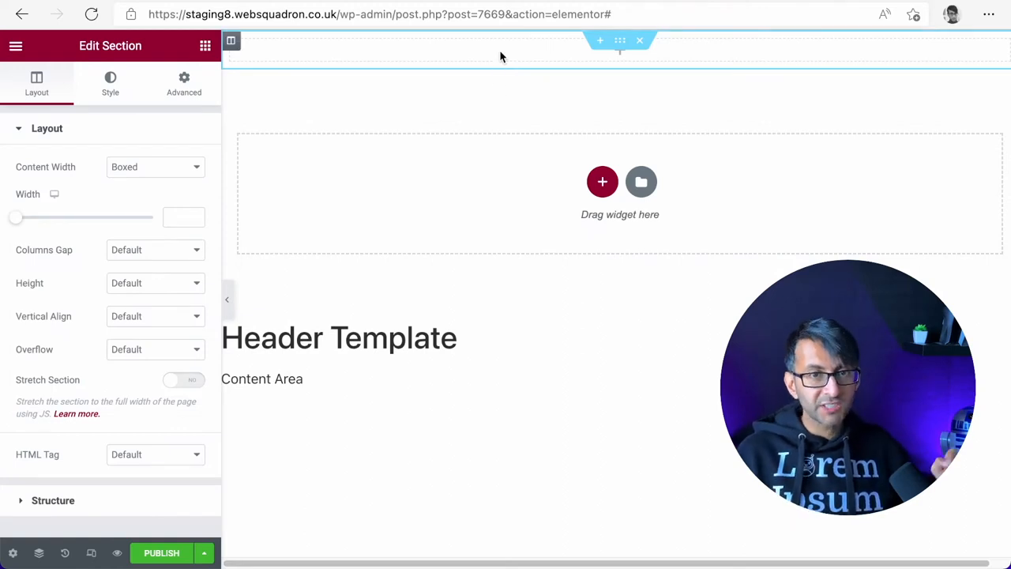
pyautogui.moveTo(284, 63)
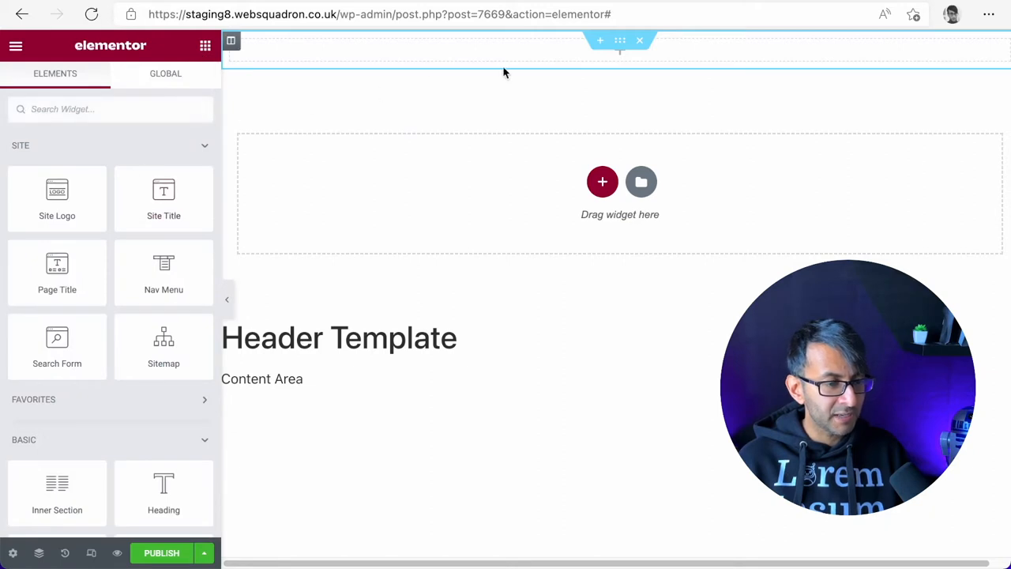
pyautogui.moveTo(575, 99)
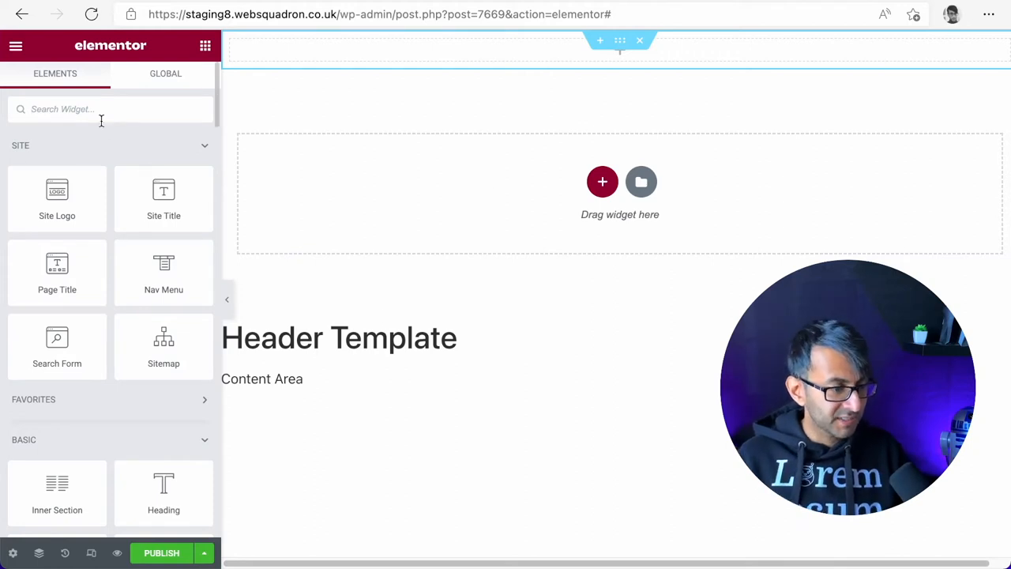
# - Add an Image widget and insert the MadCAT logo from the media library
pyautogui.write('ima')
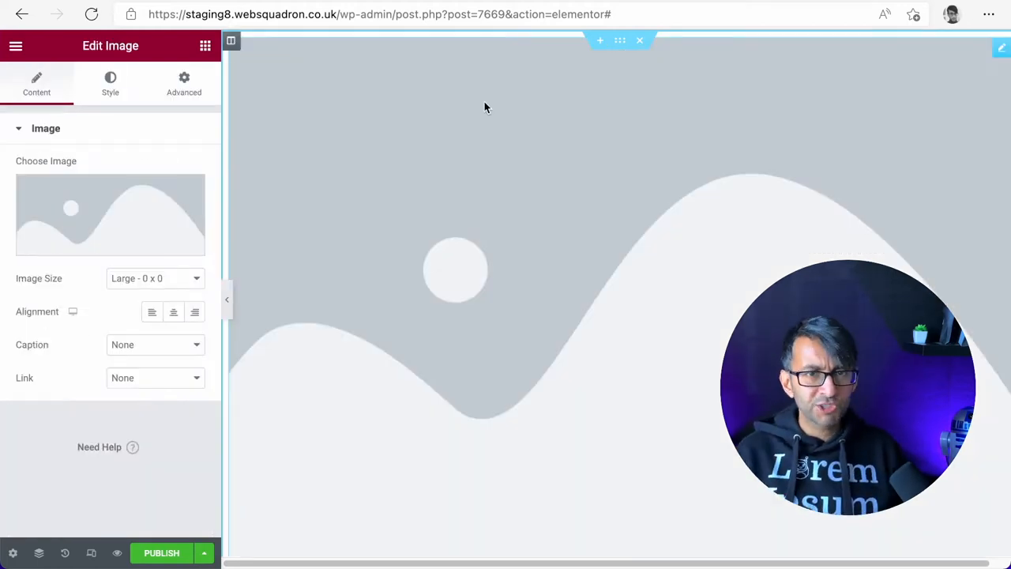
pyautogui.click(111, 215)
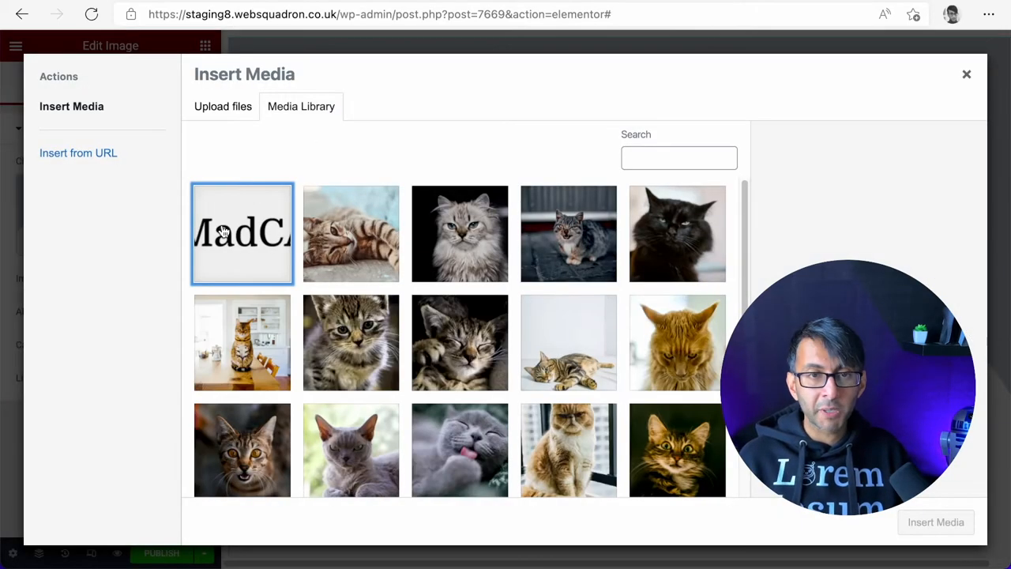
pyautogui.click(351, 233)
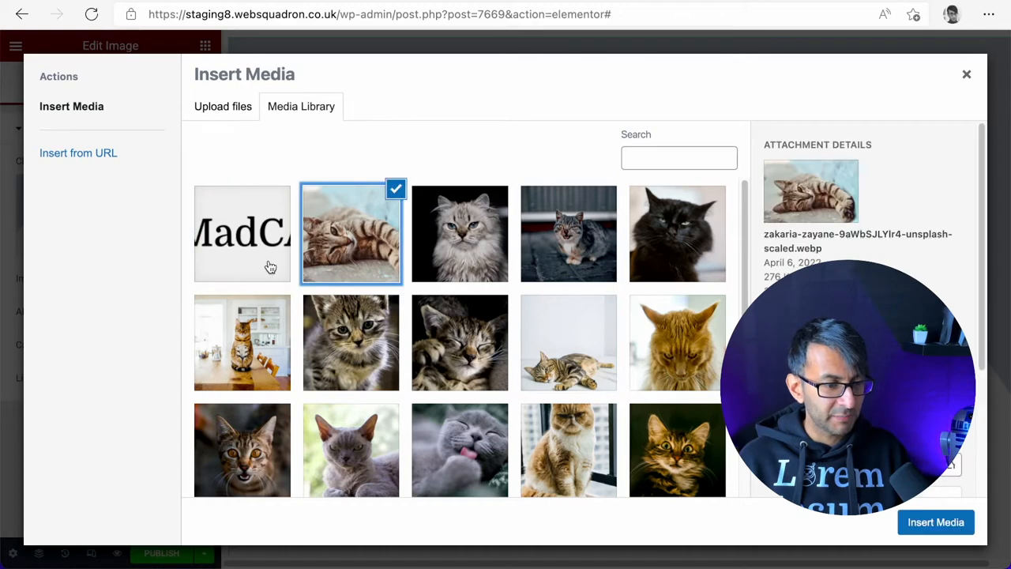
pyautogui.click(935, 521)
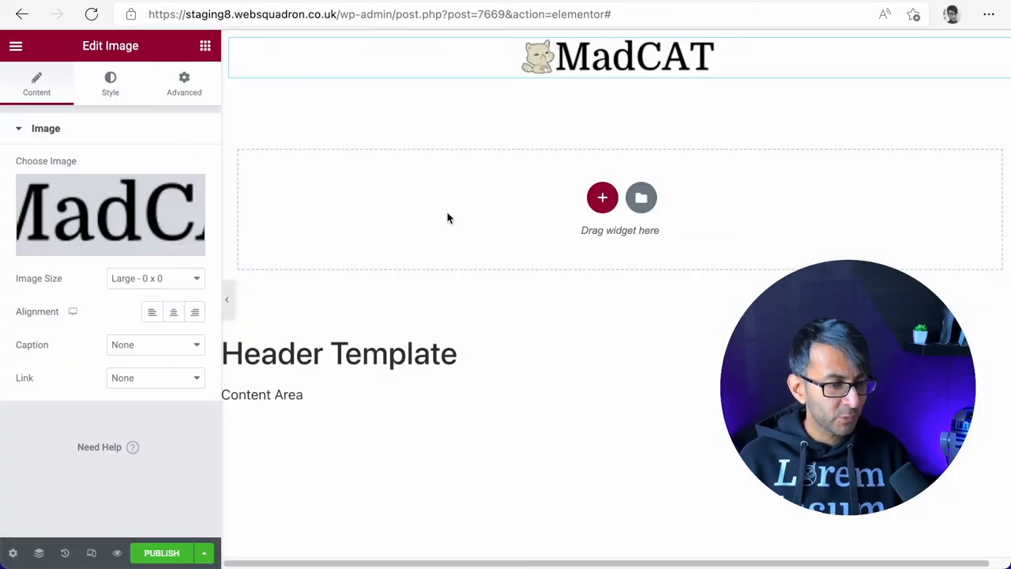
# - Set the logo image to Full size and align it left
pyautogui.click(155, 278)
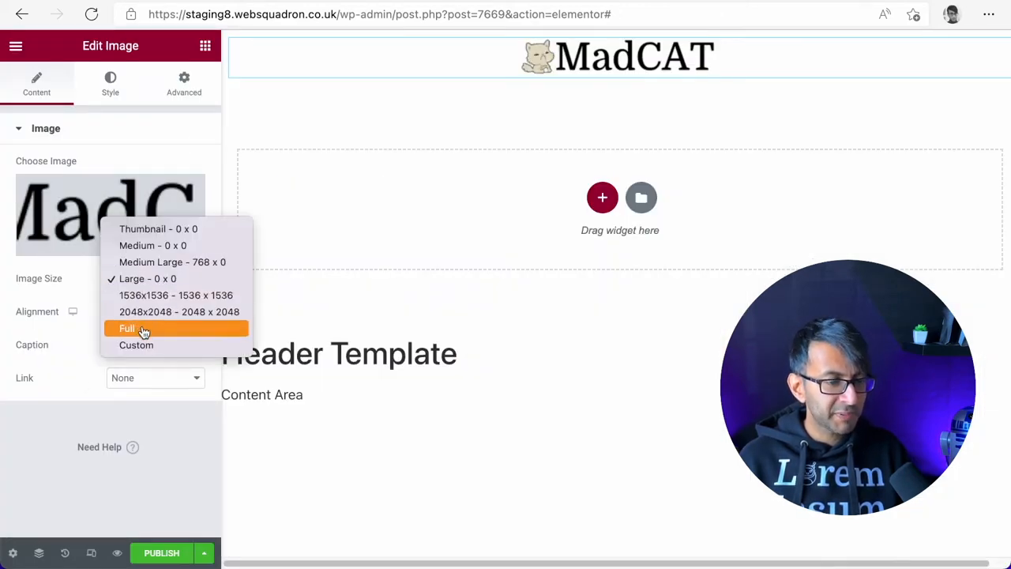
pyautogui.click(126, 327)
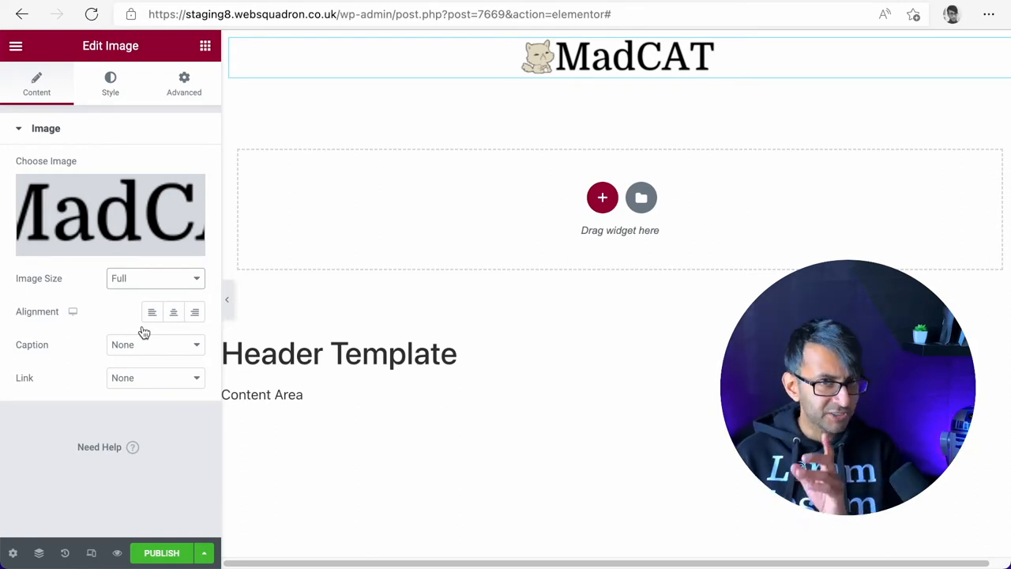
pyautogui.click(152, 311)
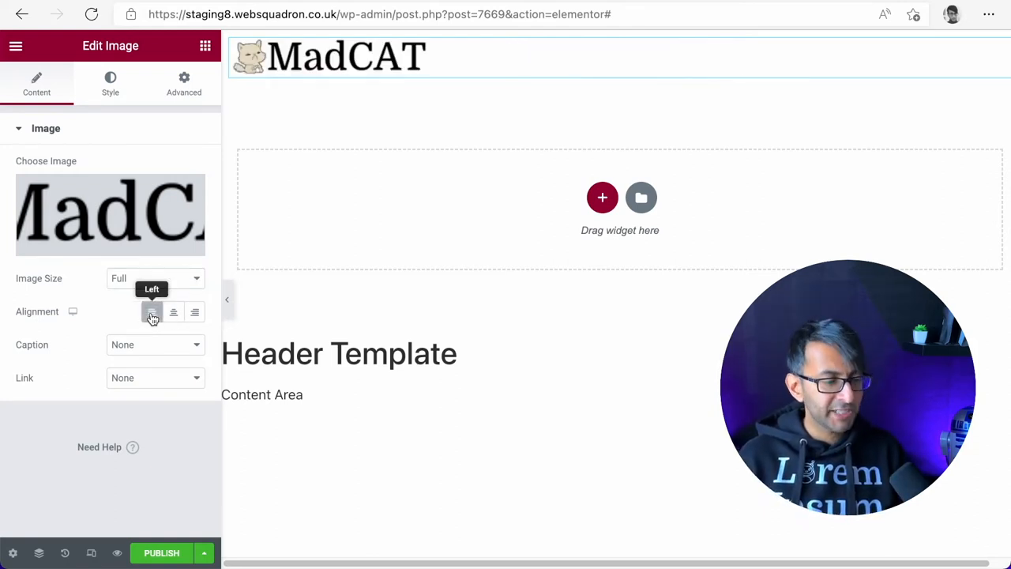
pyautogui.click(110, 82)
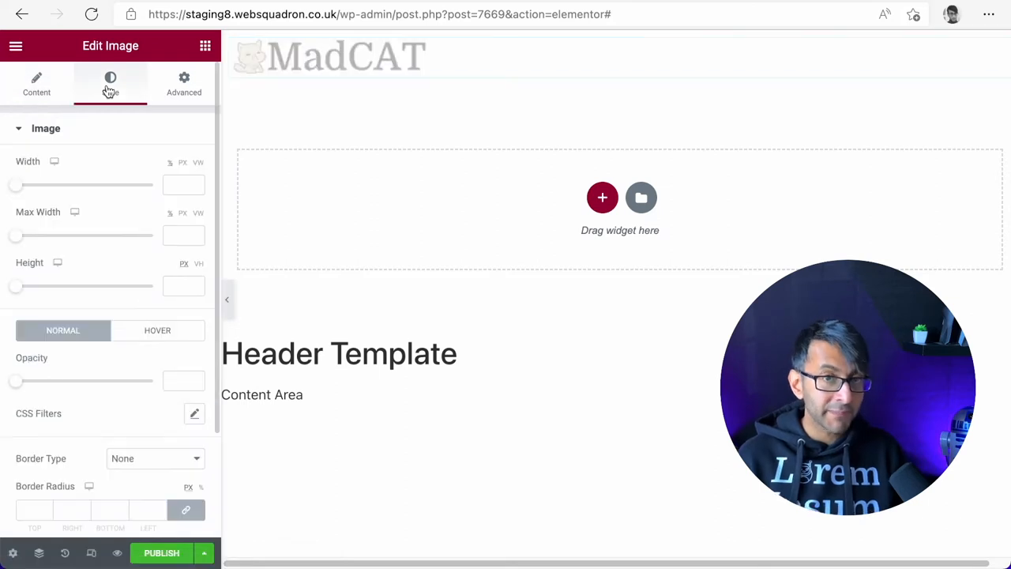
# - Give the logo a width of 200 px and preview the header with the panel hidden
pyautogui.click(329, 56)
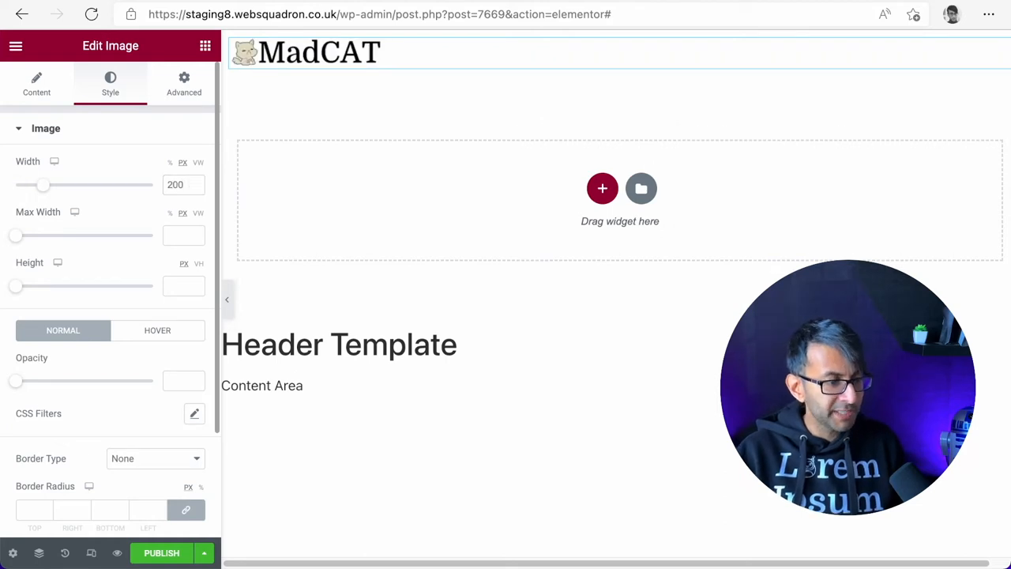
pyautogui.write('200')
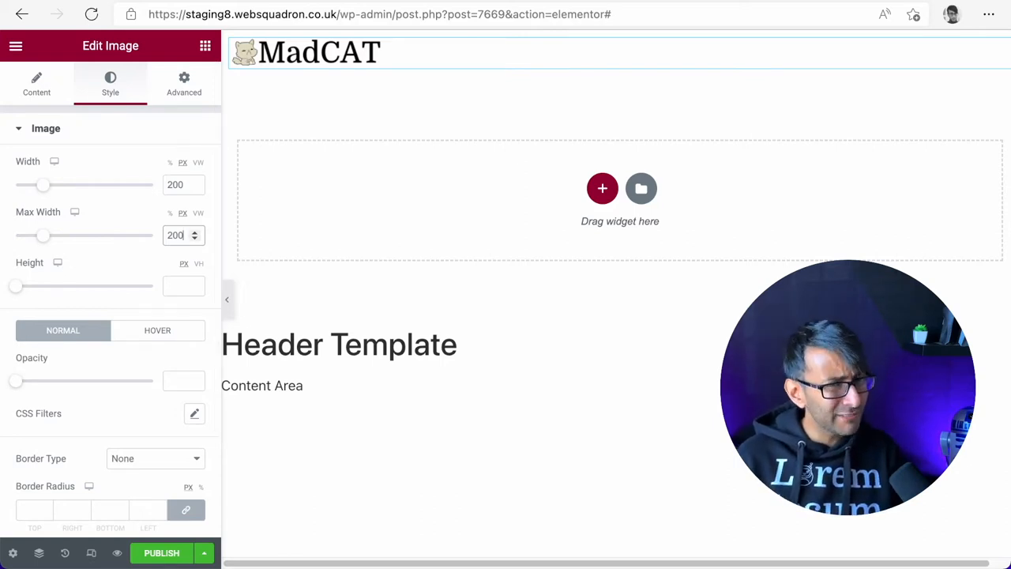
pyautogui.click(344, 60)
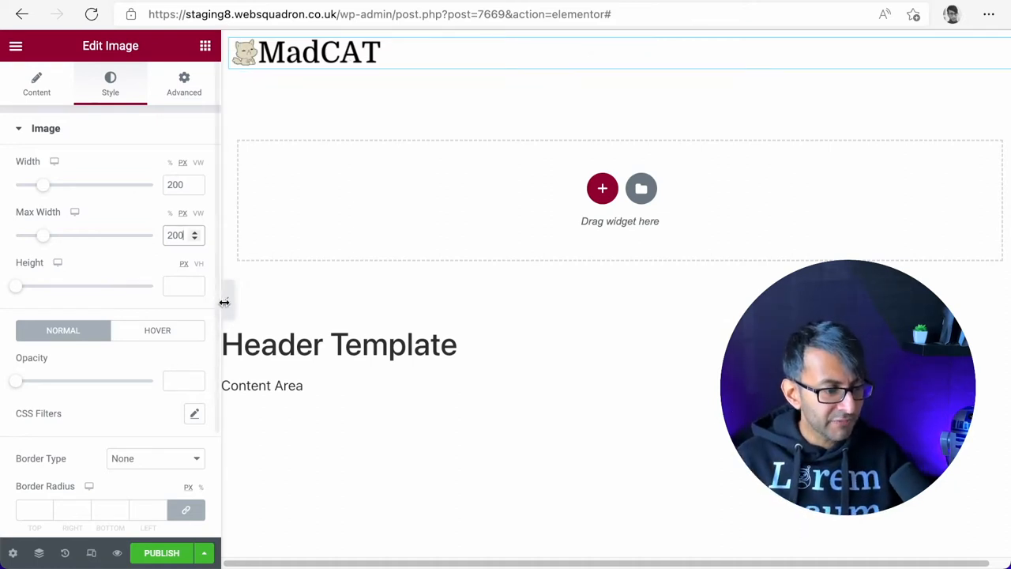
pyautogui.click(224, 303)
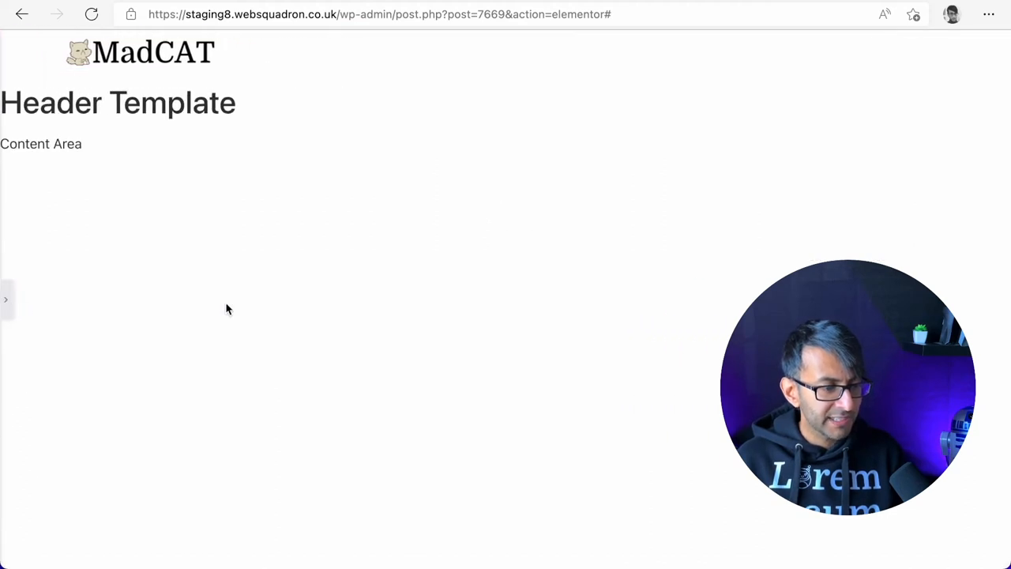
pyautogui.moveTo(14, 317)
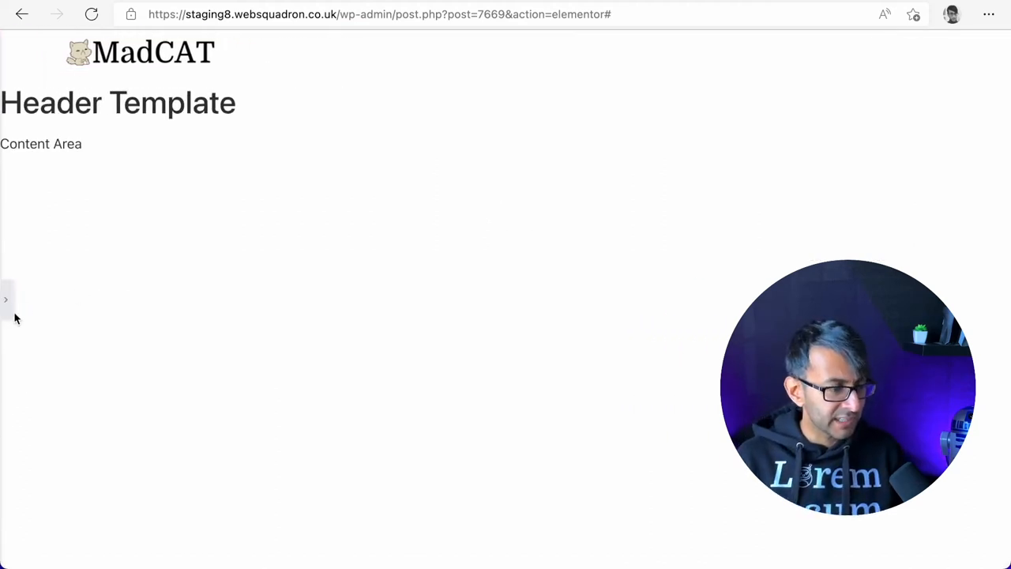
pyautogui.click(6, 298)
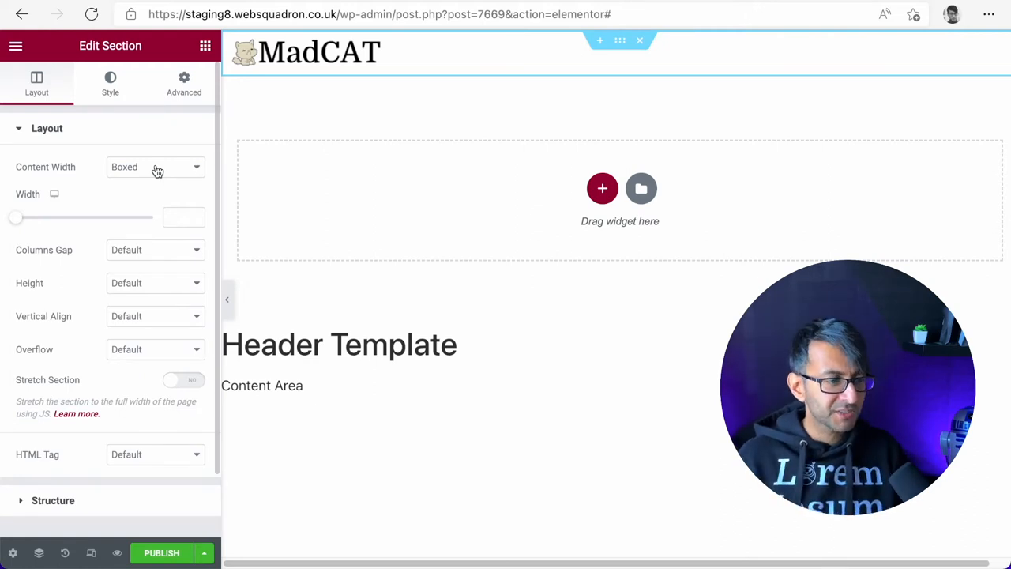
# - Make the section Full Width with No Gap between columns and minimal height, previewing the result
pyautogui.click(155, 167)
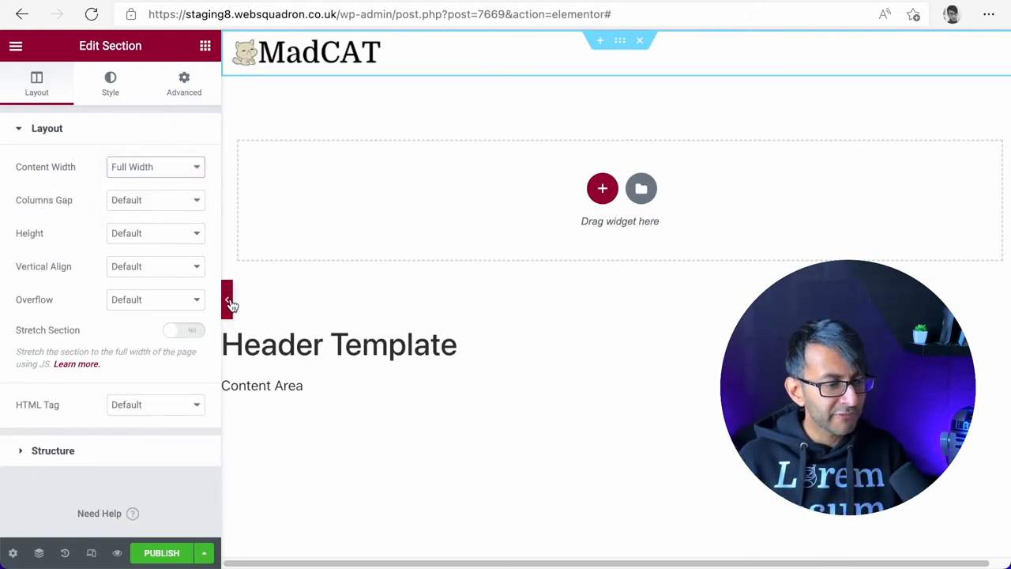
pyautogui.click(228, 300)
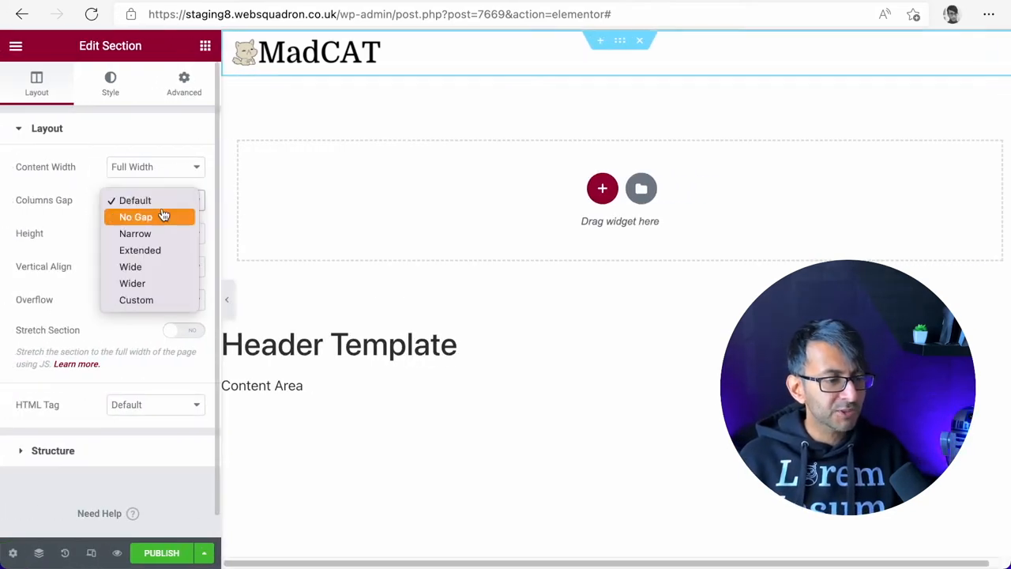
pyautogui.click(136, 217)
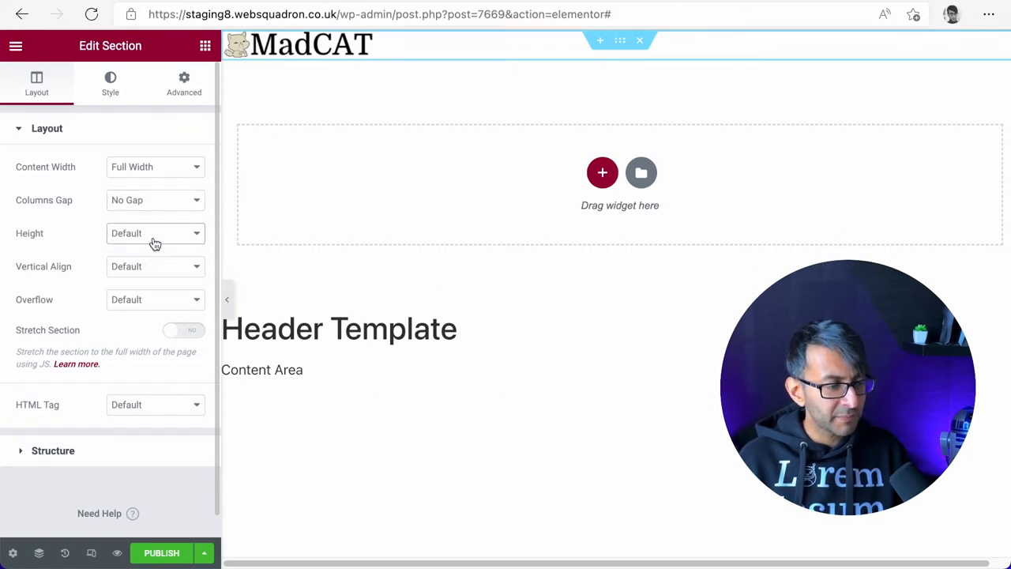
pyautogui.click(154, 234)
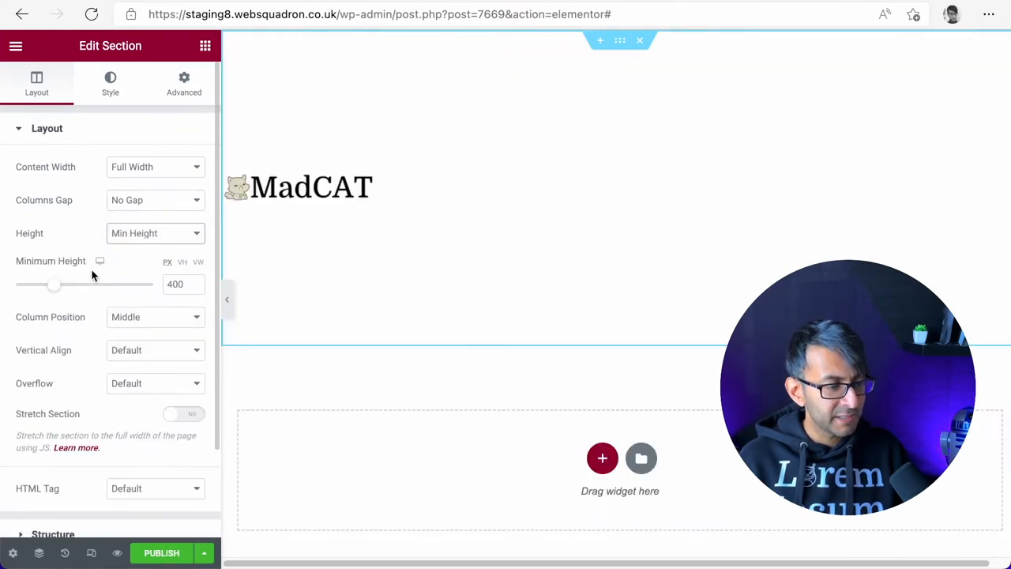
pyautogui.moveTo(53, 284); pyautogui.dragTo(15, 284)
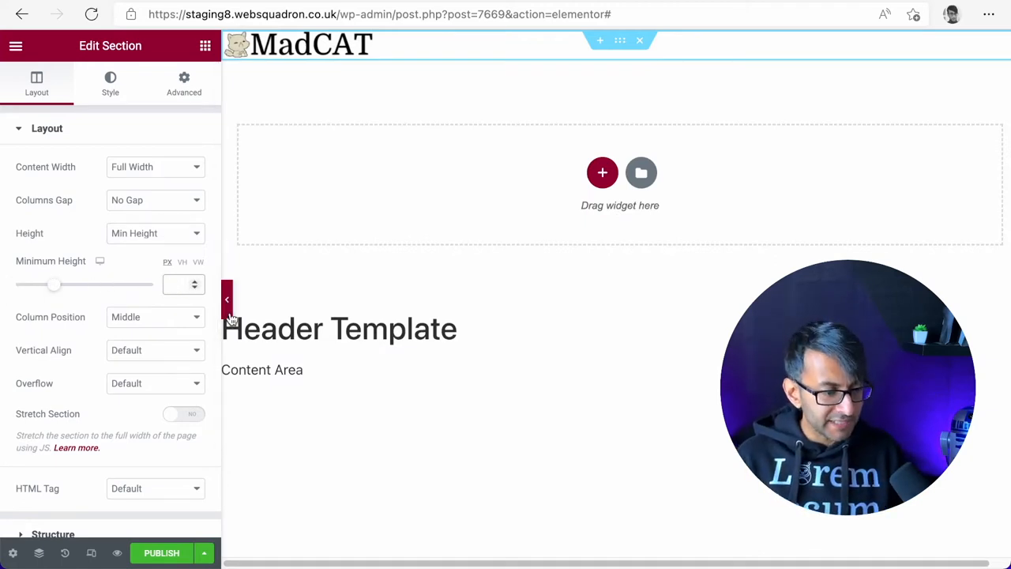
pyautogui.click(228, 300)
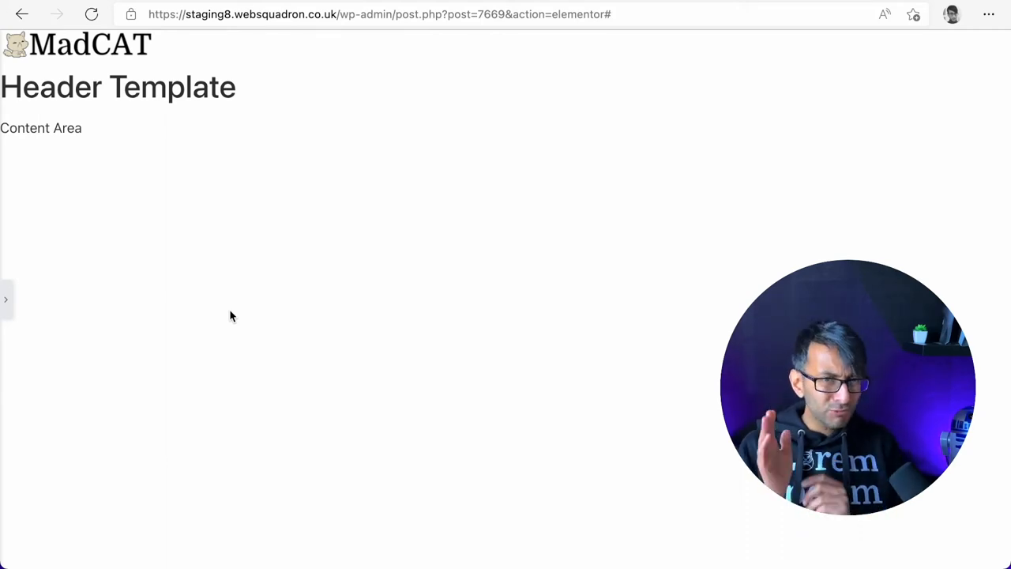
pyautogui.moveTo(32, 265)
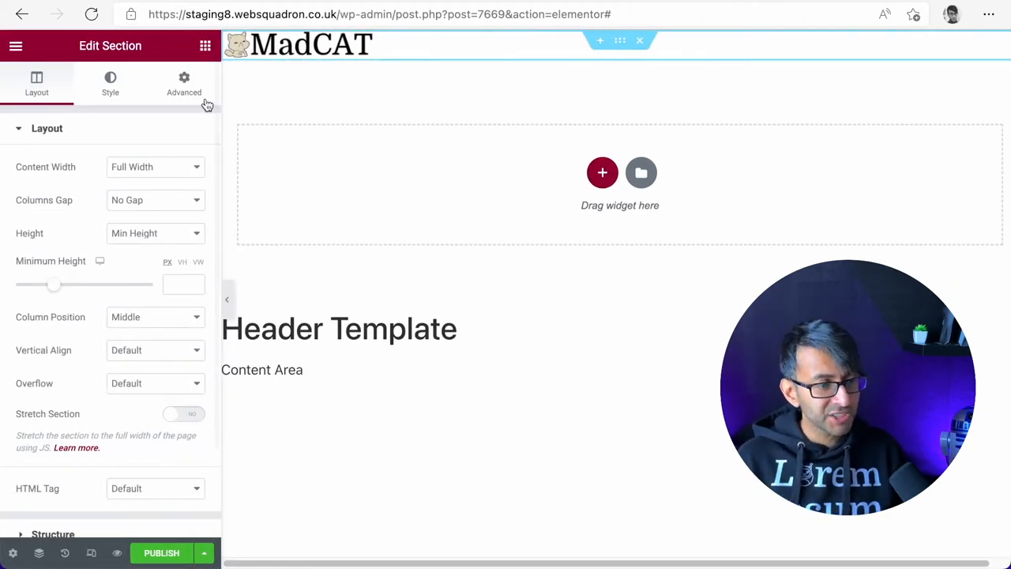
# - Try a wider column gap, revert to none, and set the section padding to 5 px
pyautogui.click(155, 167)
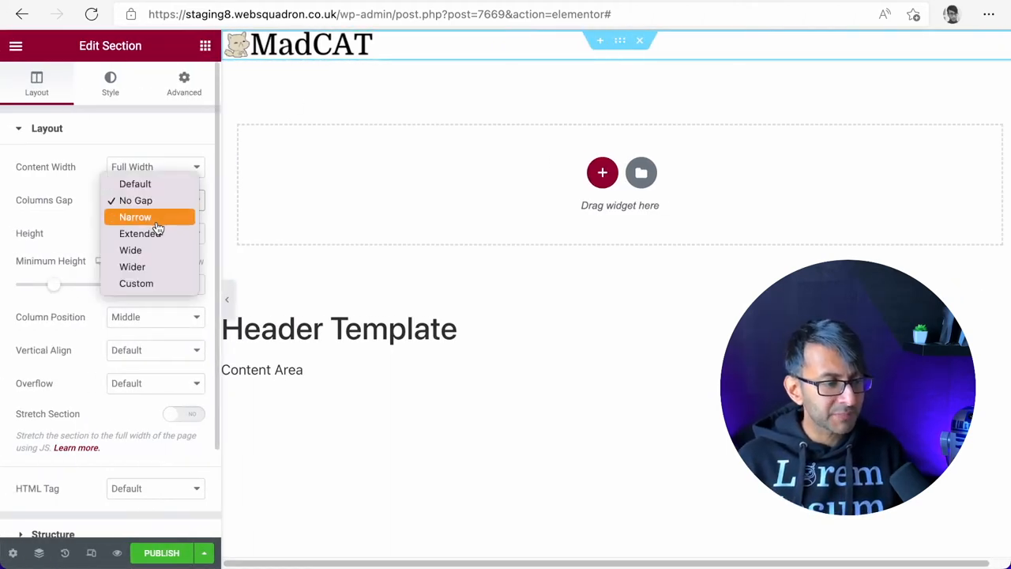
pyautogui.click(139, 233)
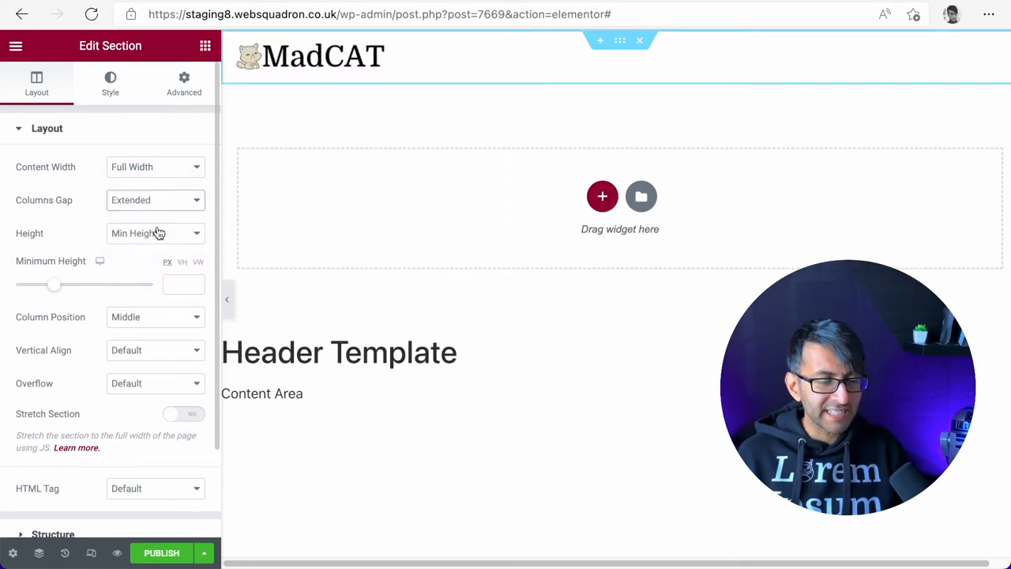
pyautogui.click(155, 199)
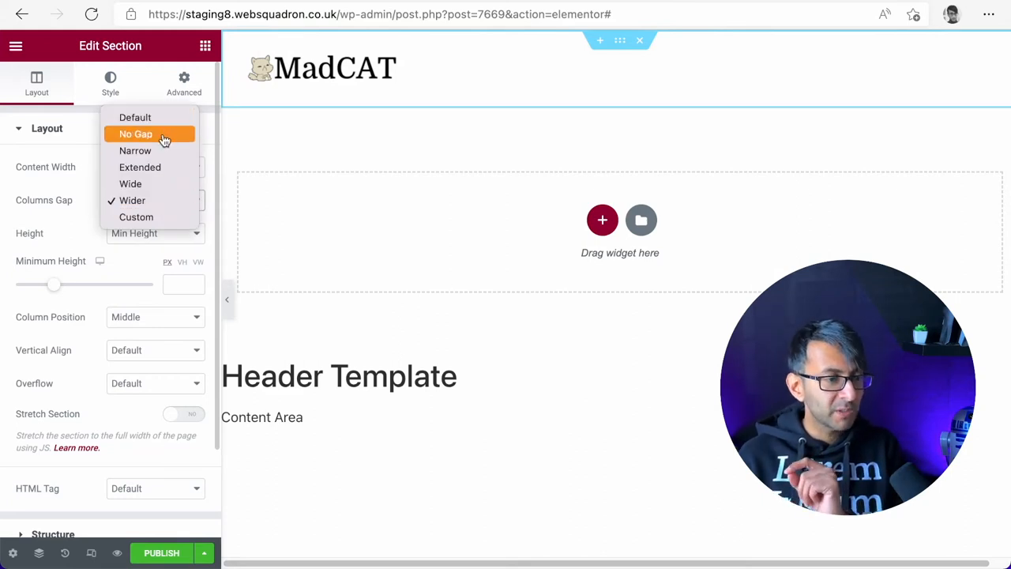
pyautogui.click(136, 132)
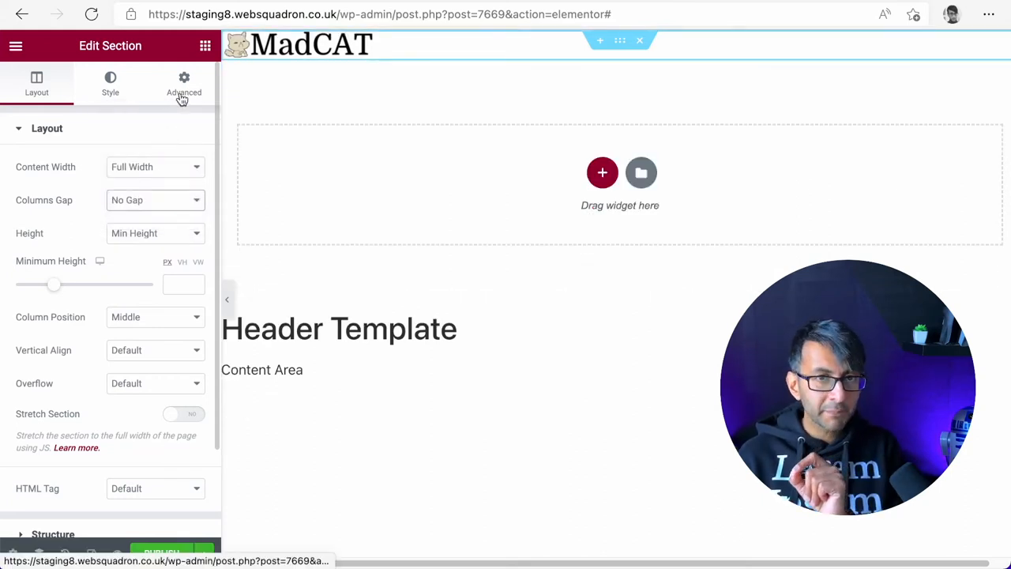
pyautogui.click(183, 82)
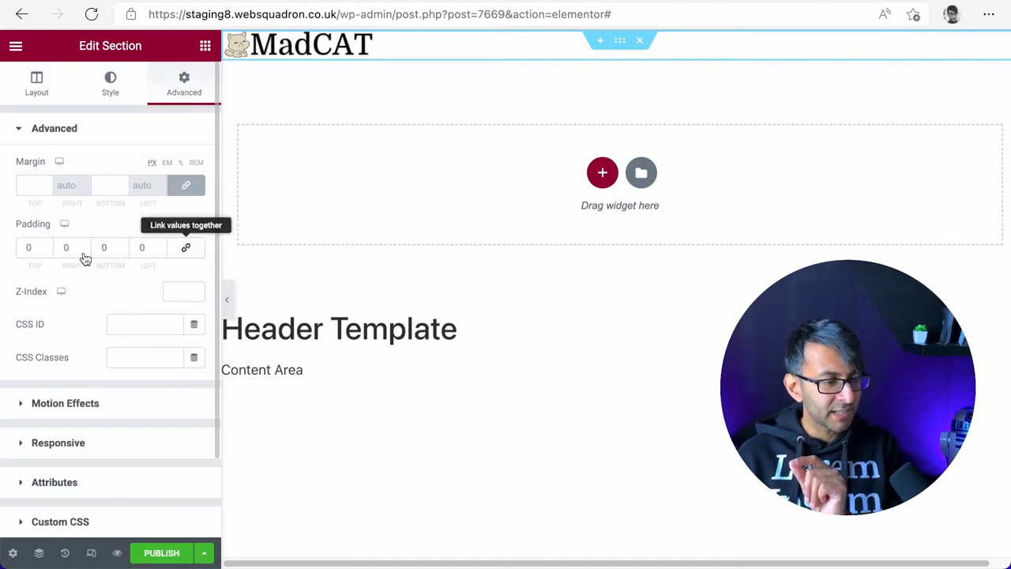
pyautogui.write('5')
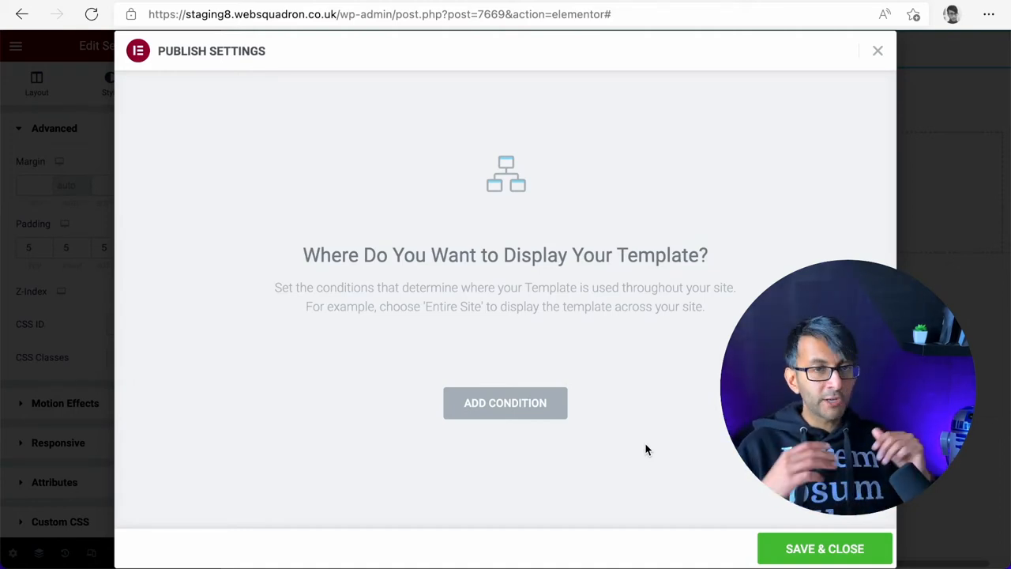
# - Add an Include Entire Site display condition and save to publish the header
pyautogui.click(506, 402)
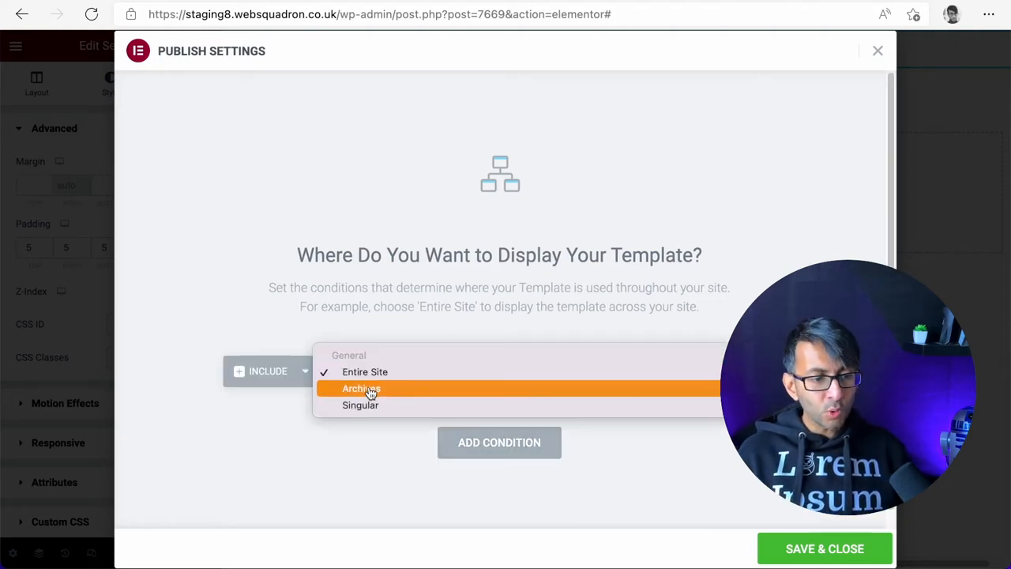
pyautogui.click(360, 404)
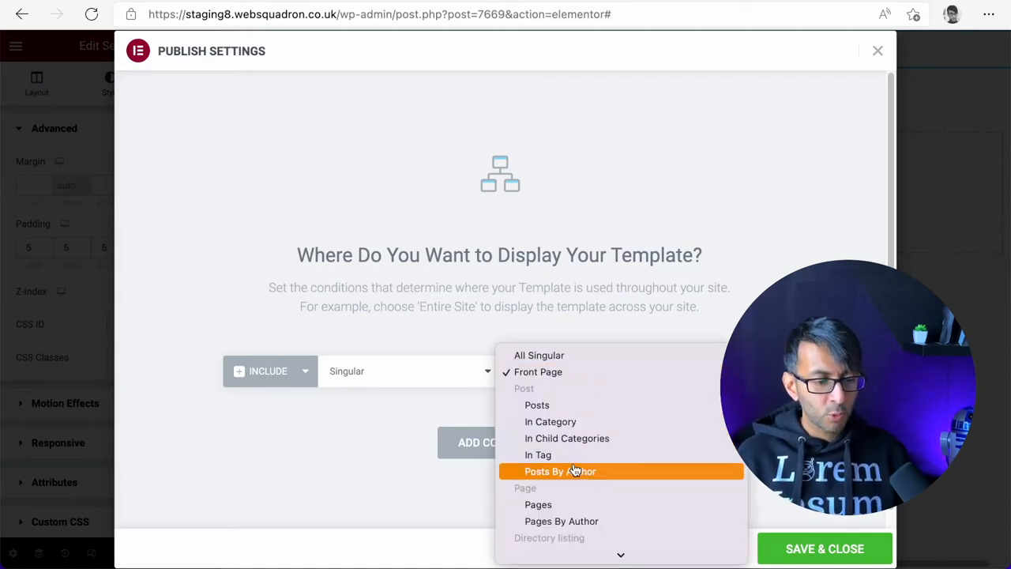
pyautogui.click(537, 504)
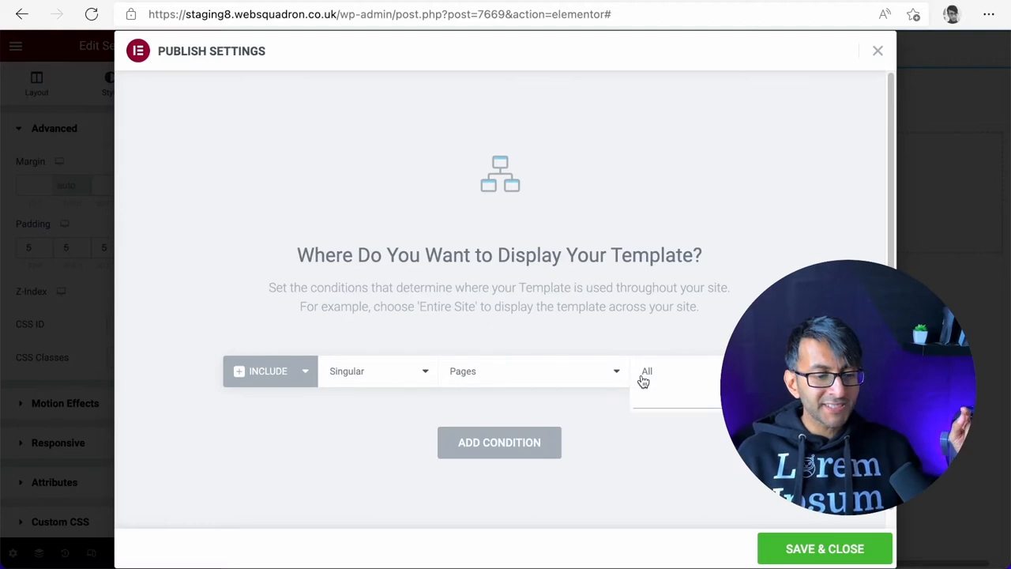
pyautogui.write('home')
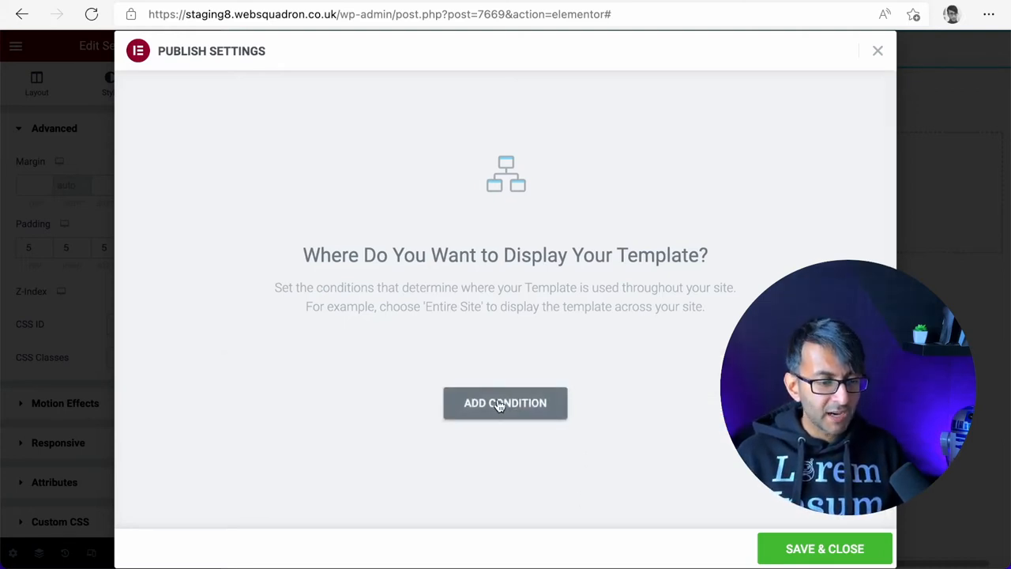
pyautogui.click(506, 403)
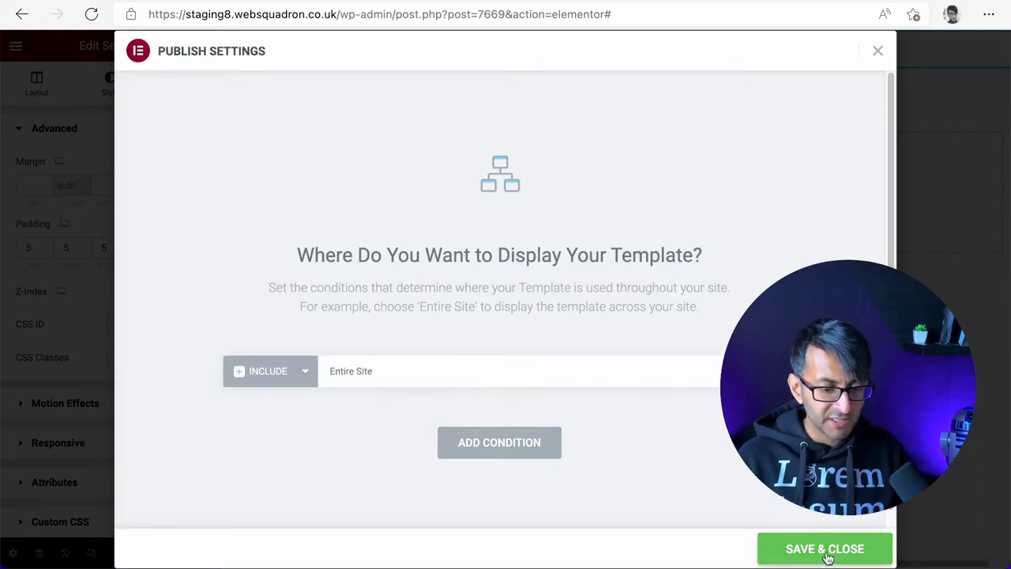
pyautogui.click(825, 548)
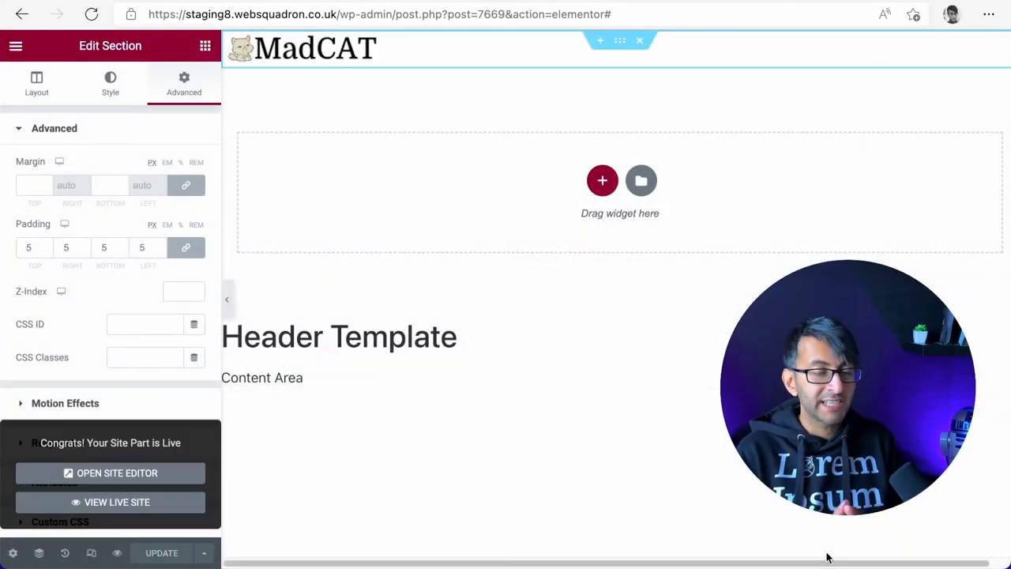
pyautogui.moveTo(274, 291)
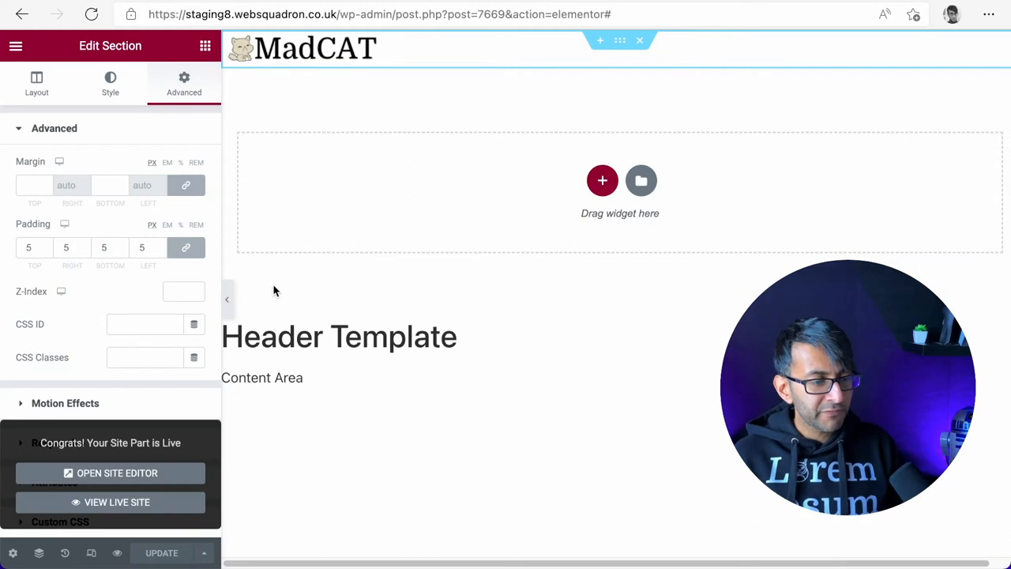
# - Preview the published header with the editing panel hidden, then restore the panel
pyautogui.click(228, 298)
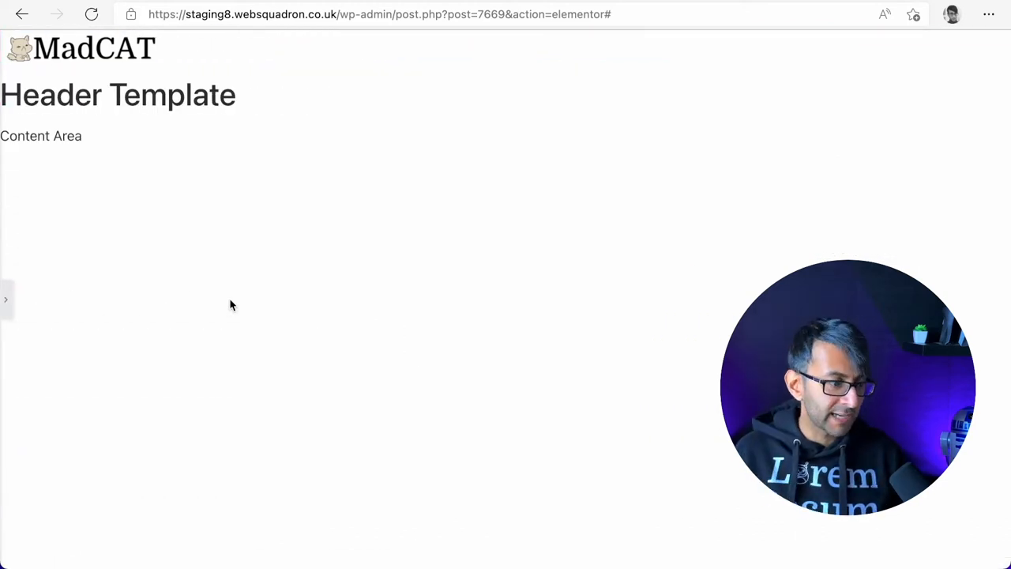
pyautogui.click(6, 299)
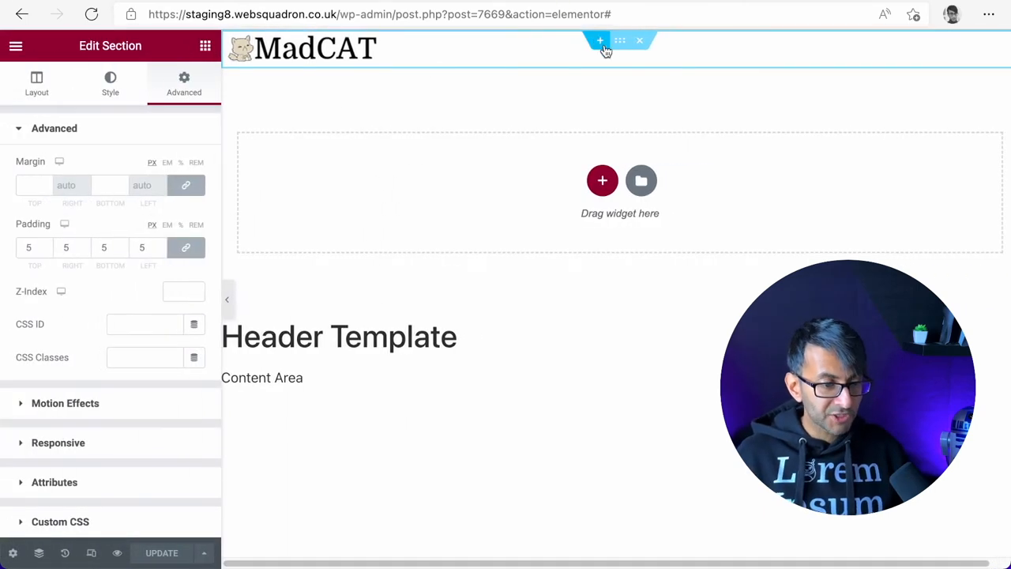
# - Add a Nav Menu widget into the header section below the logo
pyautogui.click(205, 46)
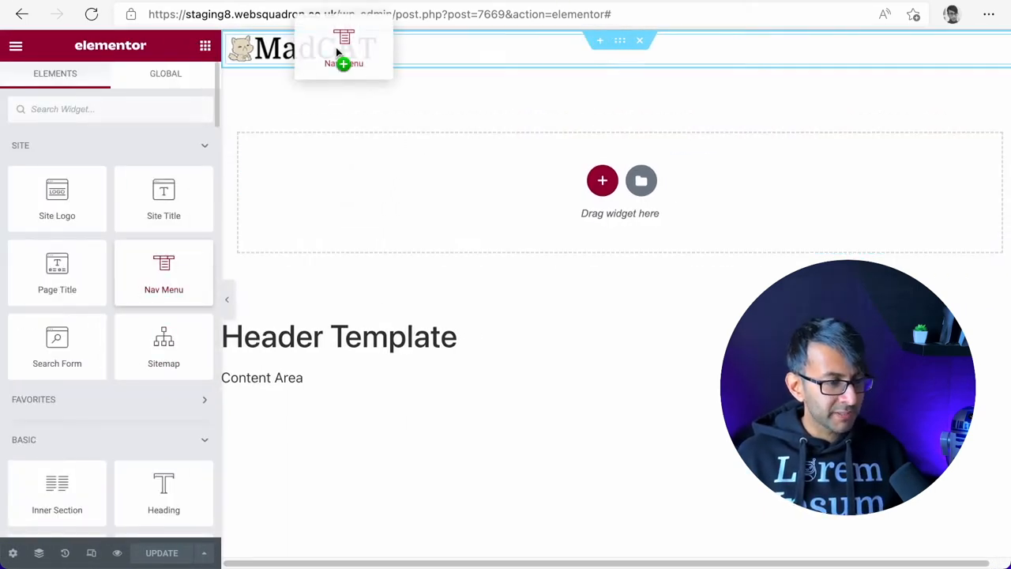
pyautogui.click(343, 47)
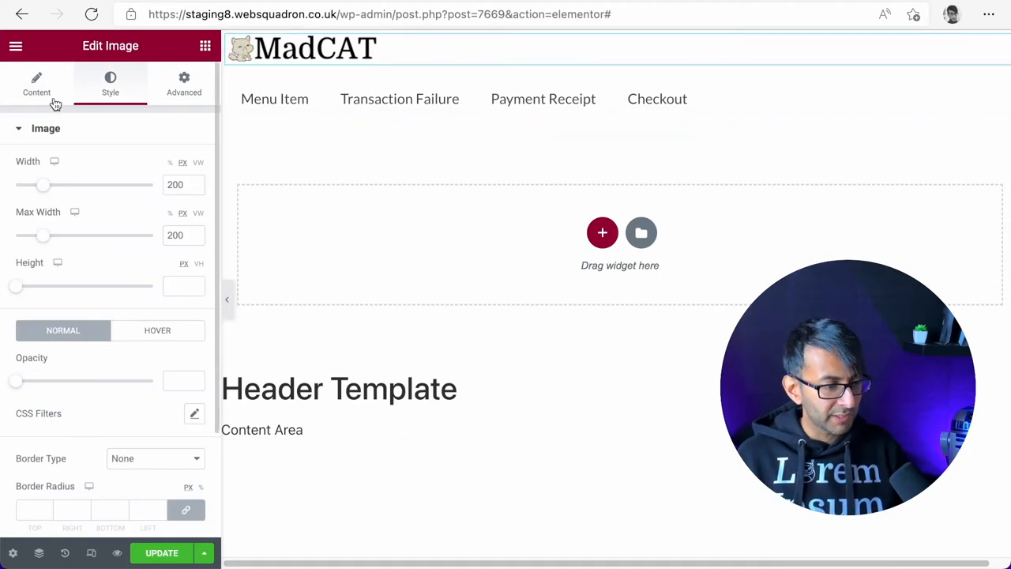
pyautogui.click(37, 83)
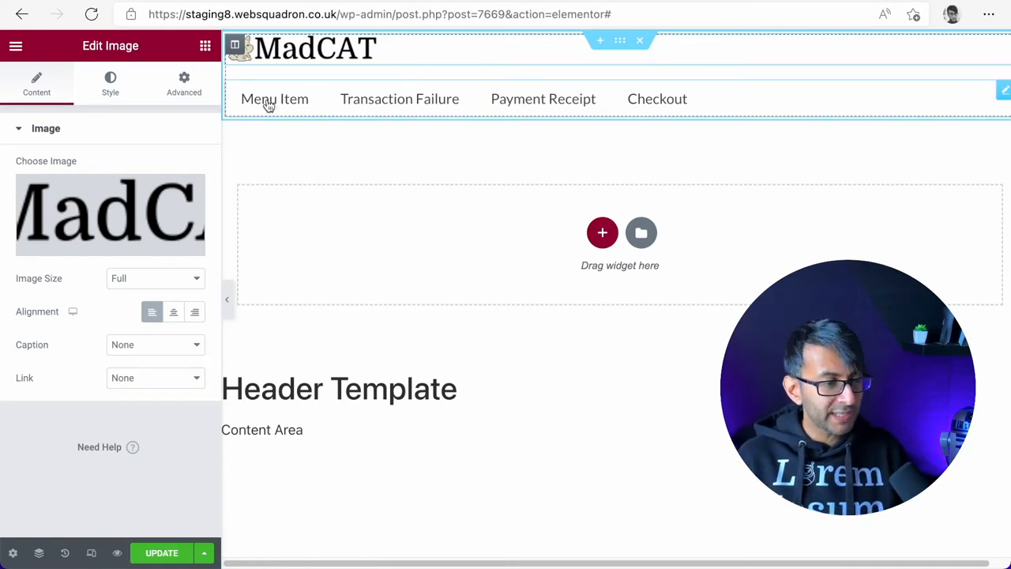
# - Check the Advanced width setting of both the logo image and the nav menu
pyautogui.click(184, 82)
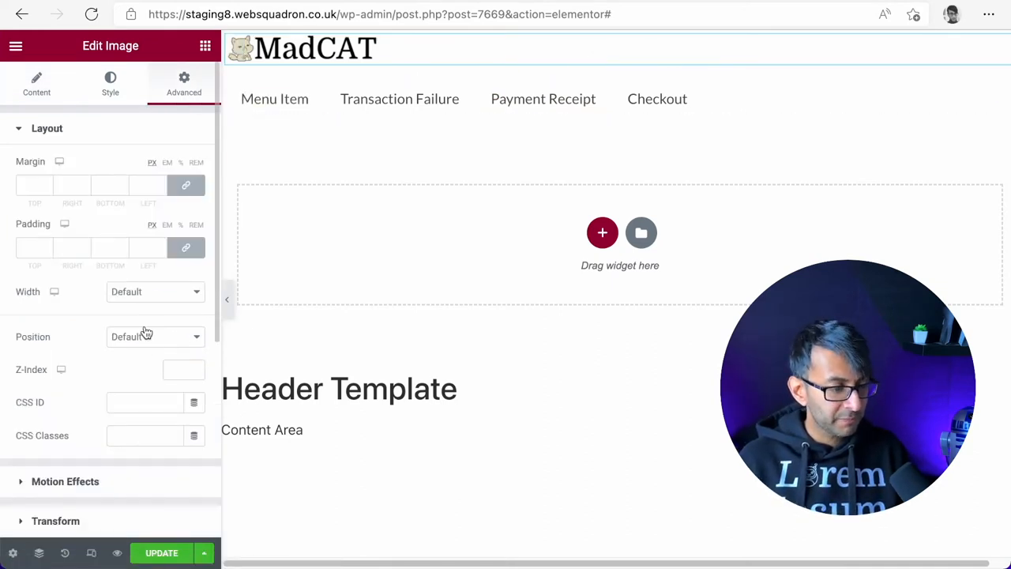
pyautogui.click(155, 290)
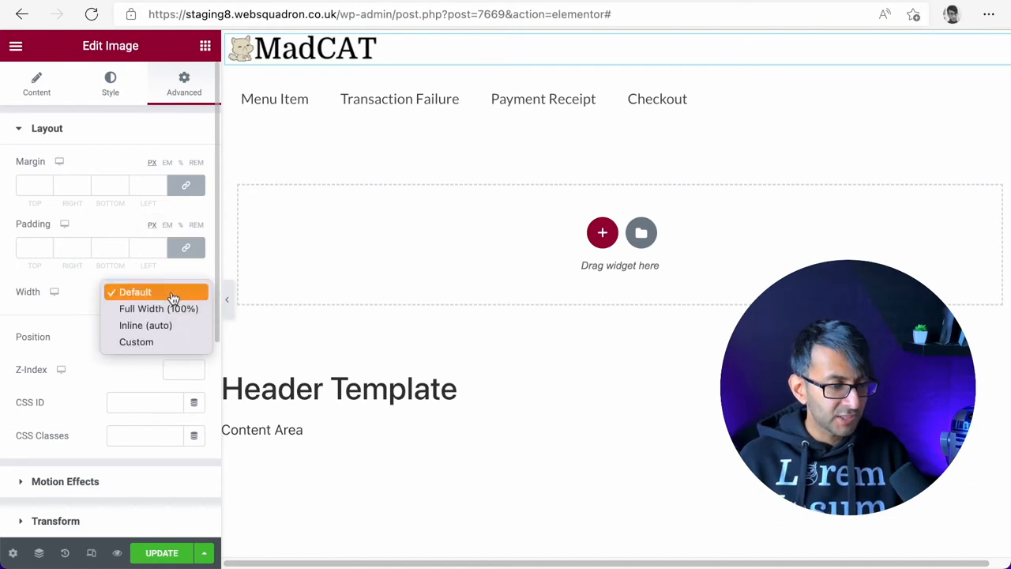
pyautogui.click(135, 341)
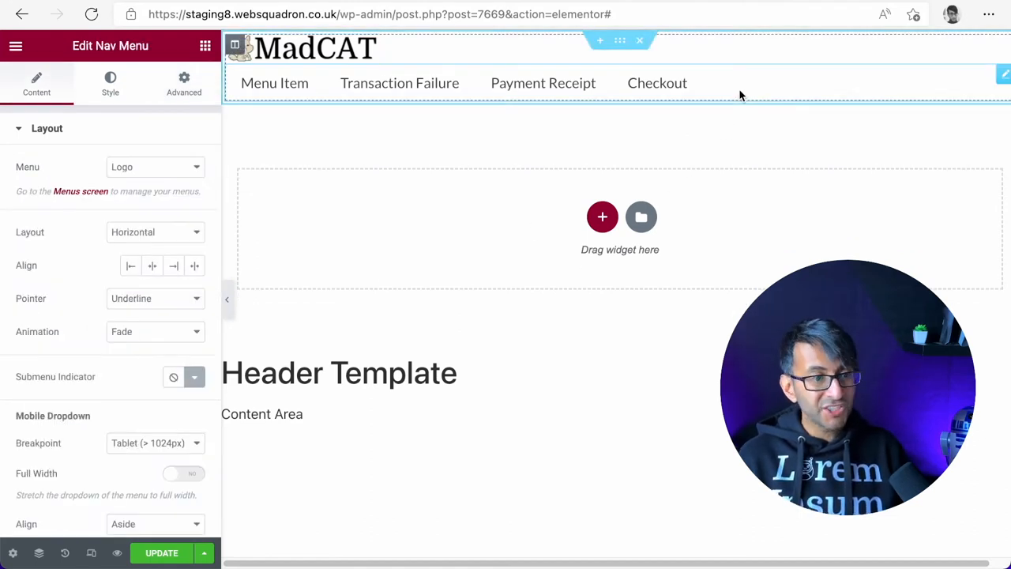
pyautogui.click(184, 82)
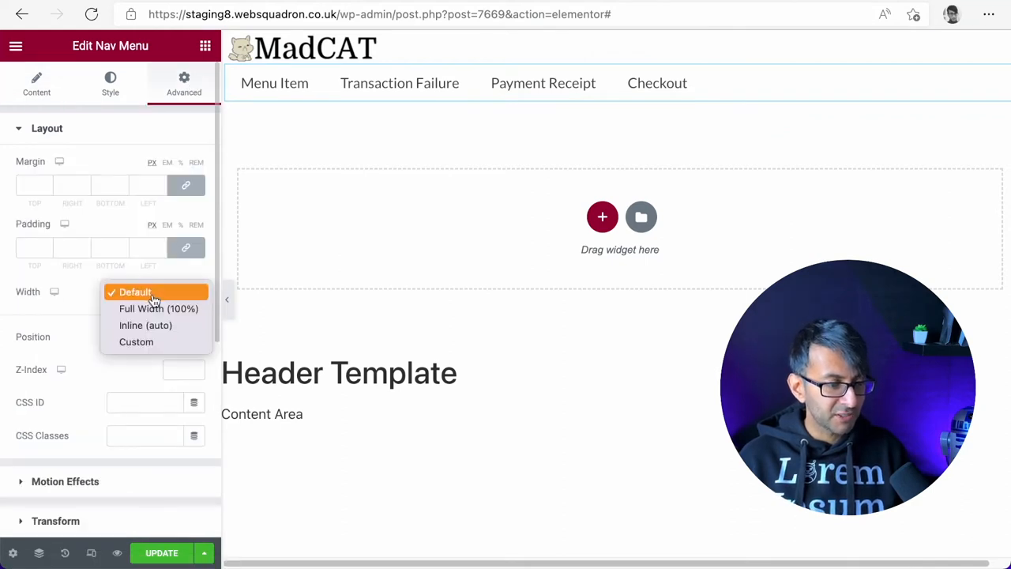
pyautogui.click(136, 341)
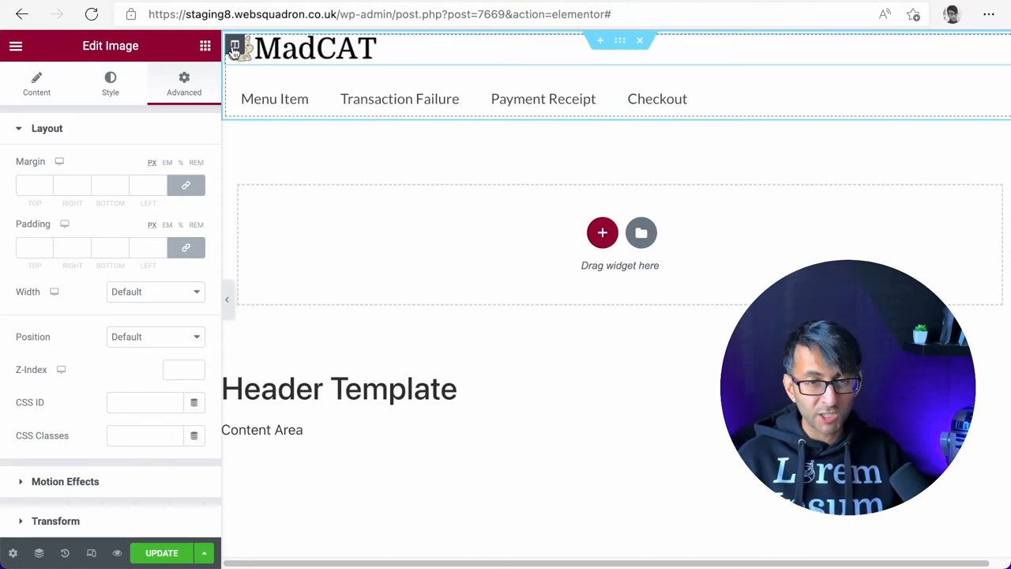
# - Edit the logo column and drop the nav menu into a second column beside the logo
pyautogui.rightClick(237, 47)
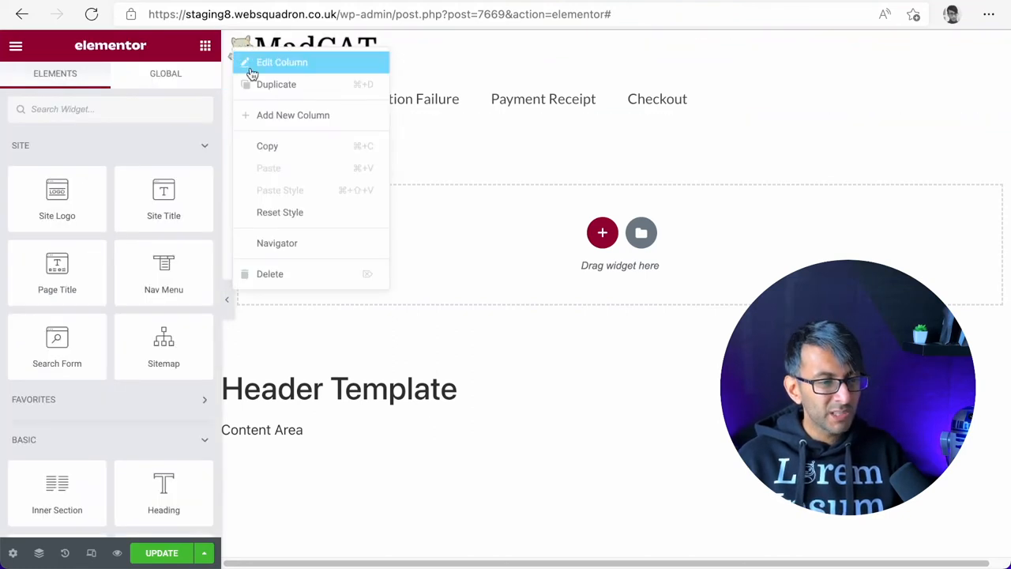
pyautogui.click(281, 62)
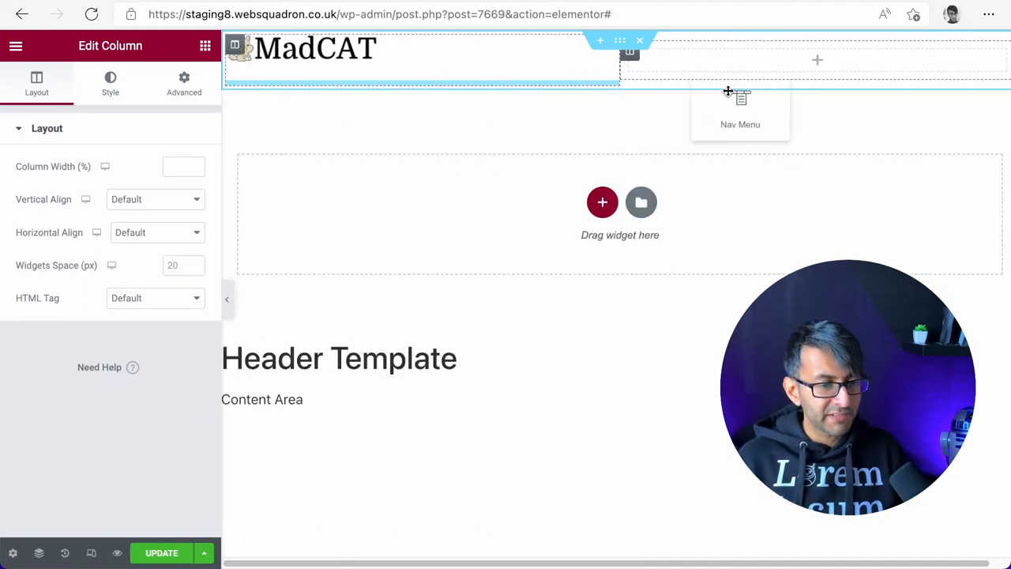
pyautogui.click(739, 107)
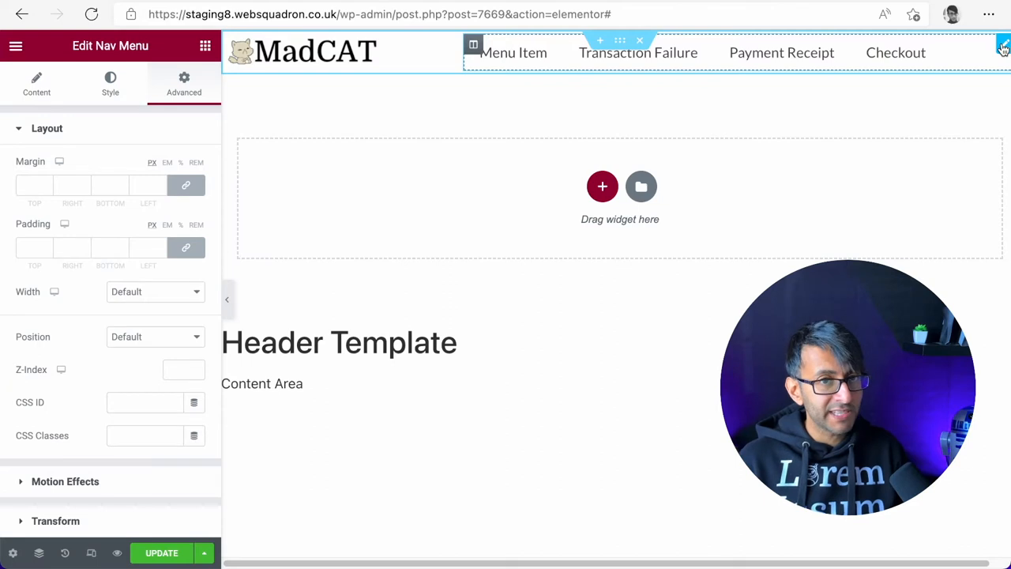
# - Set the nav menu to the ScrollPage menu and align its items right
pyautogui.click(36, 82)
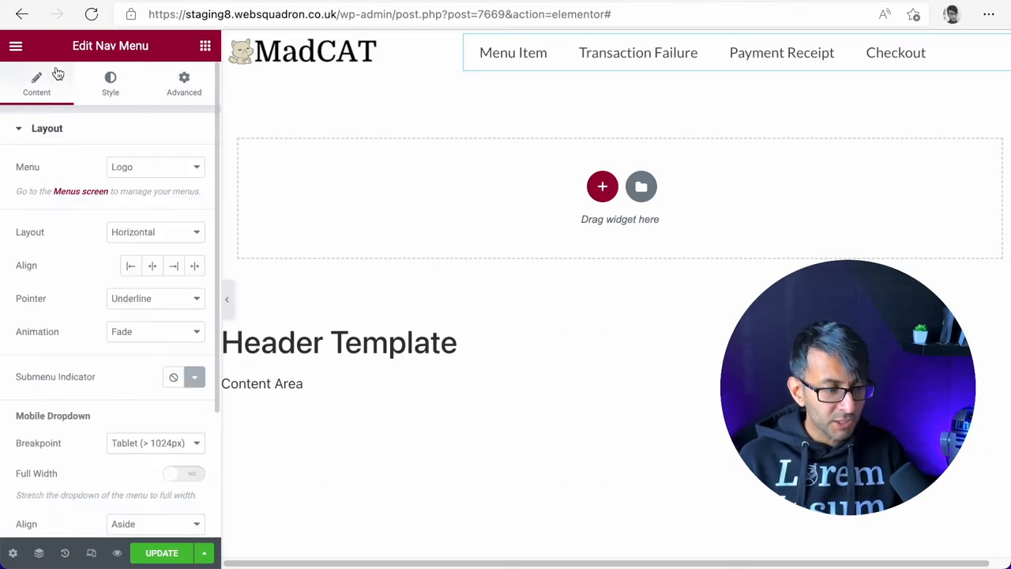
pyautogui.click(154, 167)
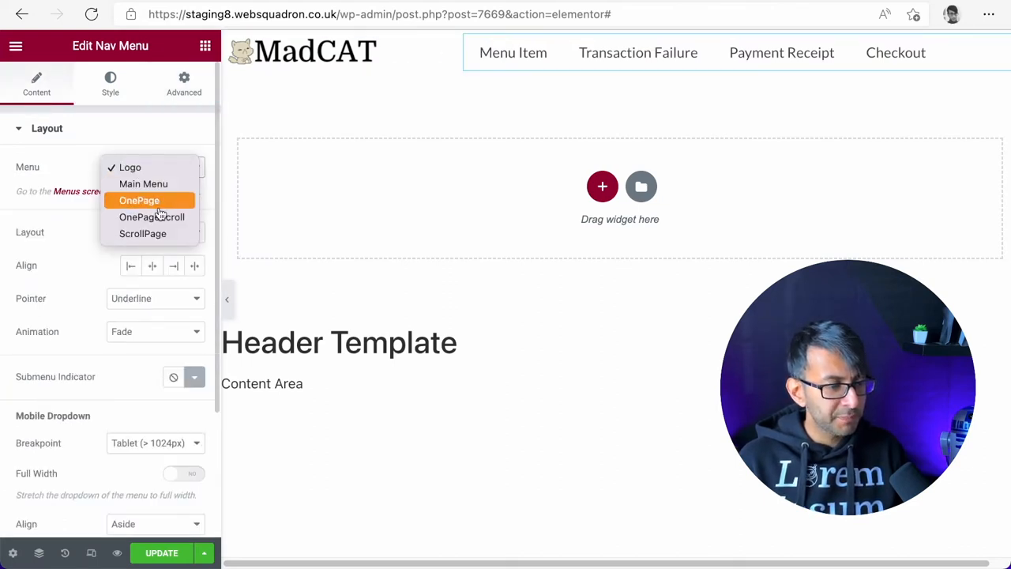
pyautogui.click(142, 233)
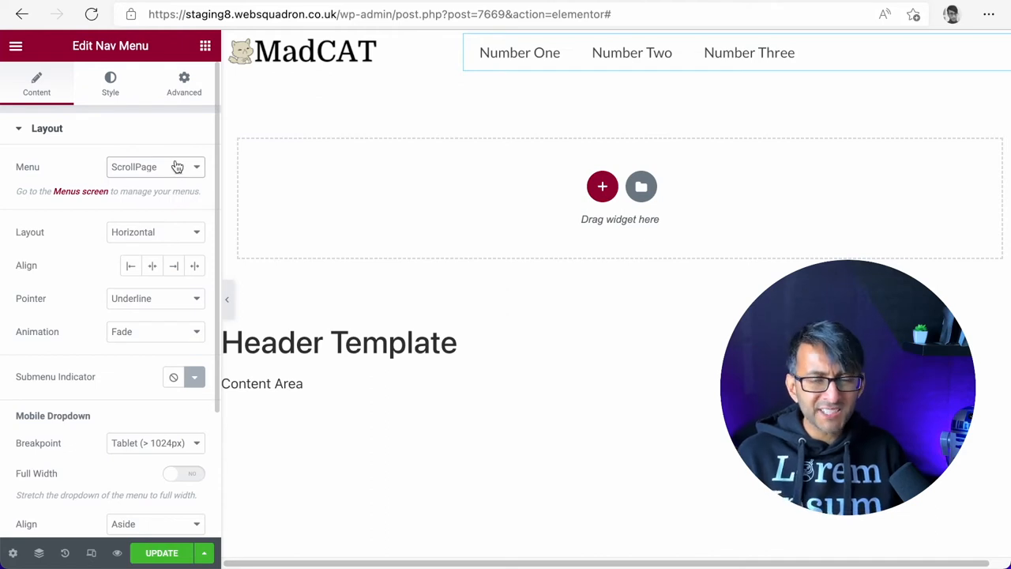
pyautogui.click(173, 265)
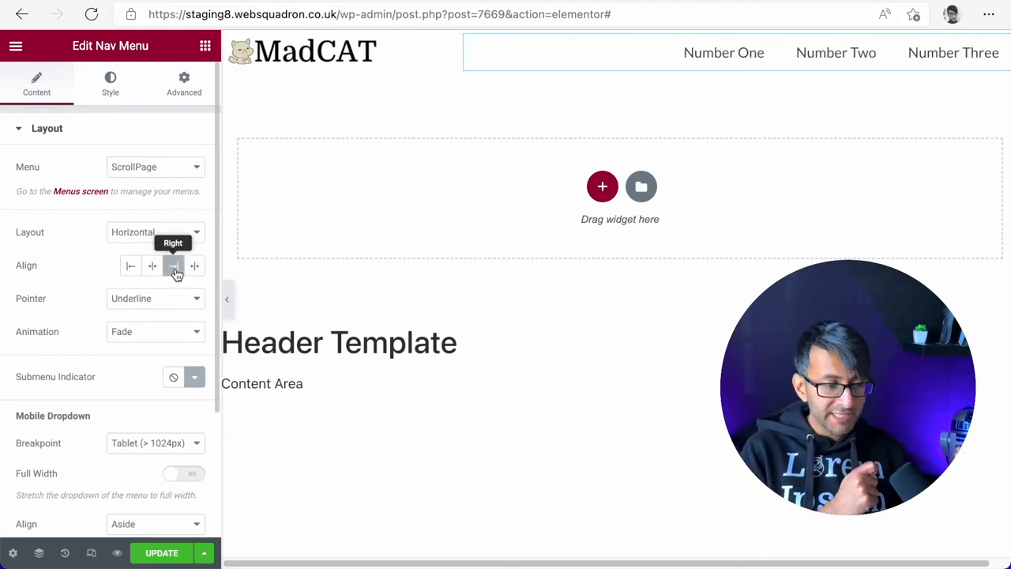
pyautogui.click(174, 266)
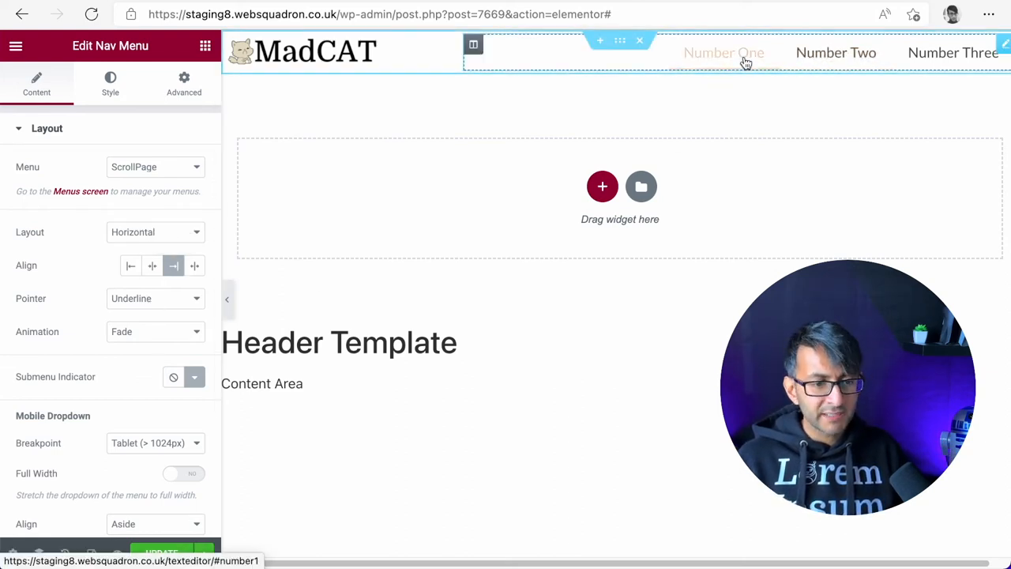
# - Set the hover Pointer to None and toggle the full-width mobile dropdown
pyautogui.click(154, 297)
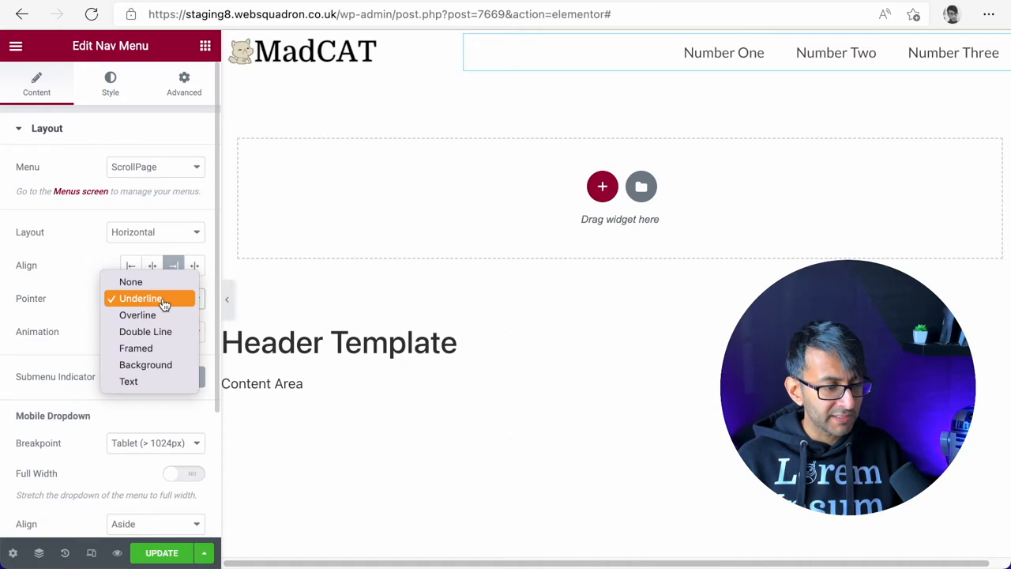
pyautogui.click(130, 281)
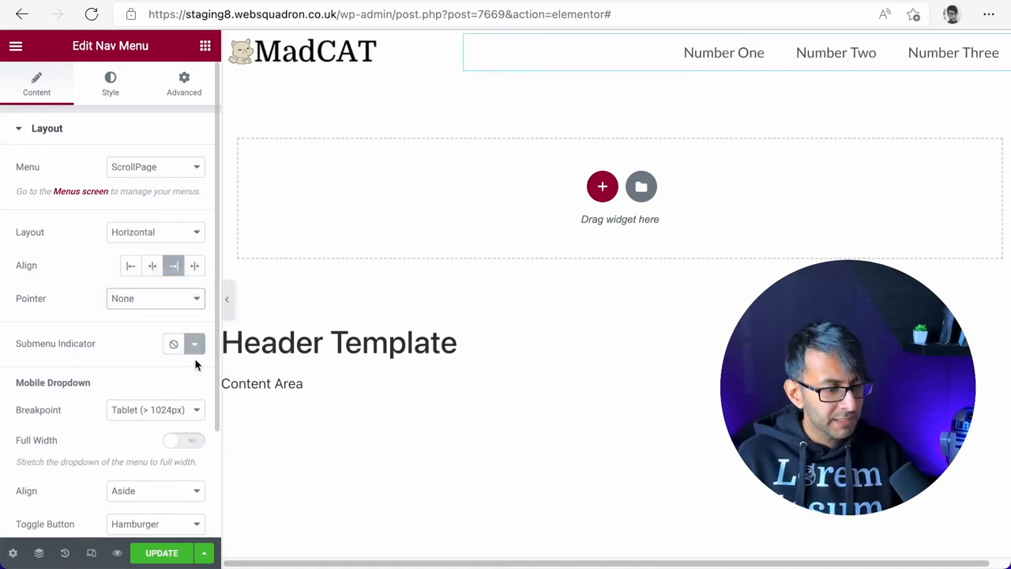
pyautogui.click(183, 439)
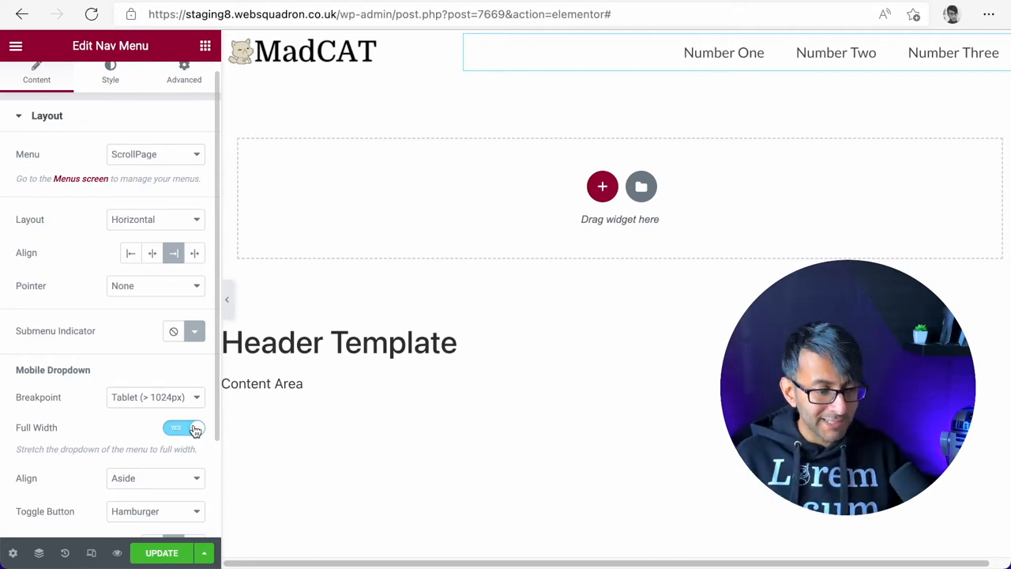
pyautogui.click(183, 427)
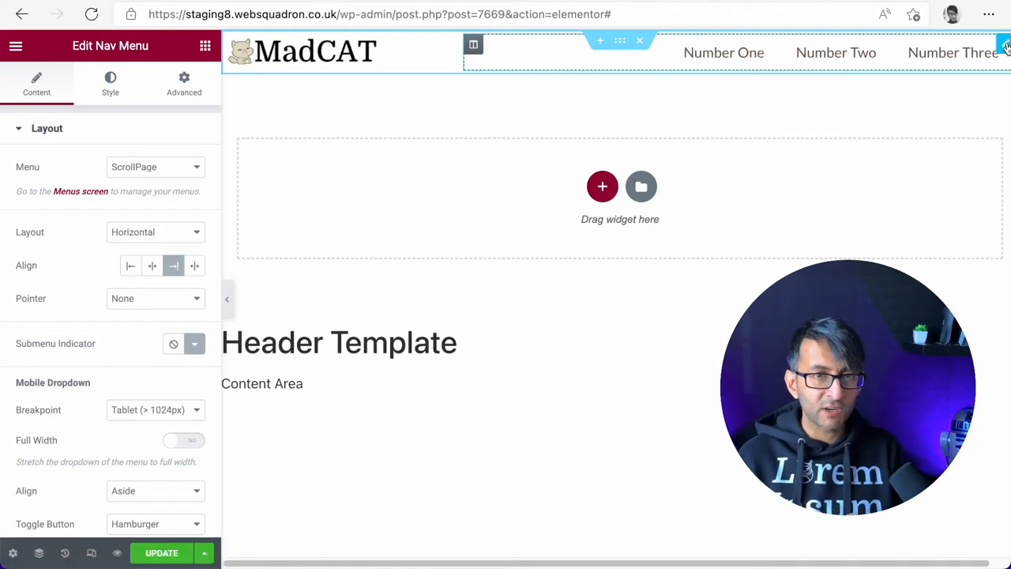
# - Review the nav menu's Lato 18 px typography and its normal and hover text colours
pyautogui.click(111, 82)
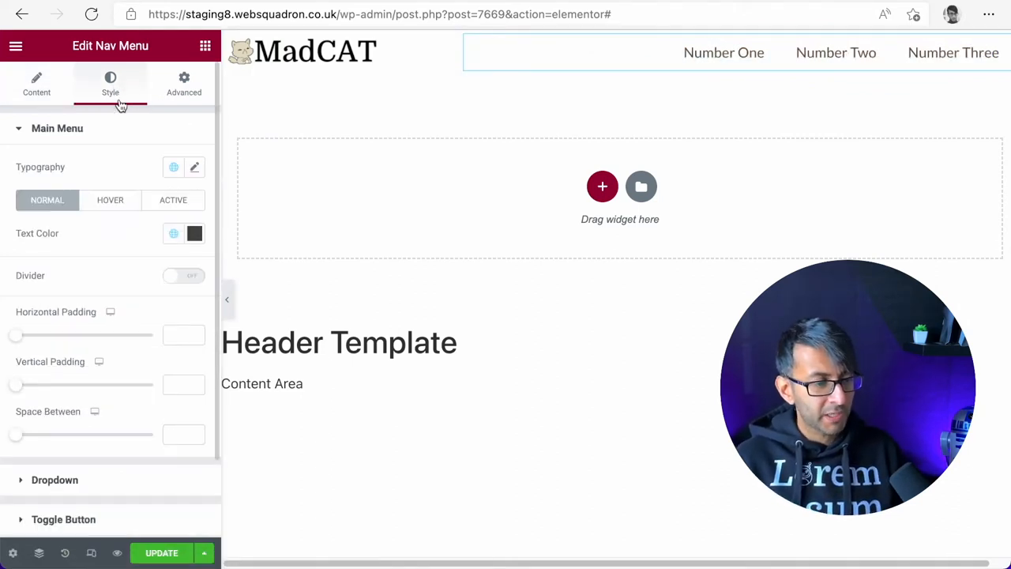
pyautogui.moveTo(196, 152)
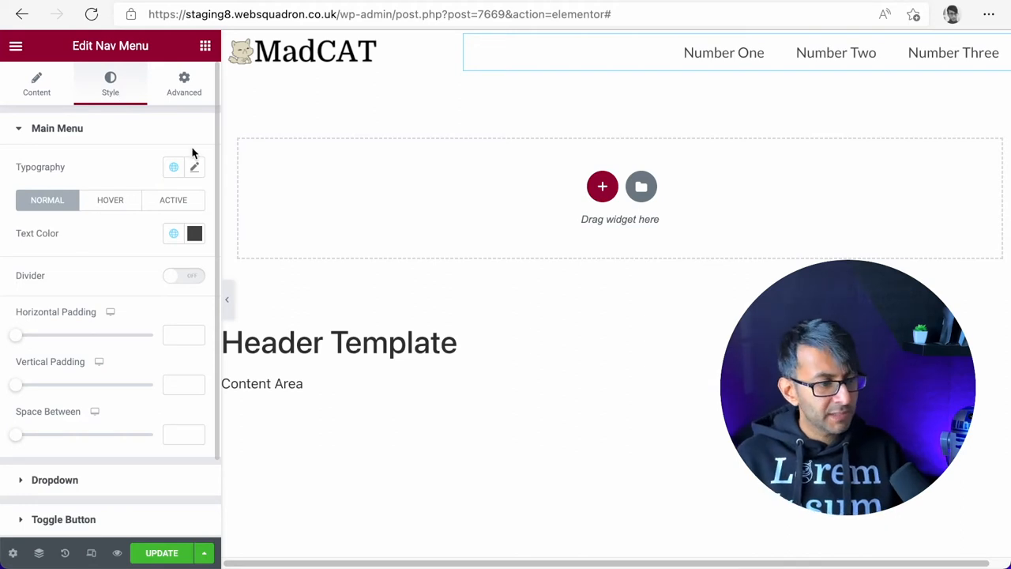
pyautogui.click(195, 168)
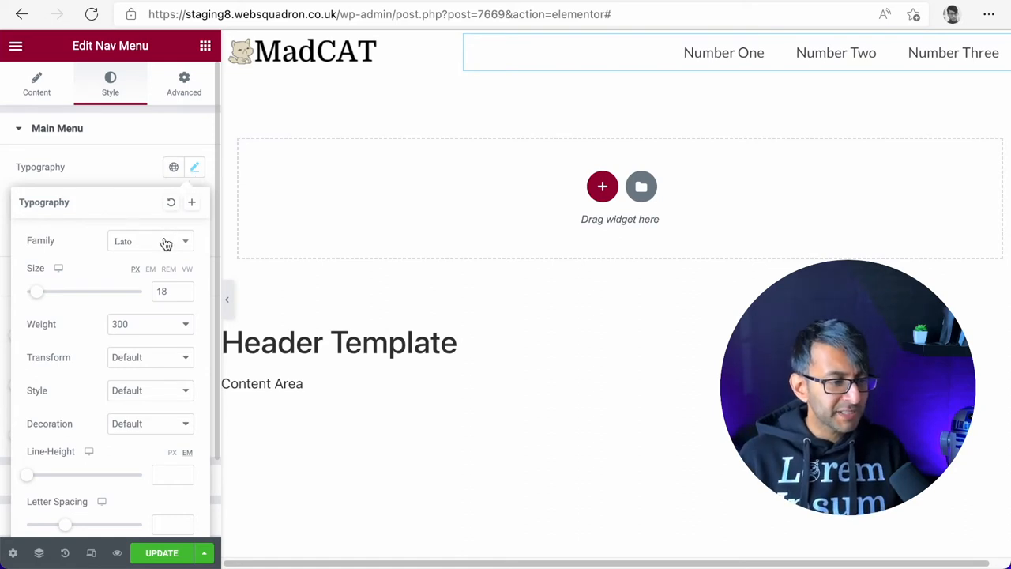
pyautogui.click(150, 240)
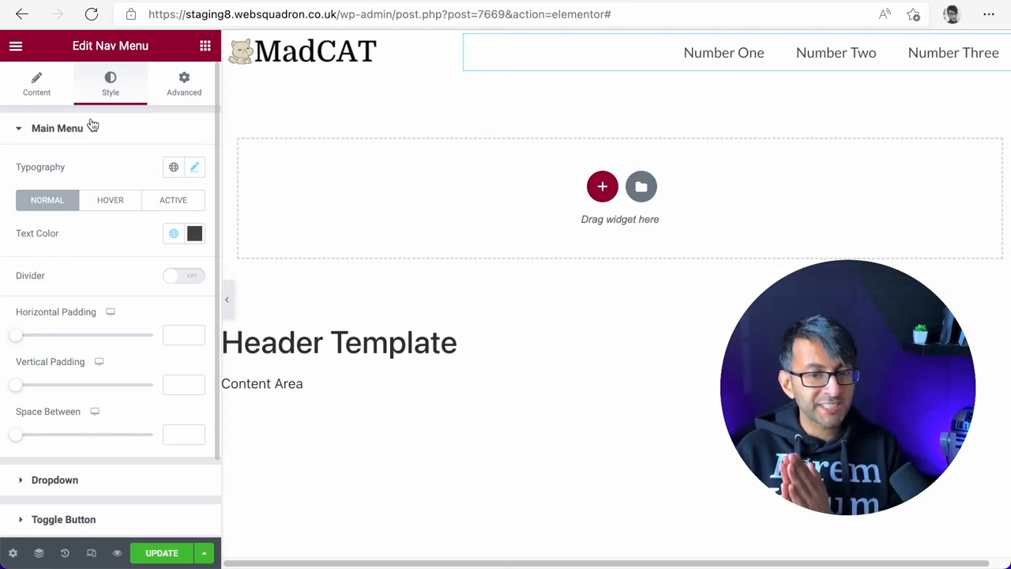
pyautogui.moveTo(57, 156)
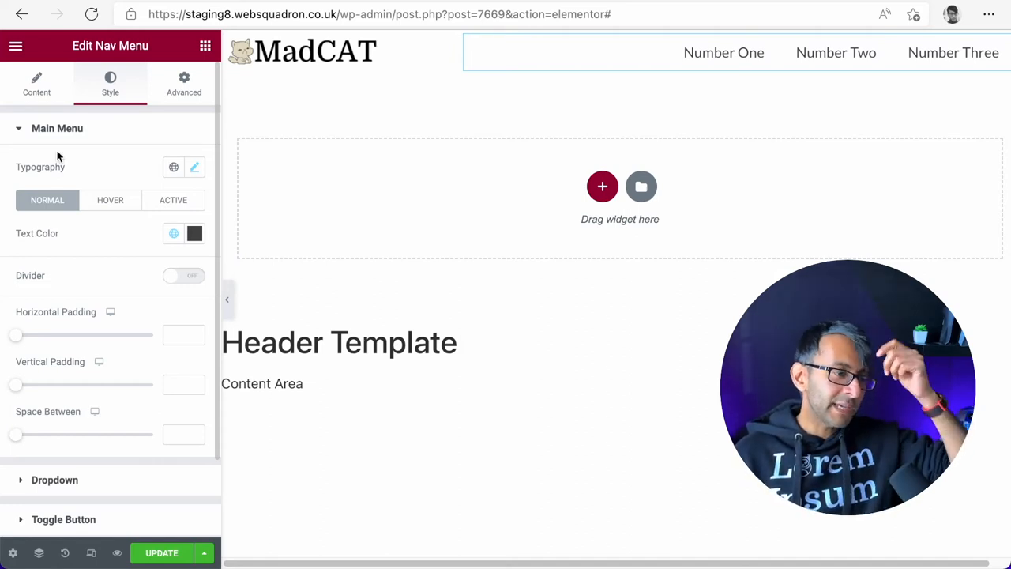
pyautogui.moveTo(194, 233)
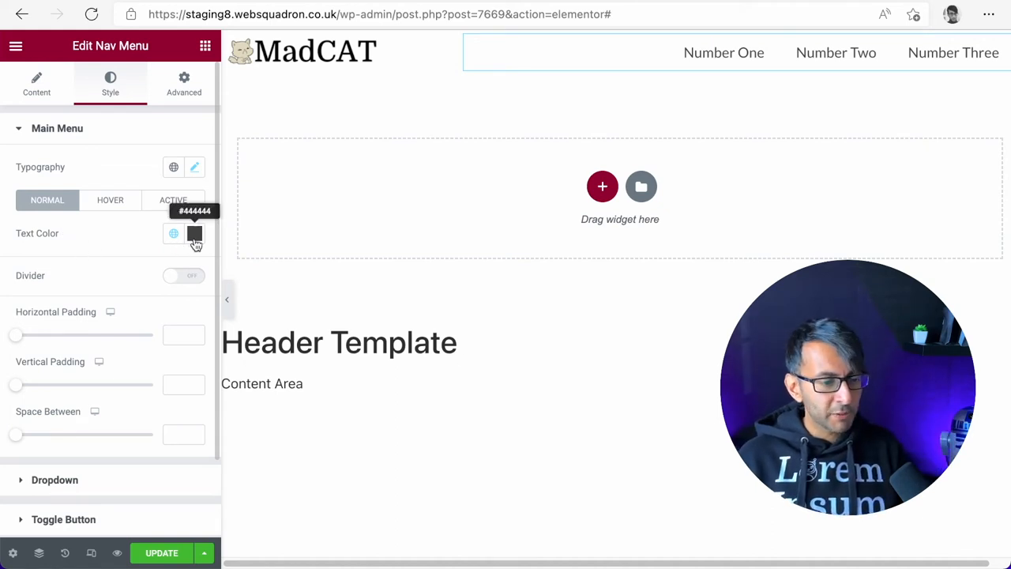
pyautogui.click(111, 199)
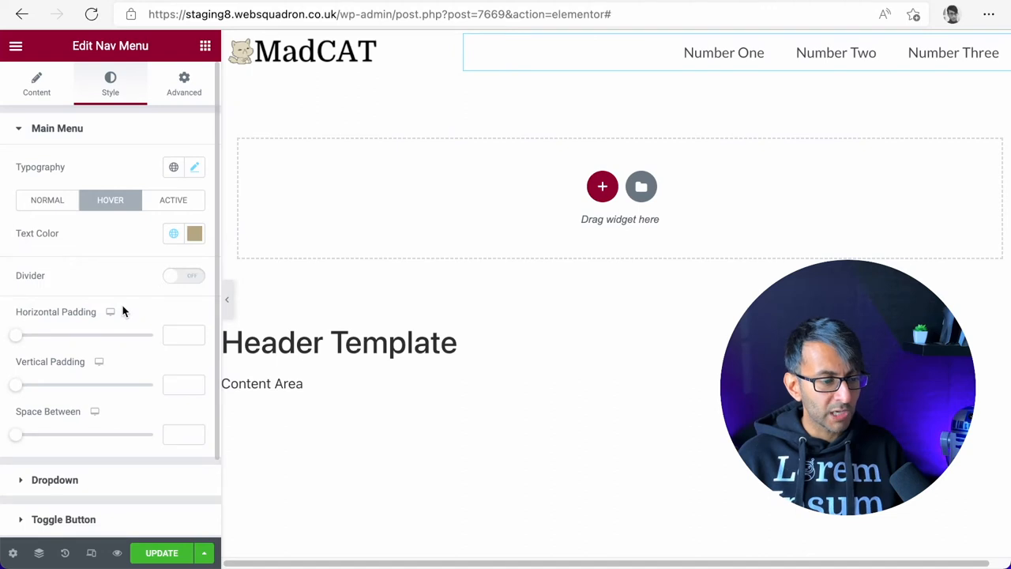
pyautogui.moveTo(195, 233)
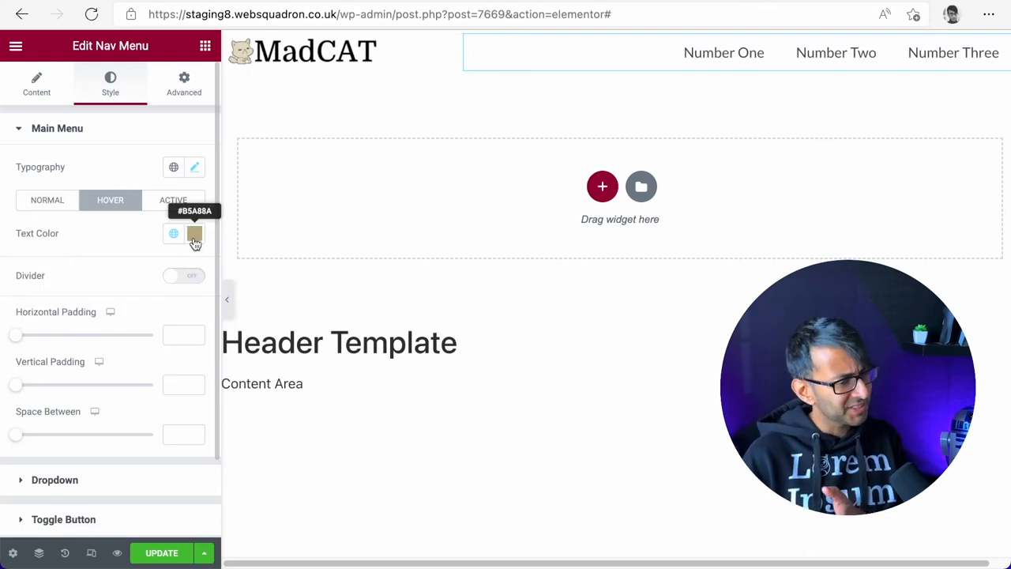
pyautogui.click(174, 199)
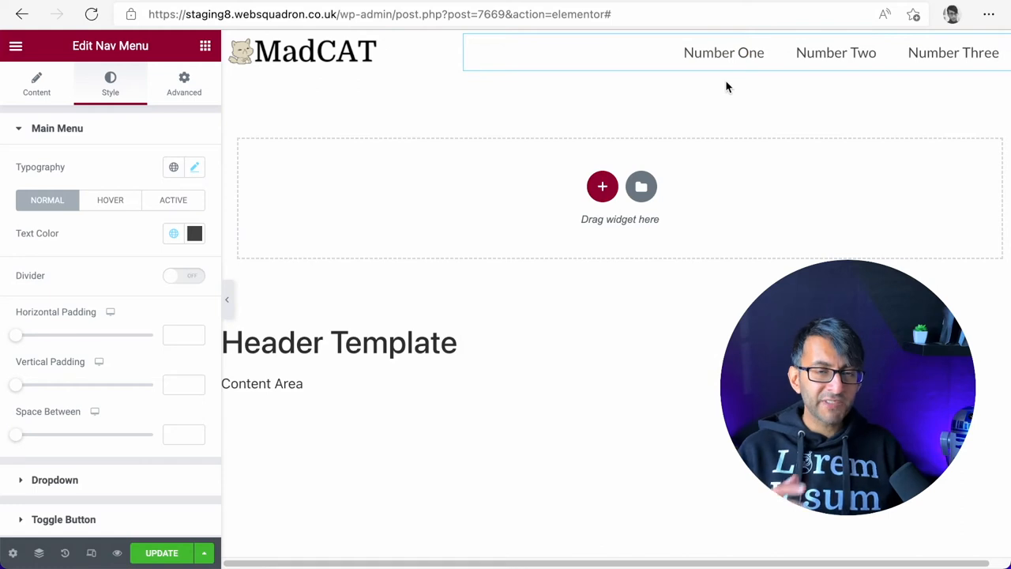
pyautogui.moveTo(267, 171)
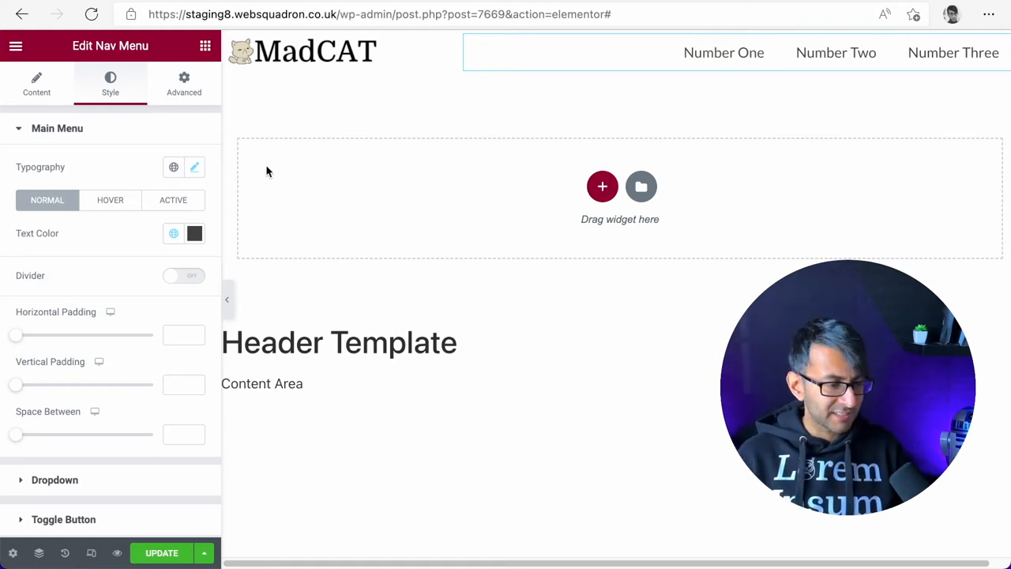
# - Set the nav menu font weight to 300 and adjust its letter spacing
pyautogui.click(194, 168)
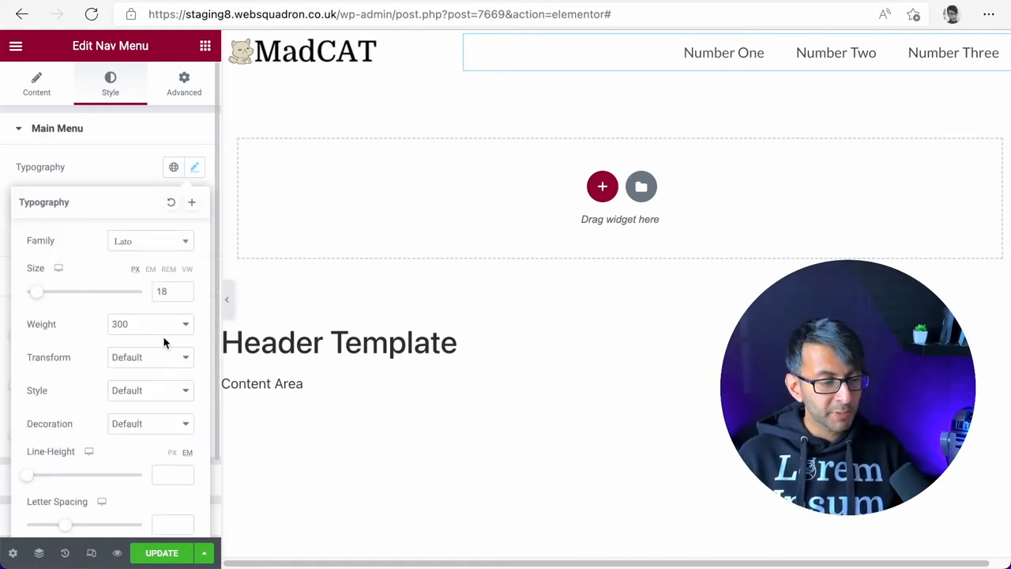
pyautogui.click(150, 324)
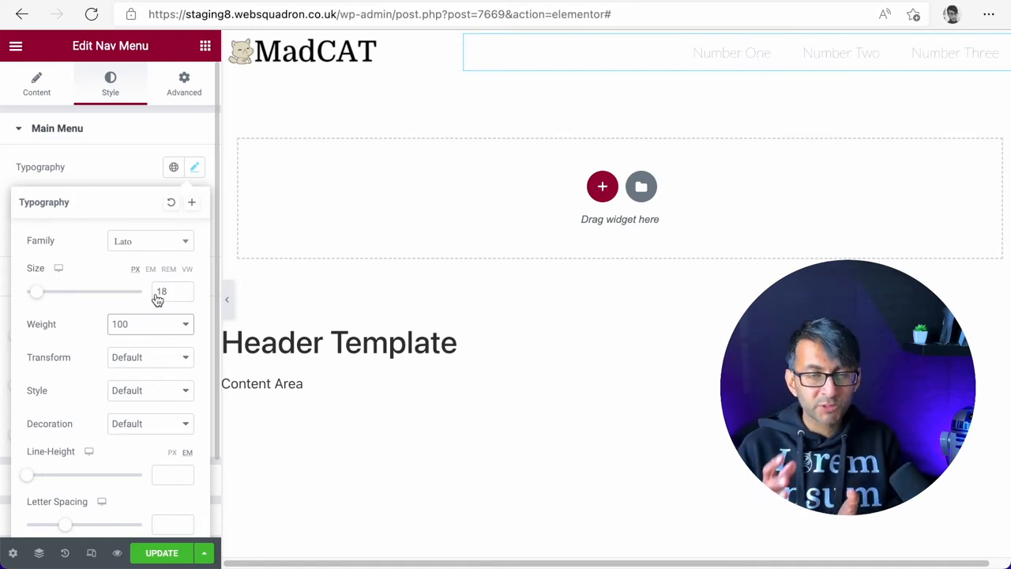
pyautogui.moveTo(158, 325)
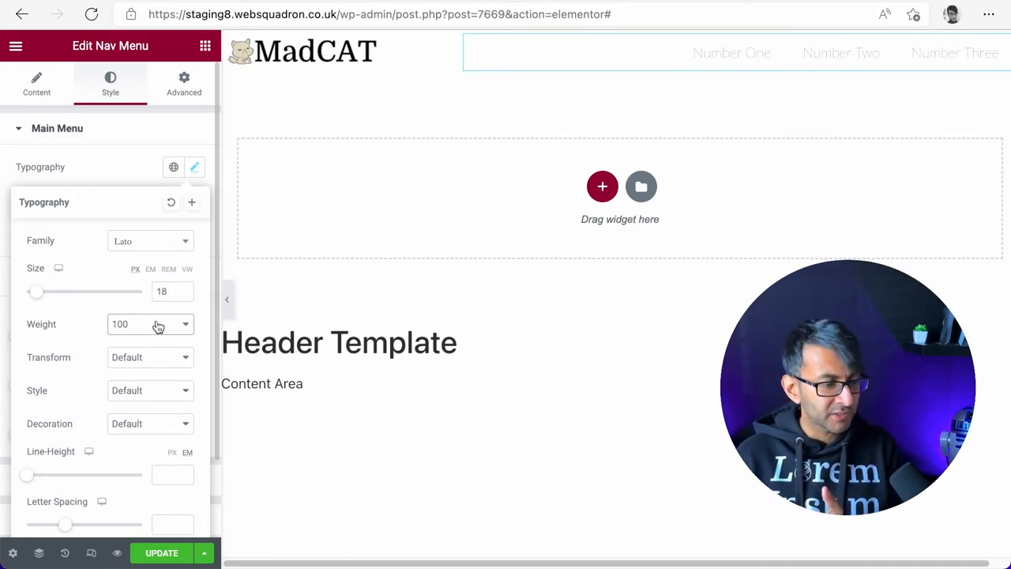
pyautogui.click(150, 324)
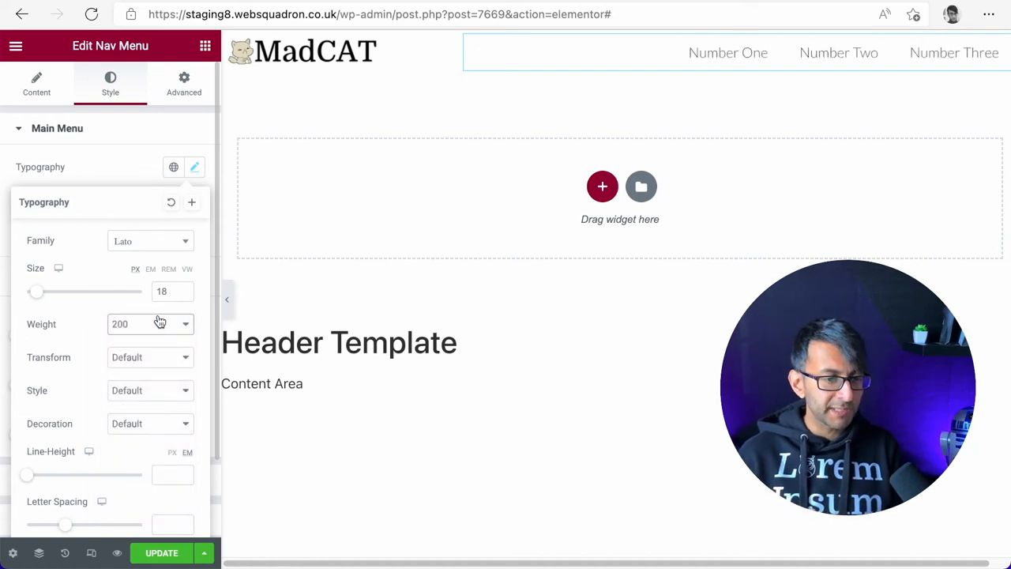
pyautogui.click(150, 324)
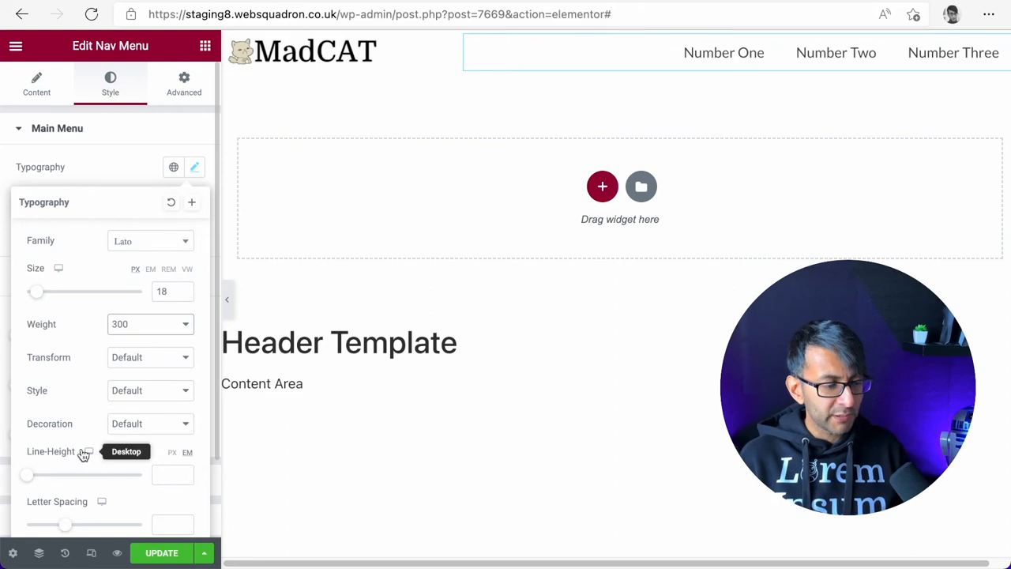
pyautogui.scroll(-3)
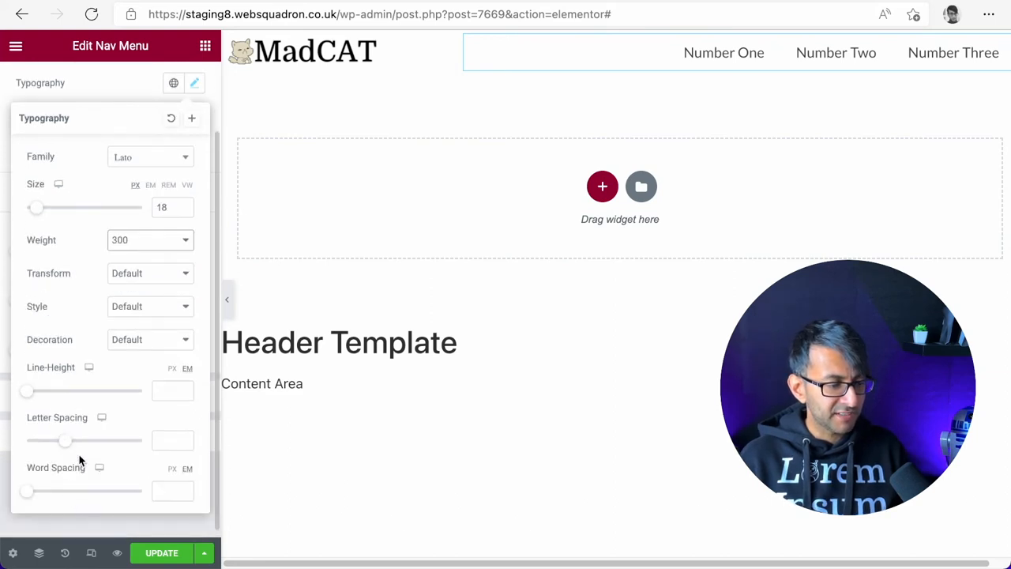
pyautogui.moveTo(65, 439); pyautogui.dragTo(89, 439)
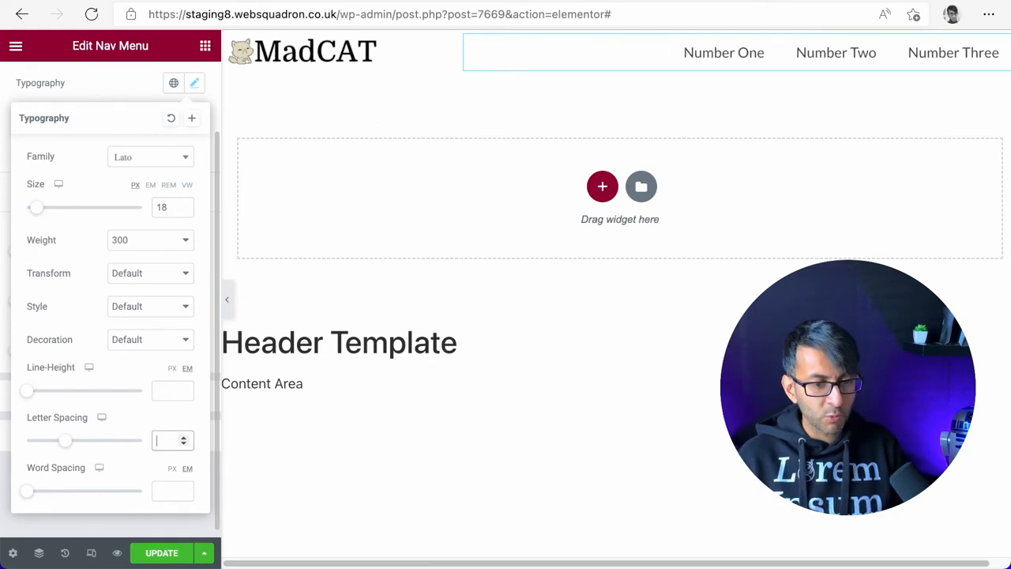
pyautogui.moveTo(117, 101)
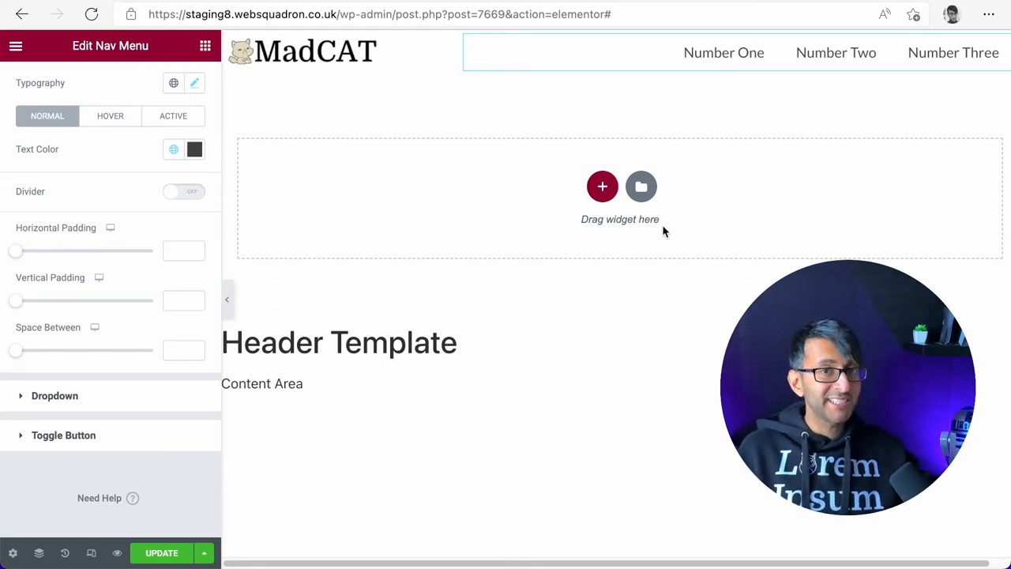
pyautogui.moveTo(790, 133)
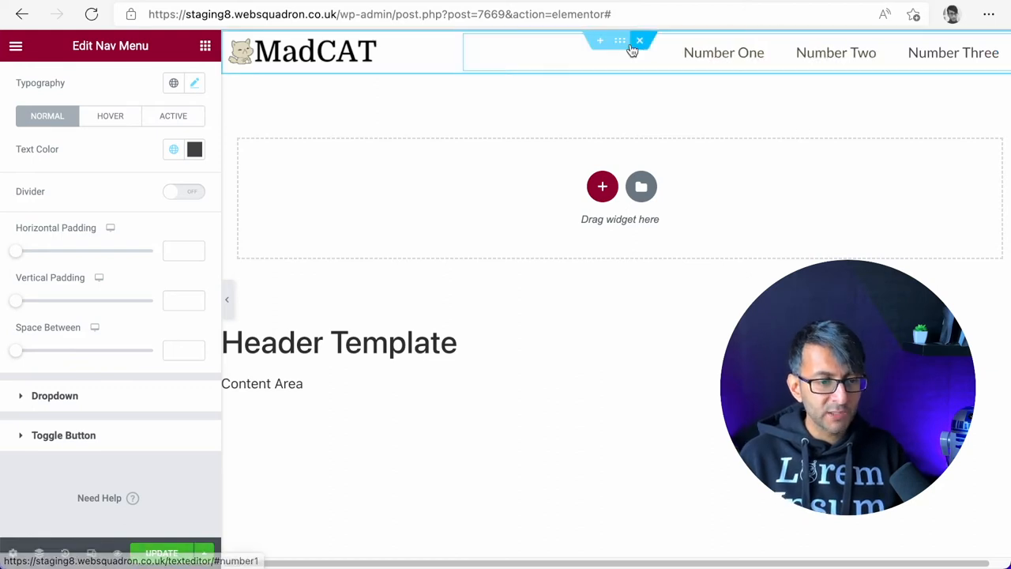
# - Try a gradient background at 220 and 260 degrees, then revert the header section to solid cream
pyautogui.click(619, 41)
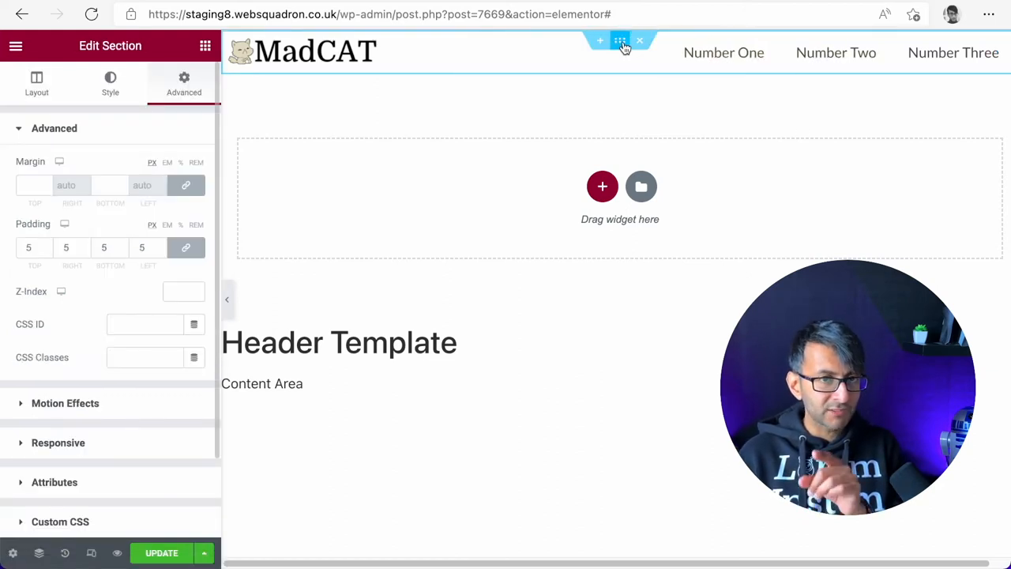
pyautogui.click(110, 82)
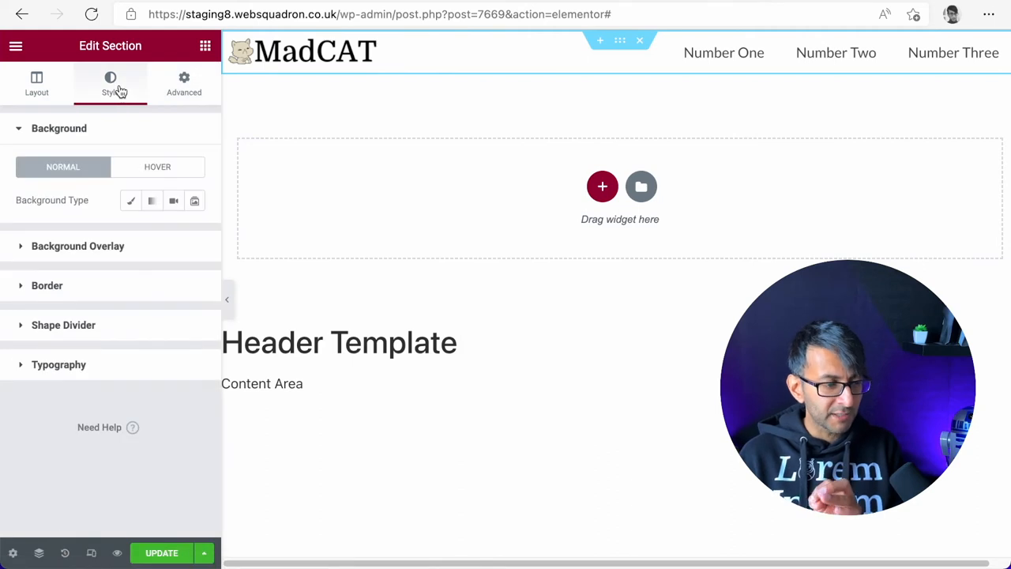
pyautogui.click(132, 199)
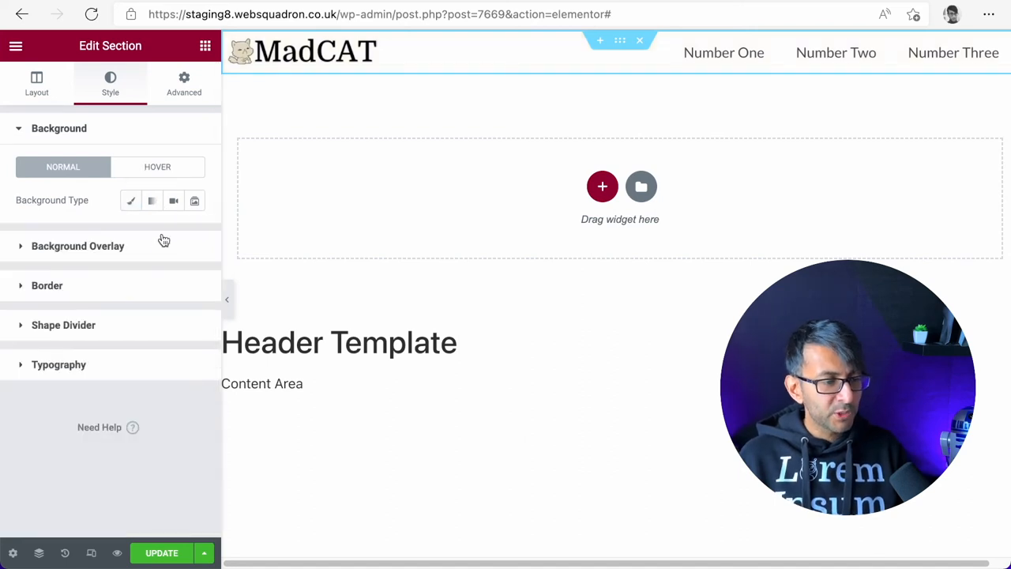
pyautogui.click(151, 199)
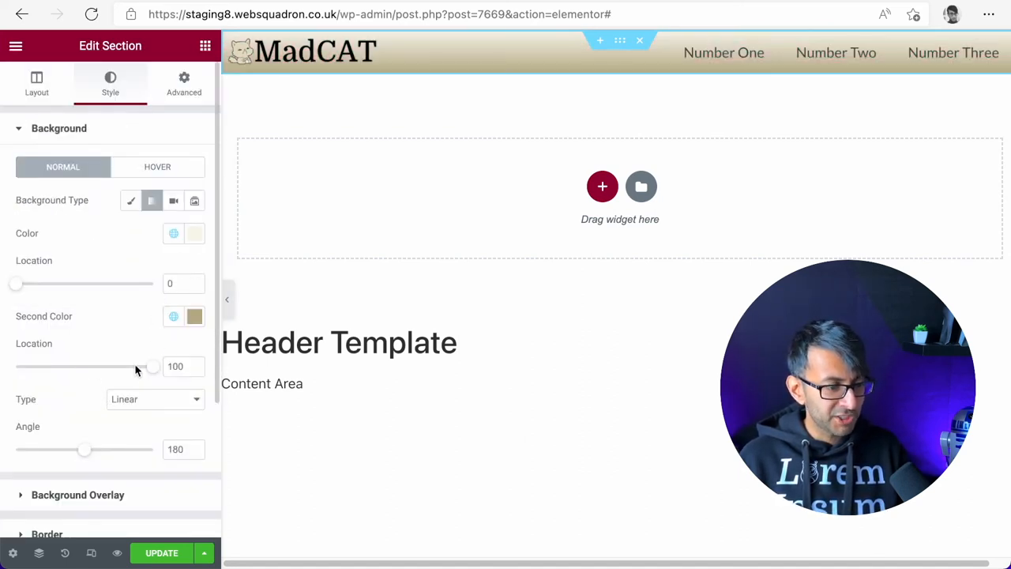
pyautogui.moveTo(86, 448); pyautogui.dragTo(106, 449)
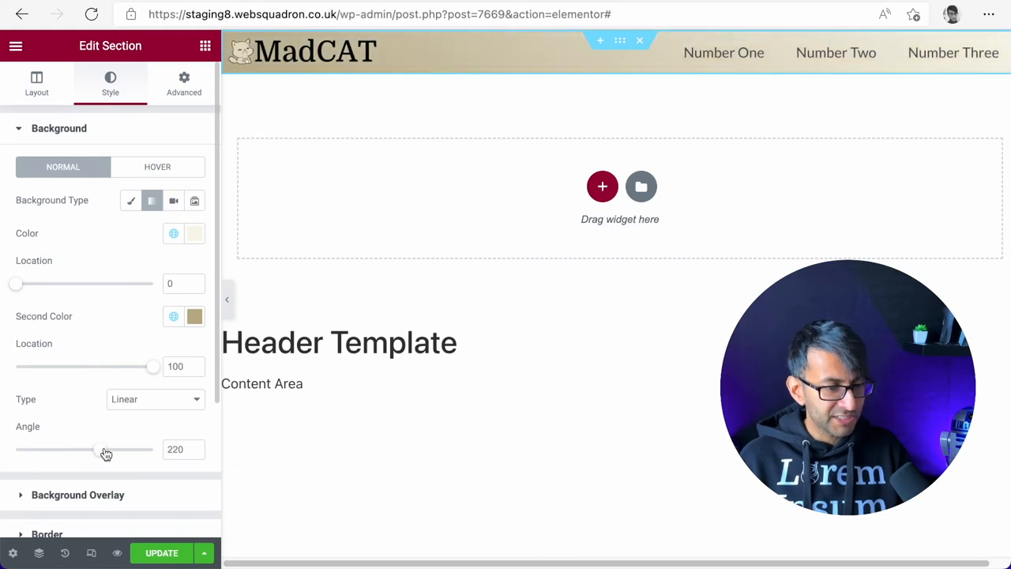
pyautogui.moveTo(95, 448); pyautogui.dragTo(123, 448)
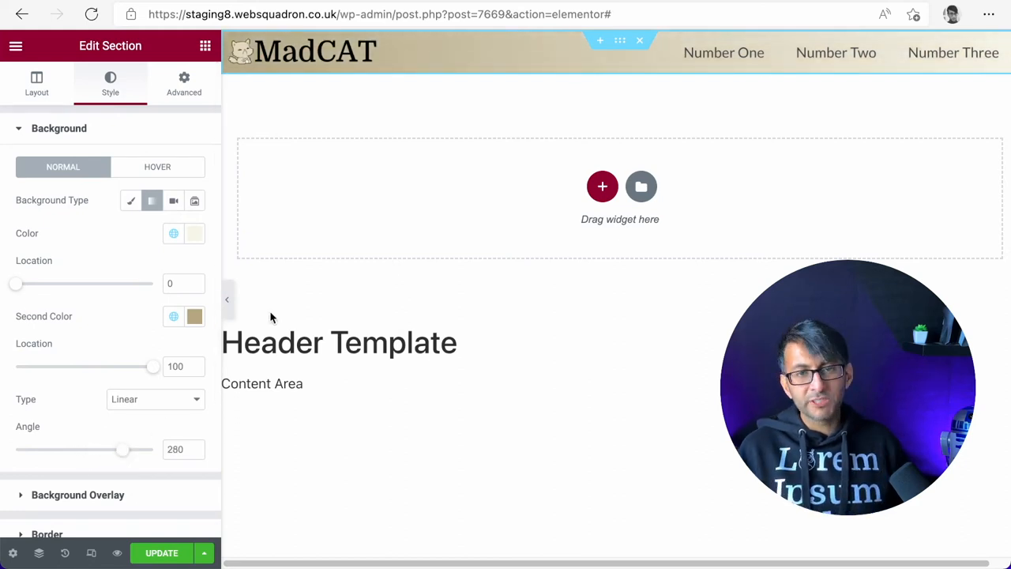
pyautogui.click(129, 199)
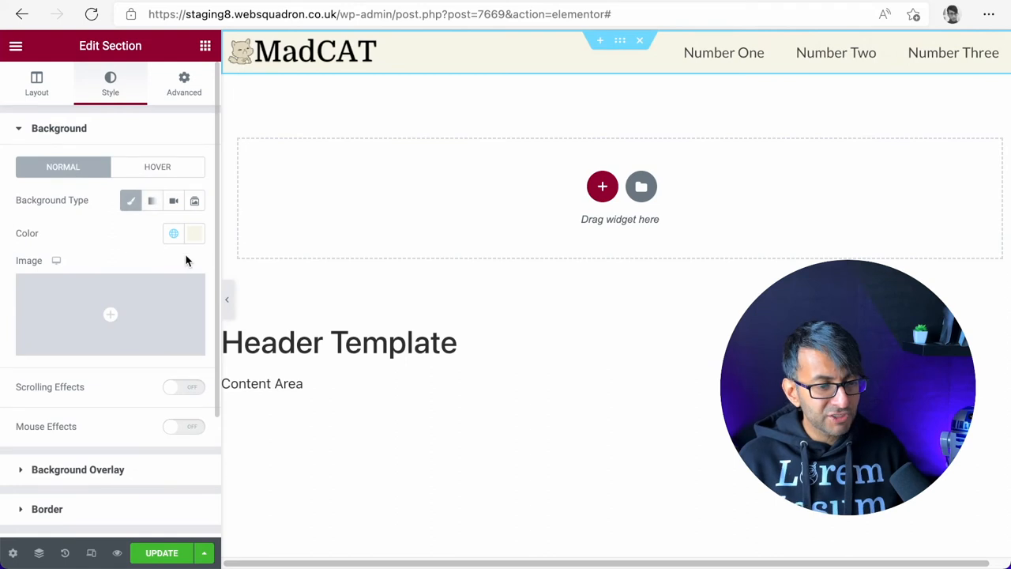
pyautogui.moveTo(556, 161)
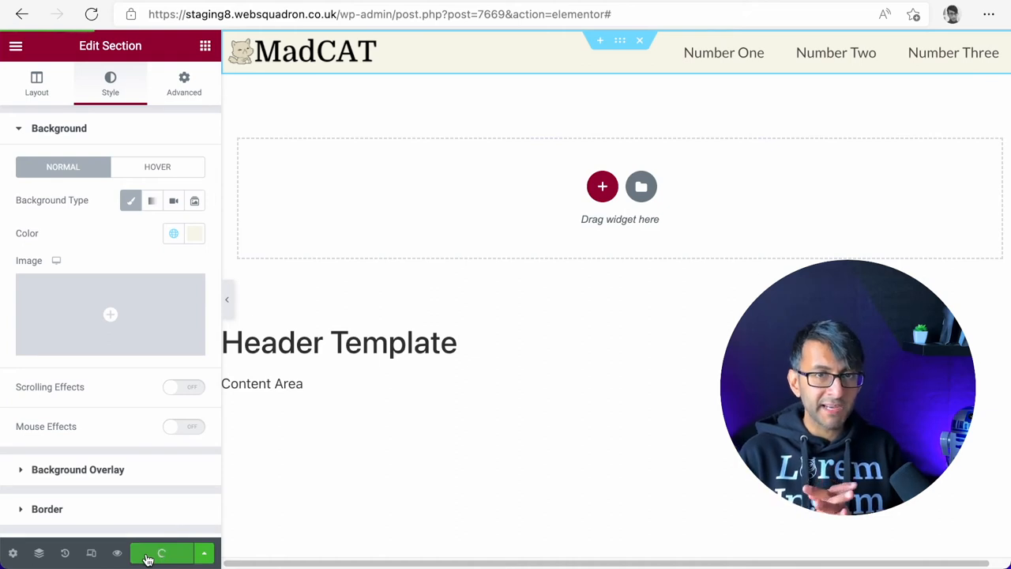
# - Save the header, then search the widgets for 'soc' to add Social Icons above the menu
pyautogui.click(161, 553)
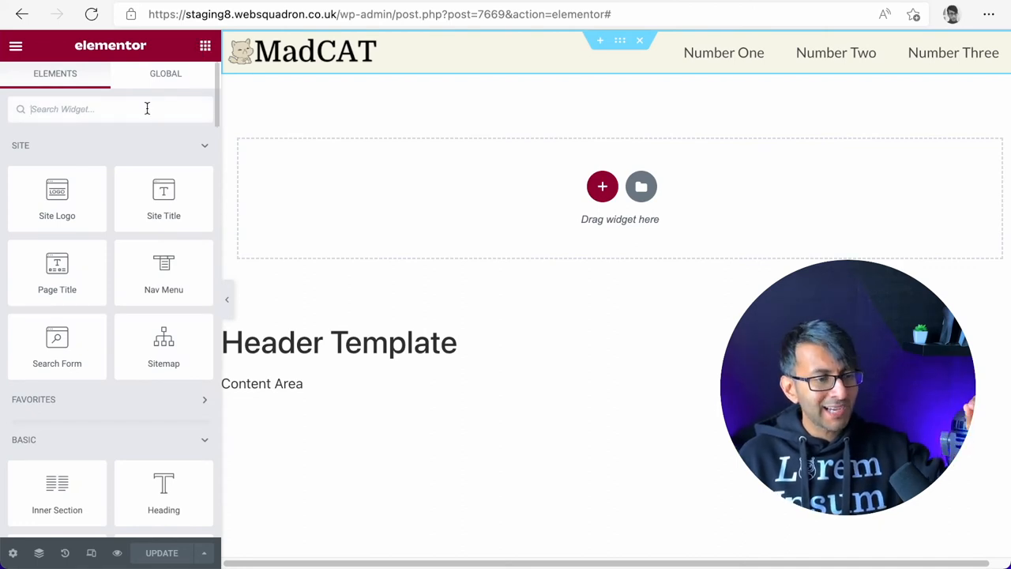
pyautogui.write('soc')
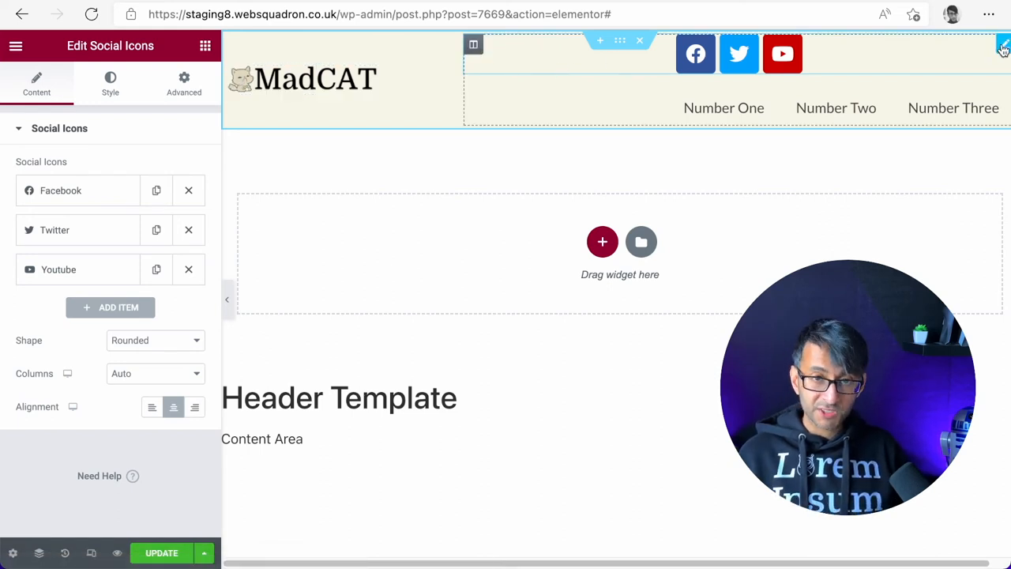
# - Right-align the social icons and glance at their advanced settings
pyautogui.click(194, 407)
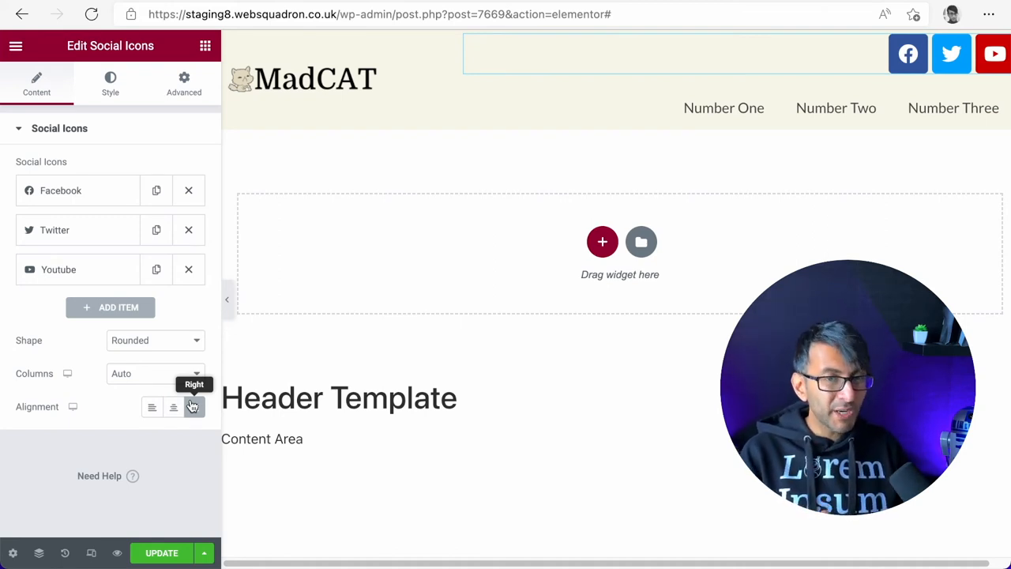
pyautogui.click(193, 407)
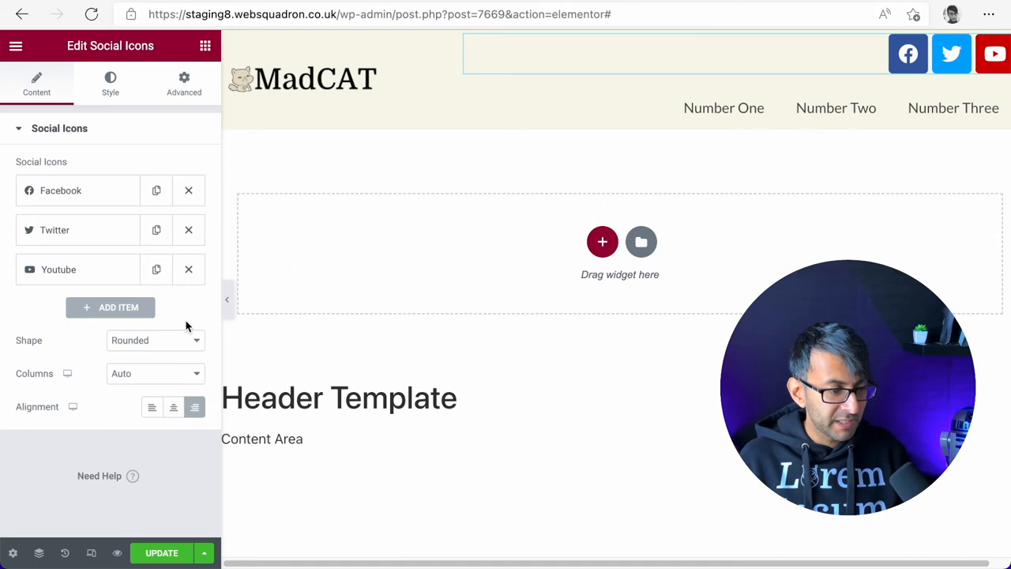
pyautogui.click(183, 82)
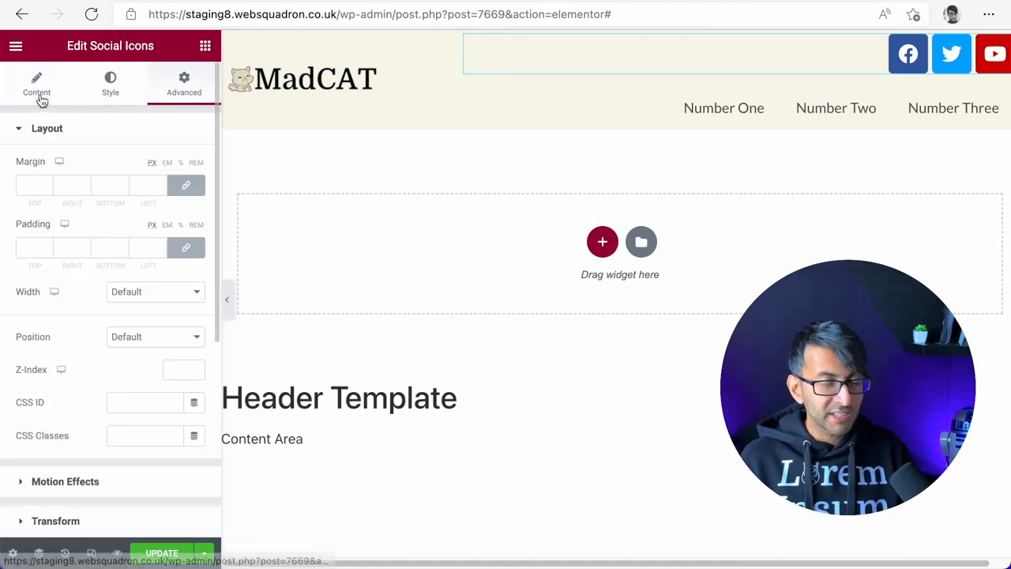
pyautogui.click(36, 82)
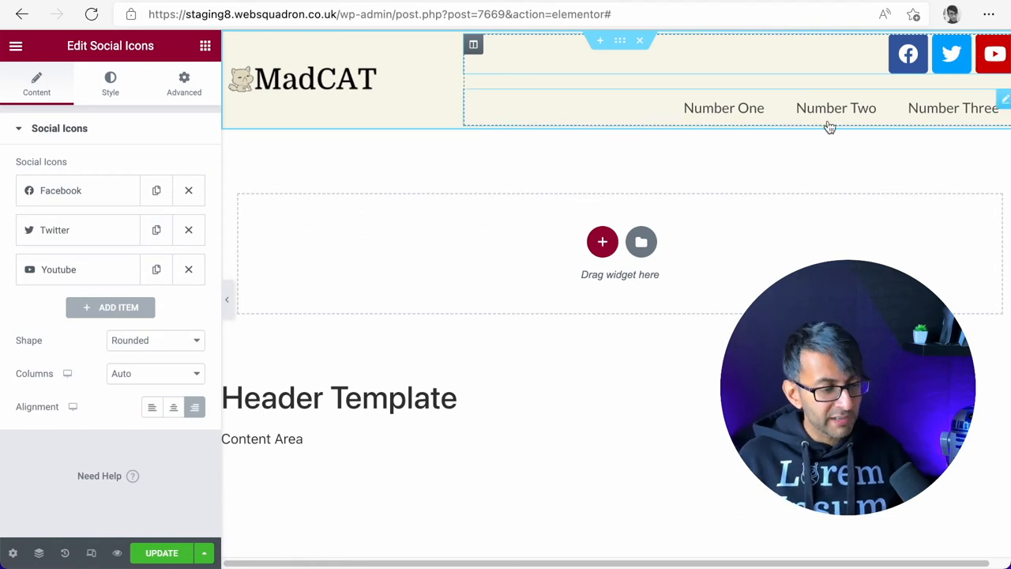
# - Make the social icons circular and lay them out in 3 columns
pyautogui.click(154, 340)
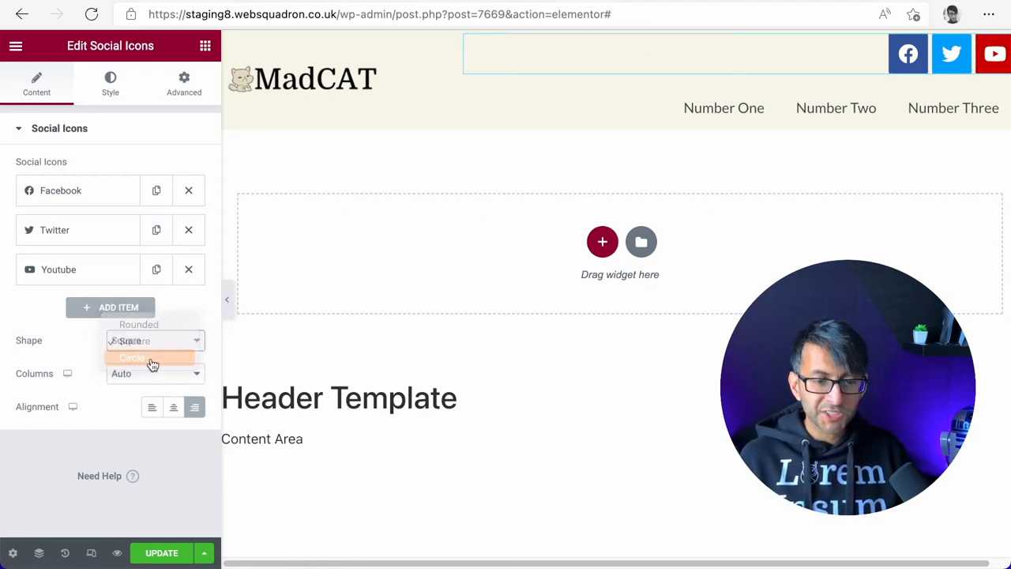
pyautogui.click(133, 357)
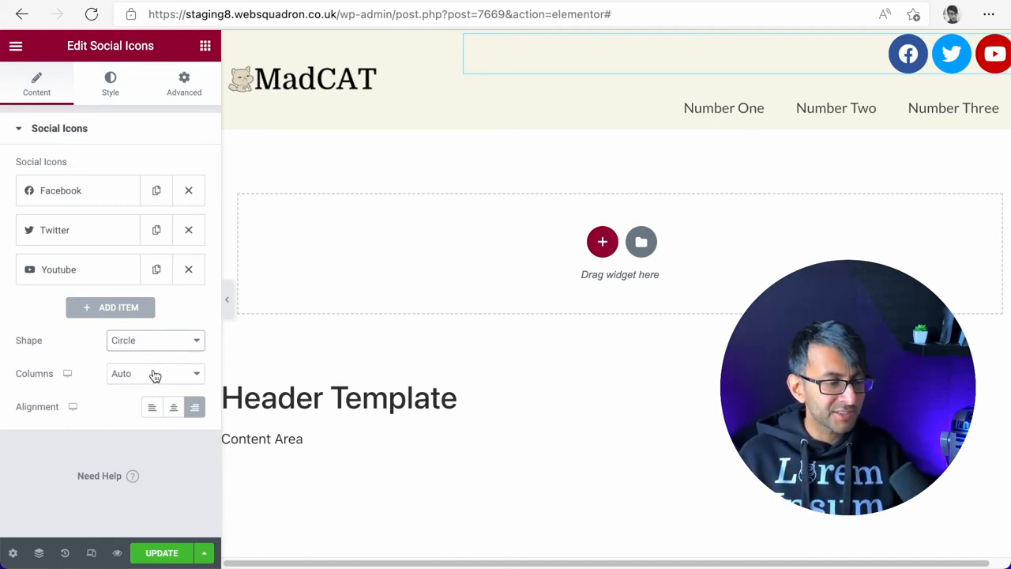
pyautogui.click(155, 372)
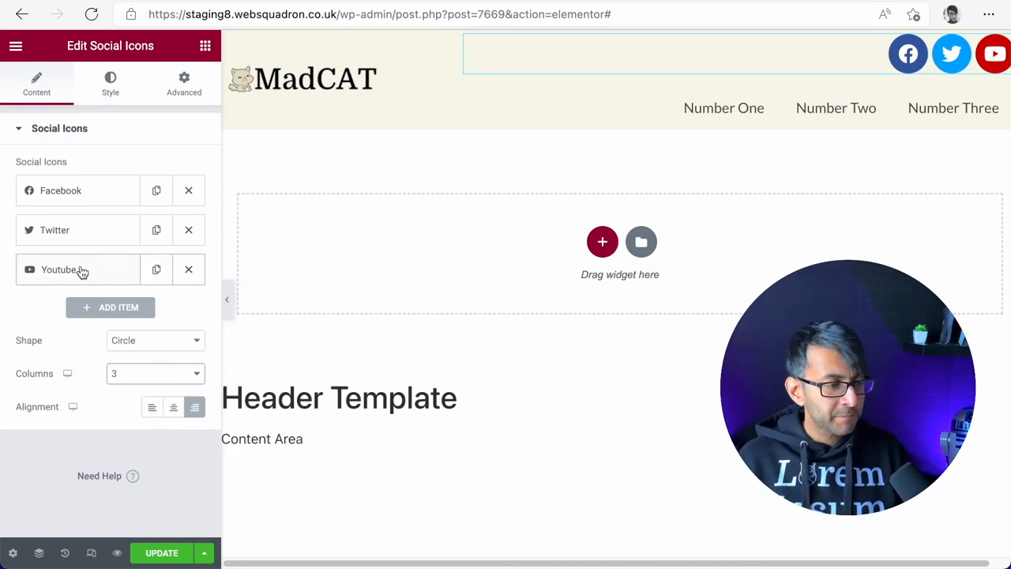
# - Swap the YouTube entry for Instagram and discard an accidentally added fourth icon
pyautogui.click(28, 269)
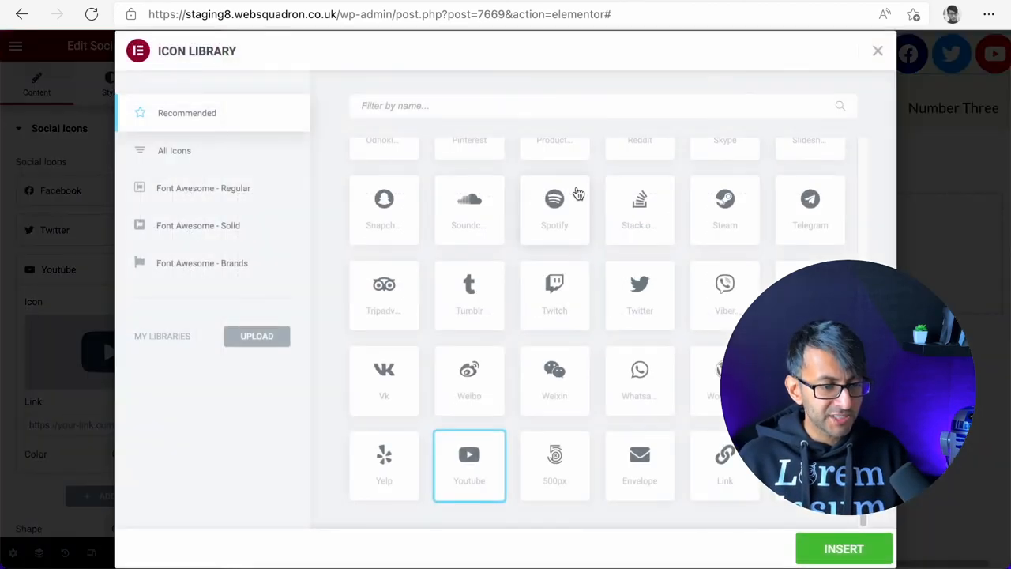
pyautogui.write('insta')
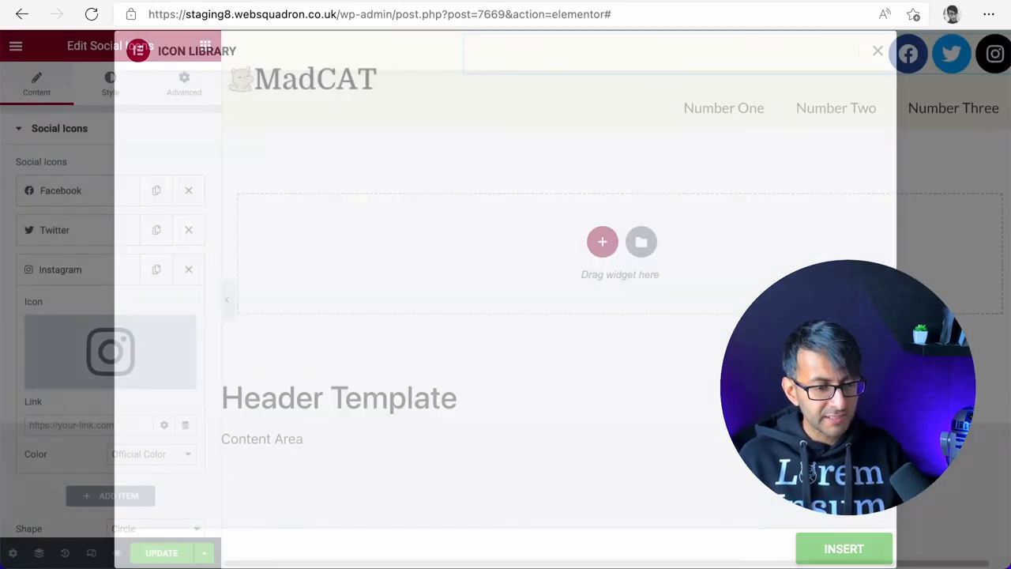
pyautogui.click(876, 51)
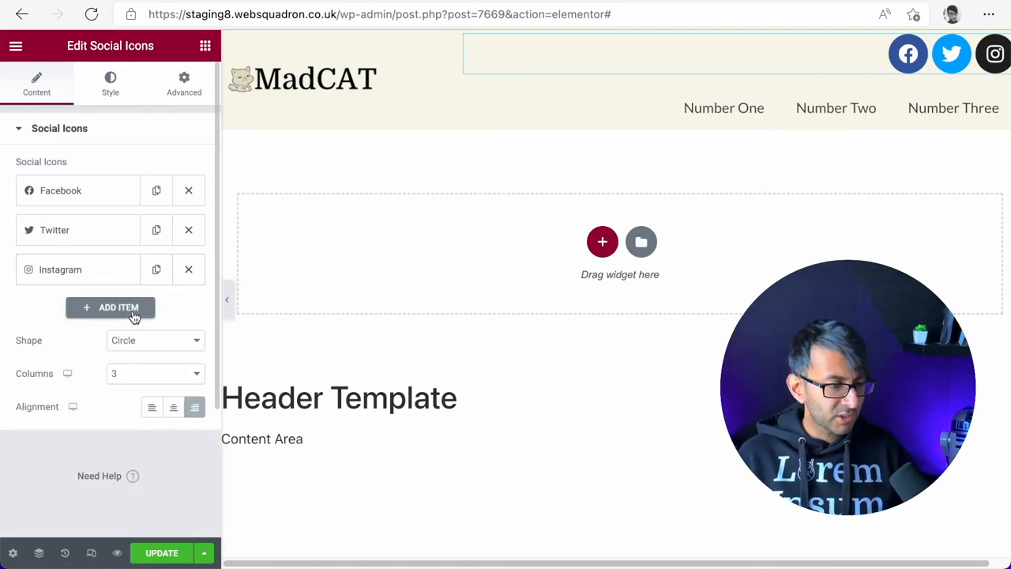
pyautogui.click(111, 306)
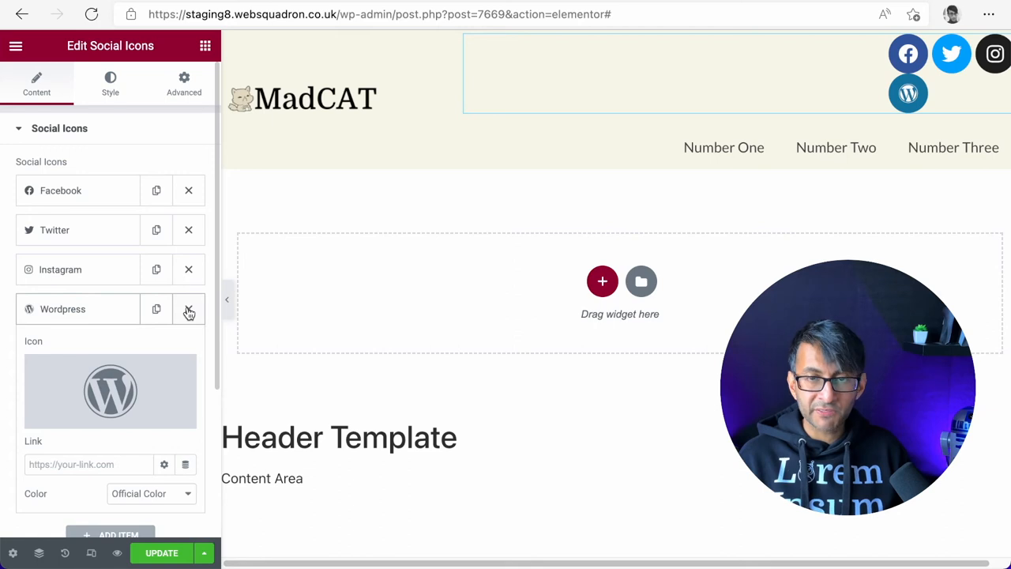
pyautogui.click(189, 308)
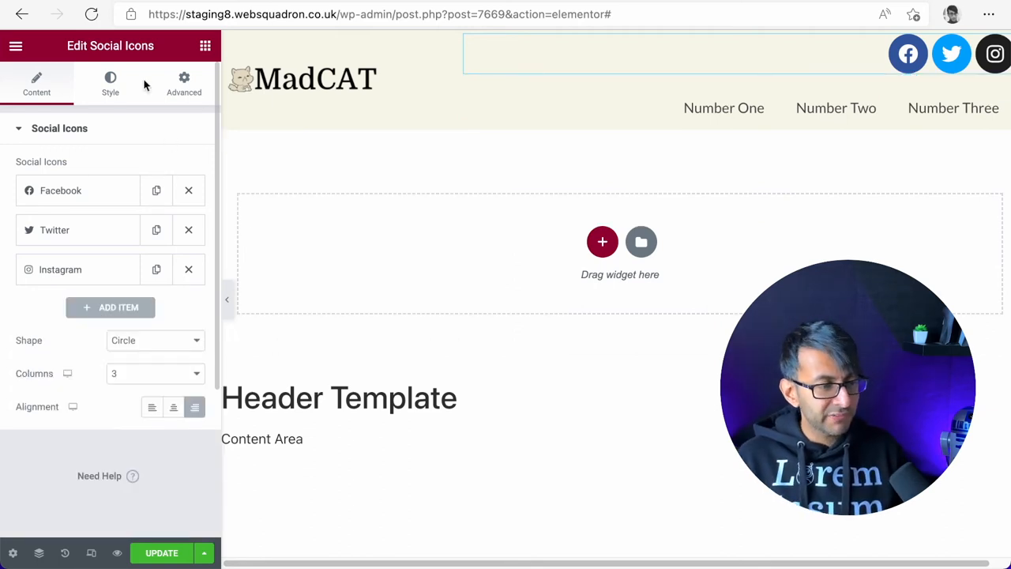
# - Use custom icon colours: secondary set to Text, primary reset to default so backgrounds vanish
pyautogui.click(111, 83)
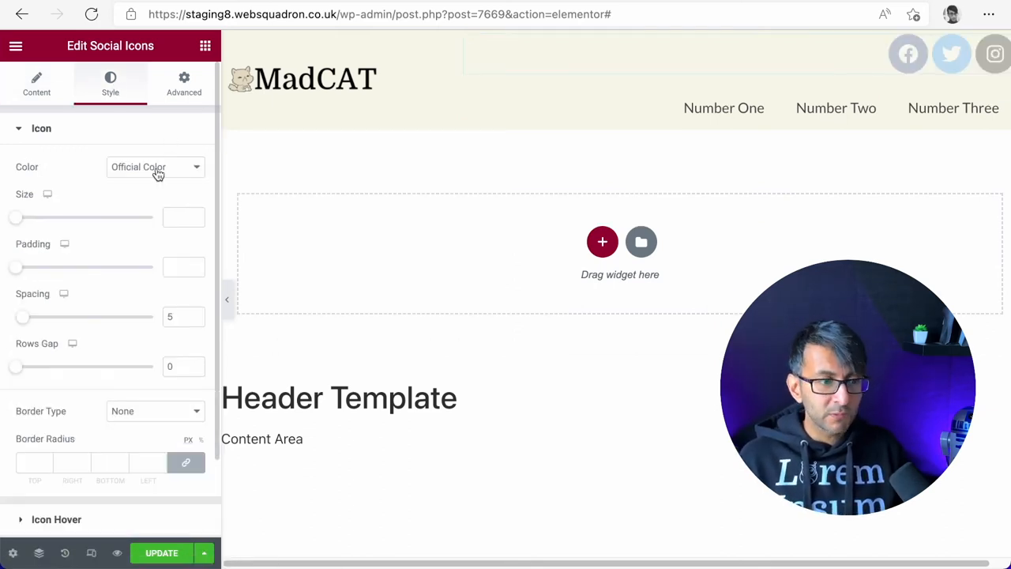
pyautogui.click(155, 168)
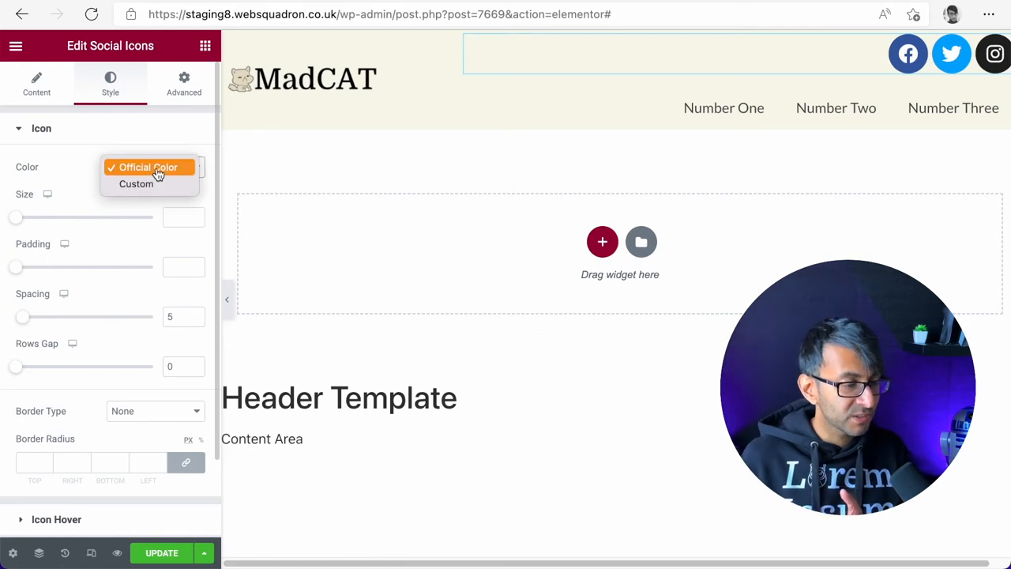
pyautogui.click(136, 183)
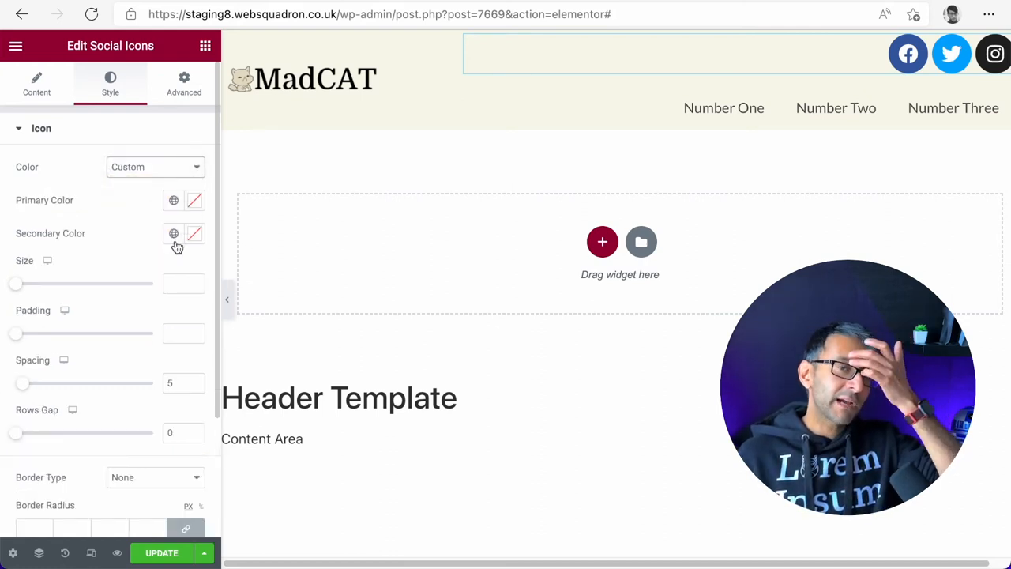
pyautogui.moveTo(174, 234)
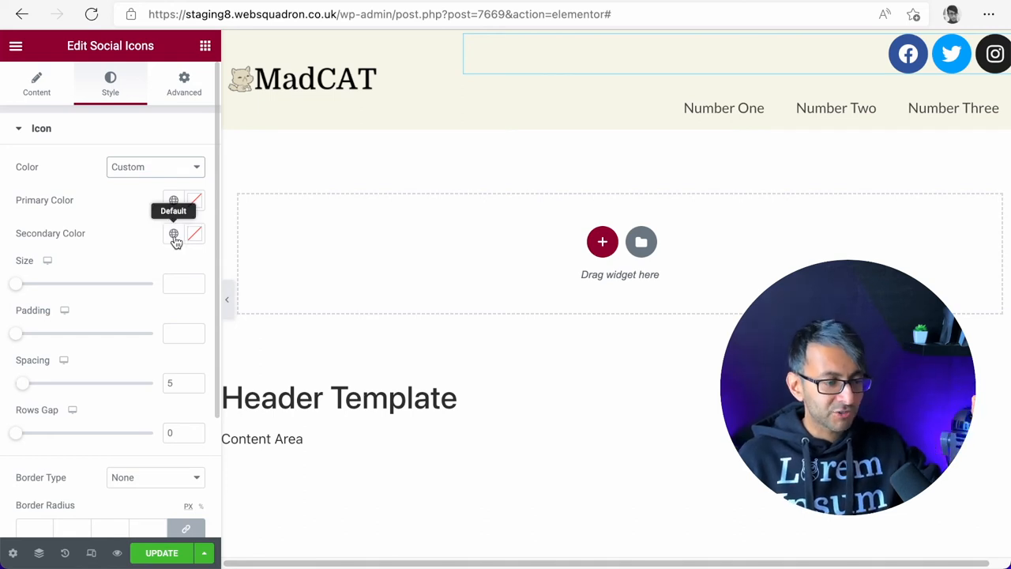
pyautogui.click(174, 233)
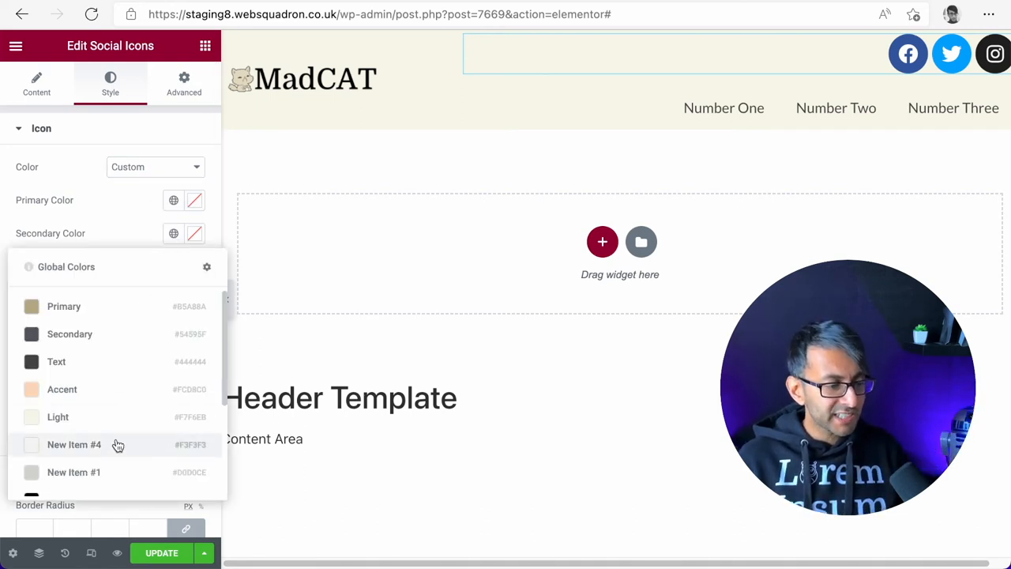
pyautogui.moveTo(224, 323)
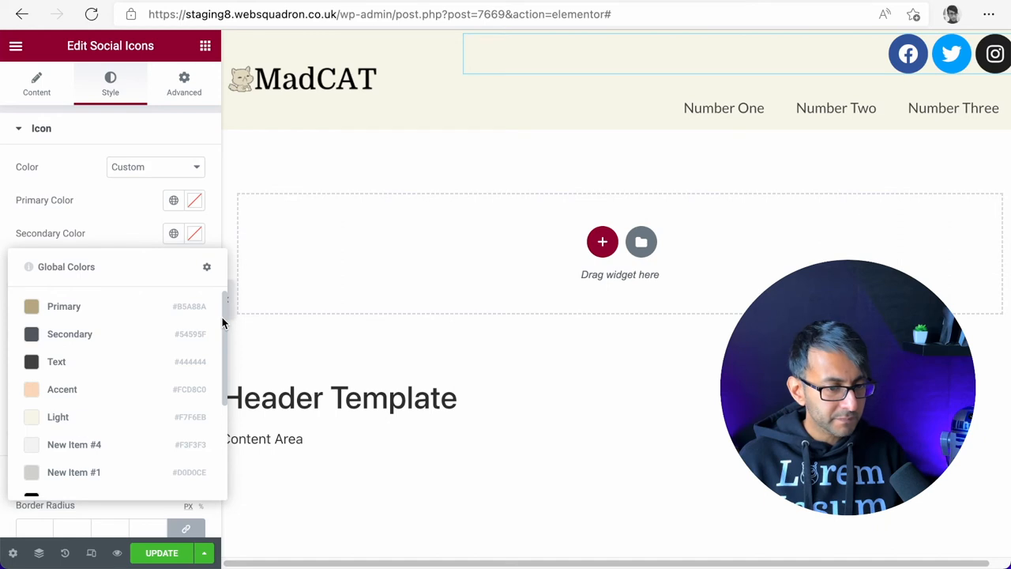
pyautogui.moveTo(76, 362)
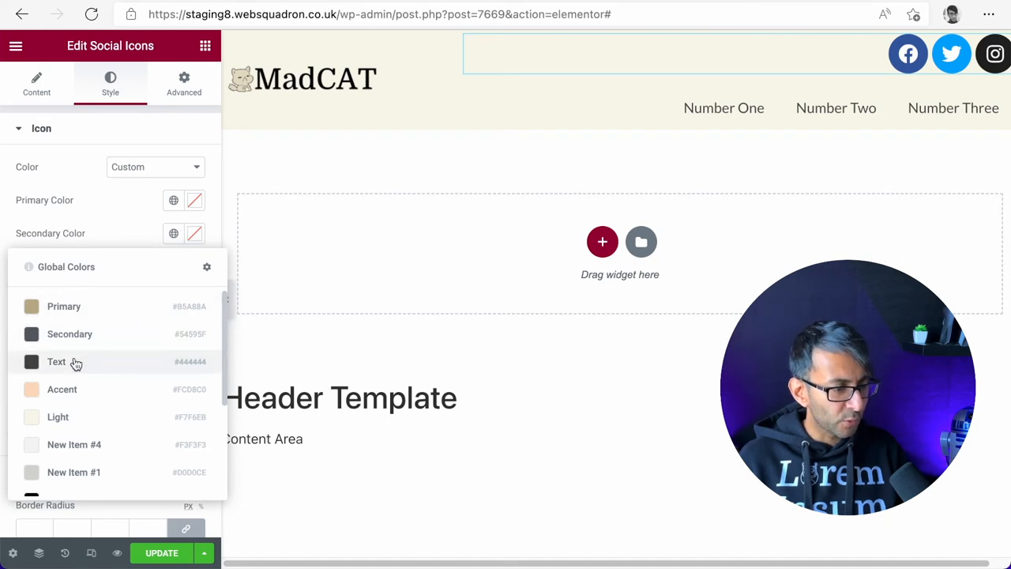
pyautogui.click(57, 360)
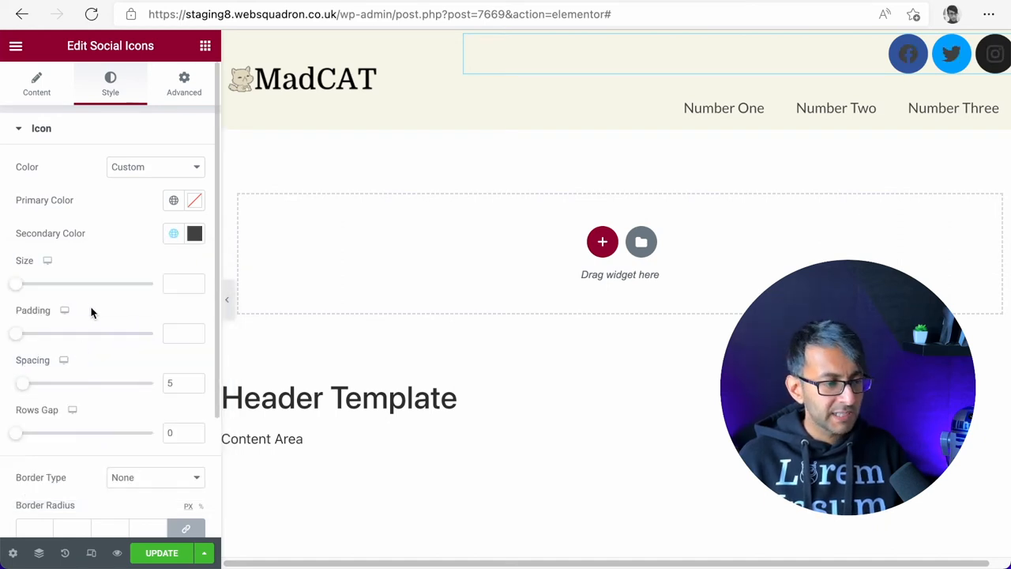
pyautogui.moveTo(173, 202)
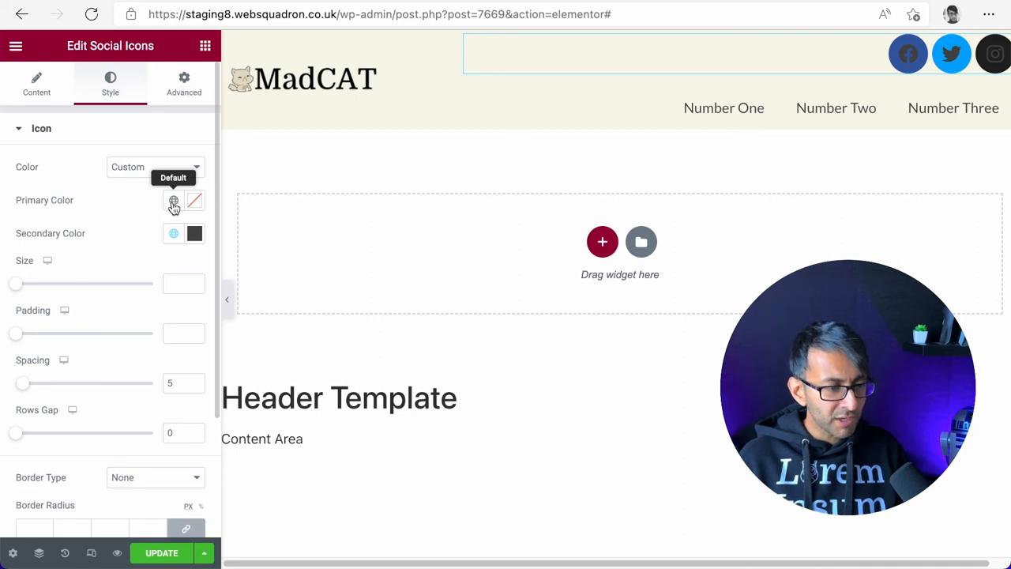
pyautogui.click(174, 199)
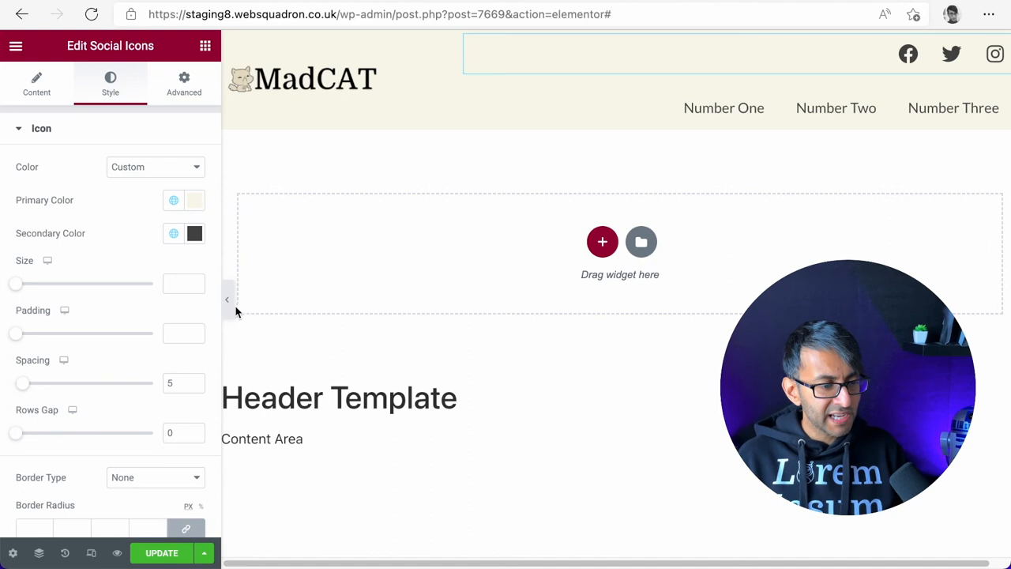
pyautogui.click(228, 300)
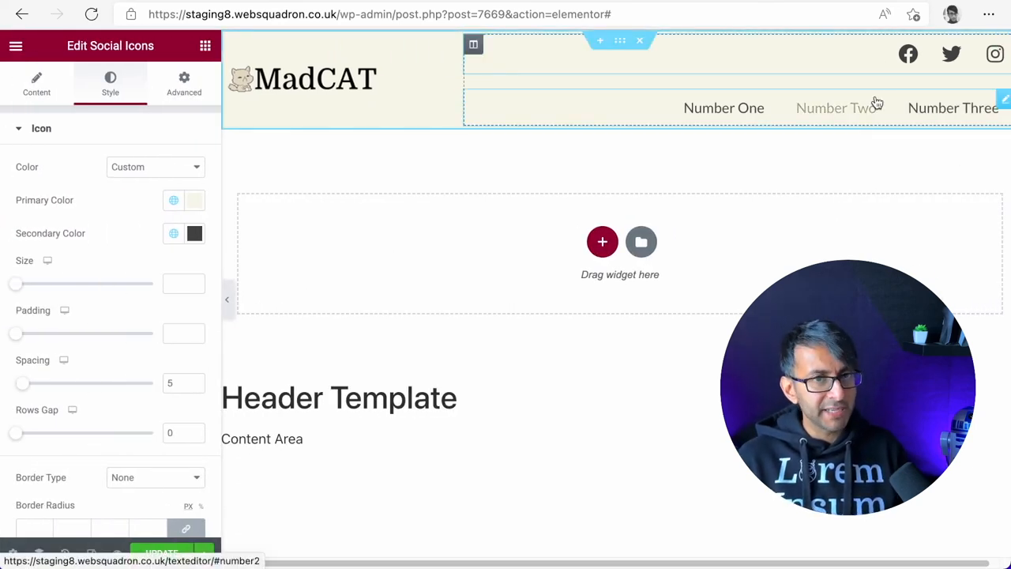
# - Set the right column's Widgets Space to 0 after trying 20 and 50
pyautogui.click(474, 45)
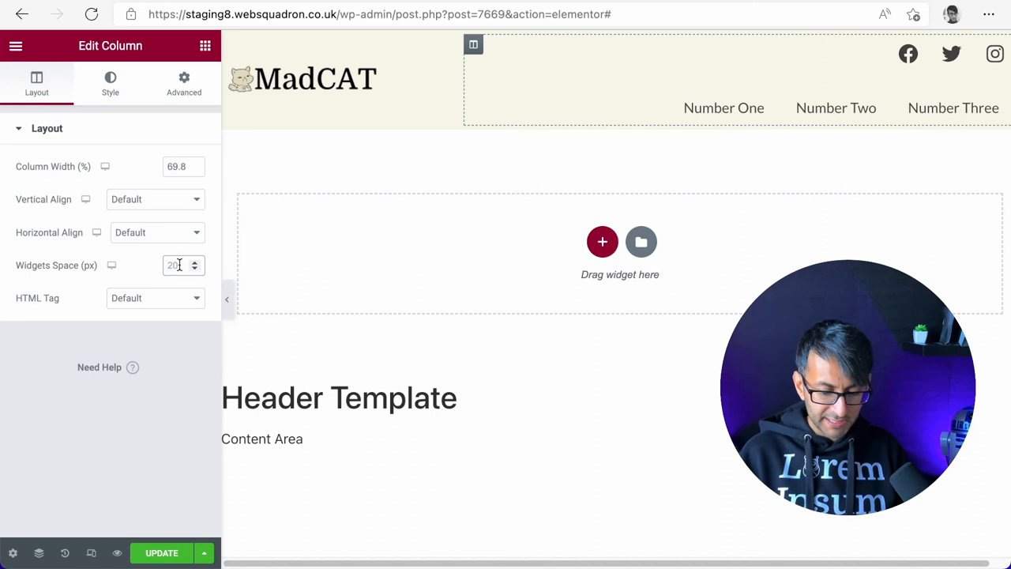
pyautogui.write('0')
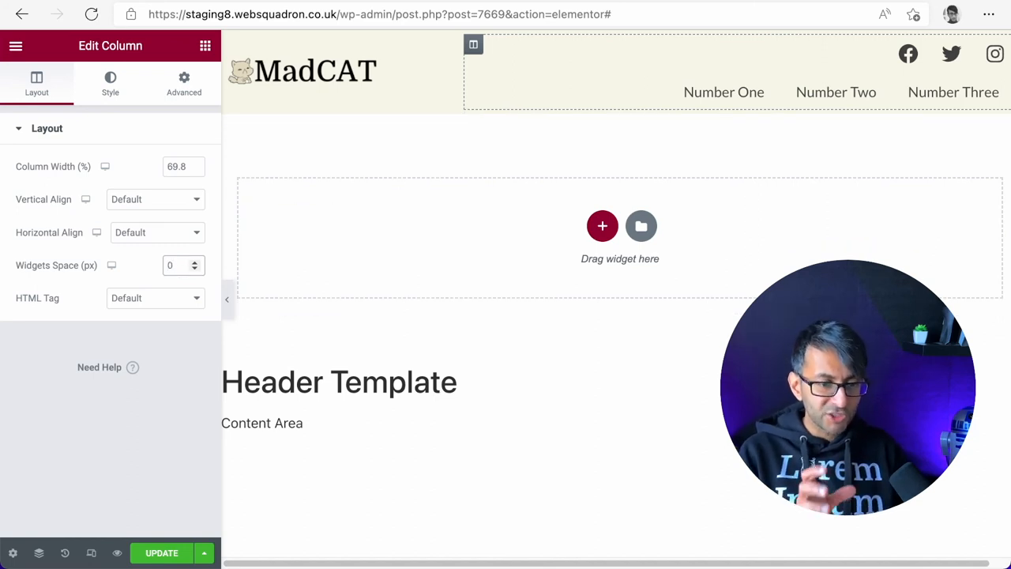
pyautogui.write('20')
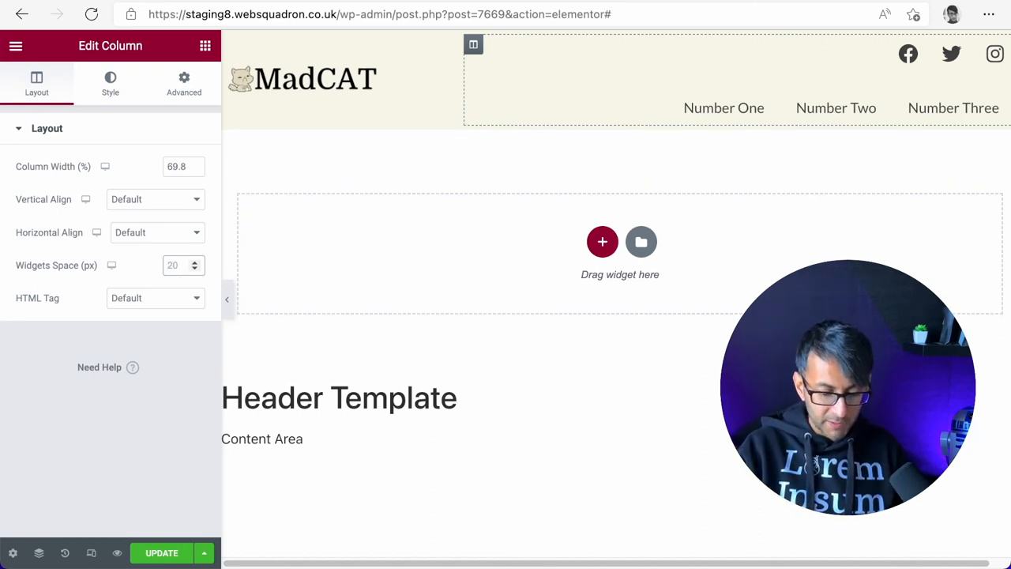
pyautogui.write('50')
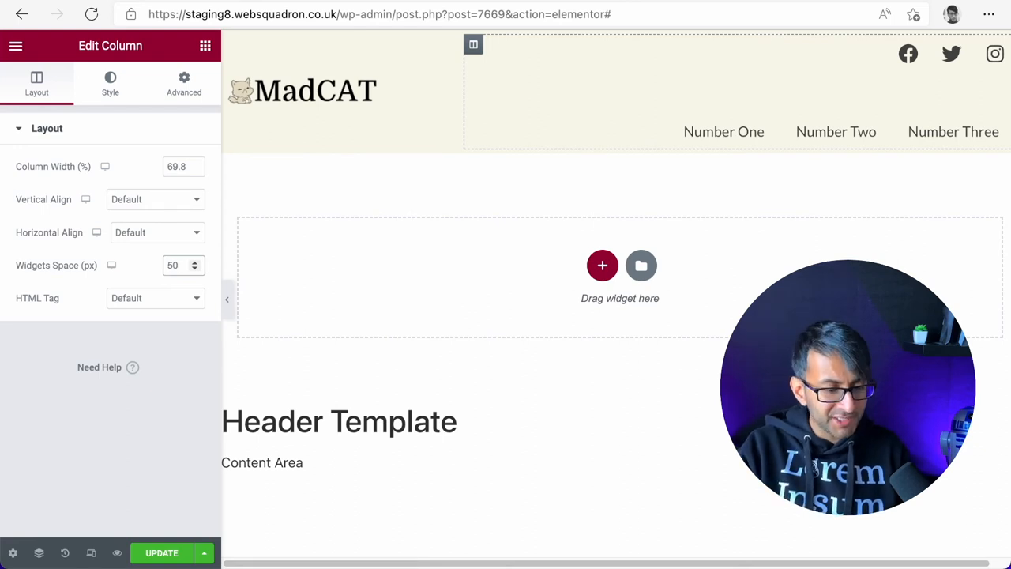
pyautogui.write('0')
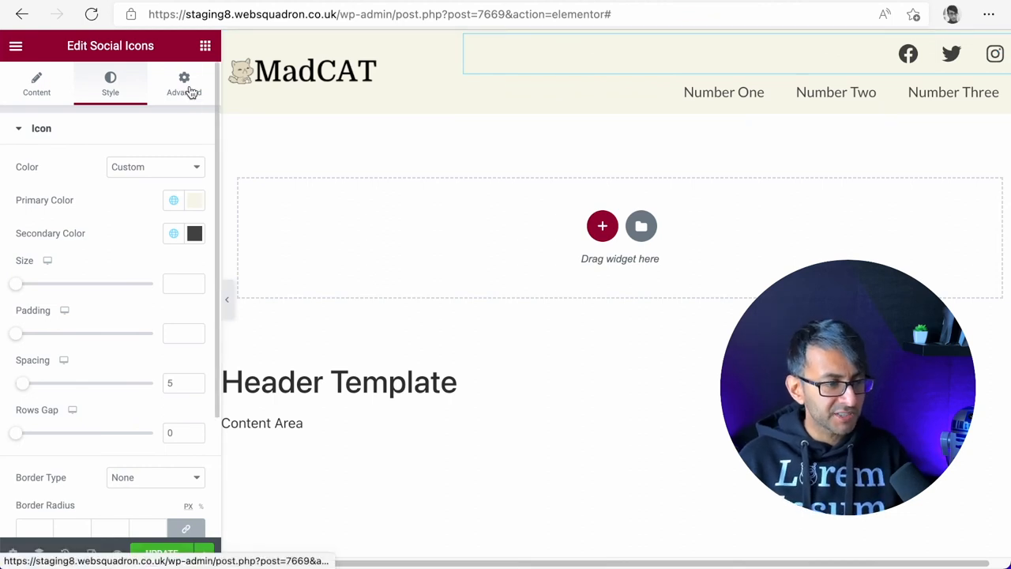
# - Unlink the social icons' margins, set top to -10 and step the bottom down to negative
pyautogui.click(183, 82)
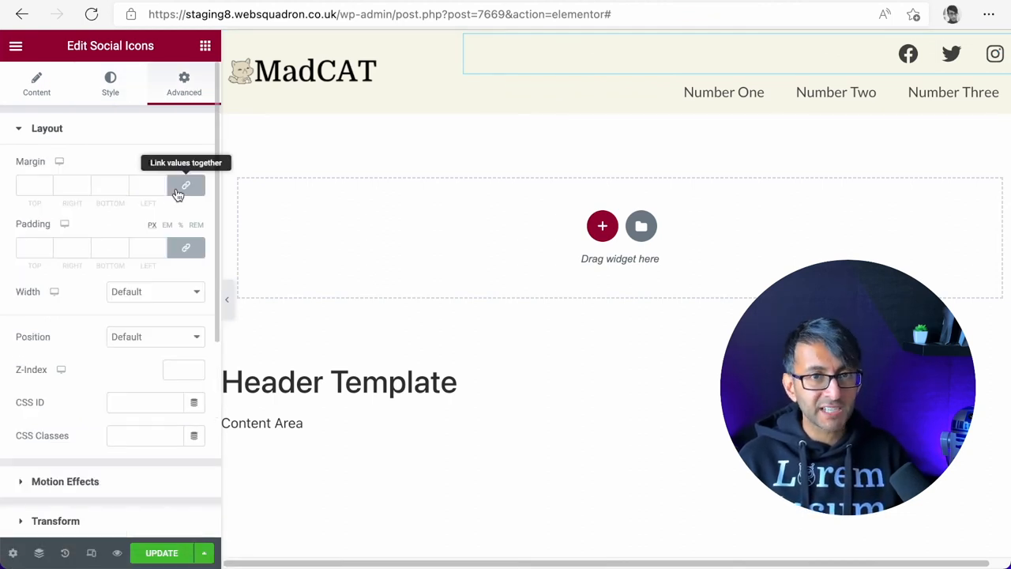
pyautogui.click(184, 186)
pyautogui.write('-6')
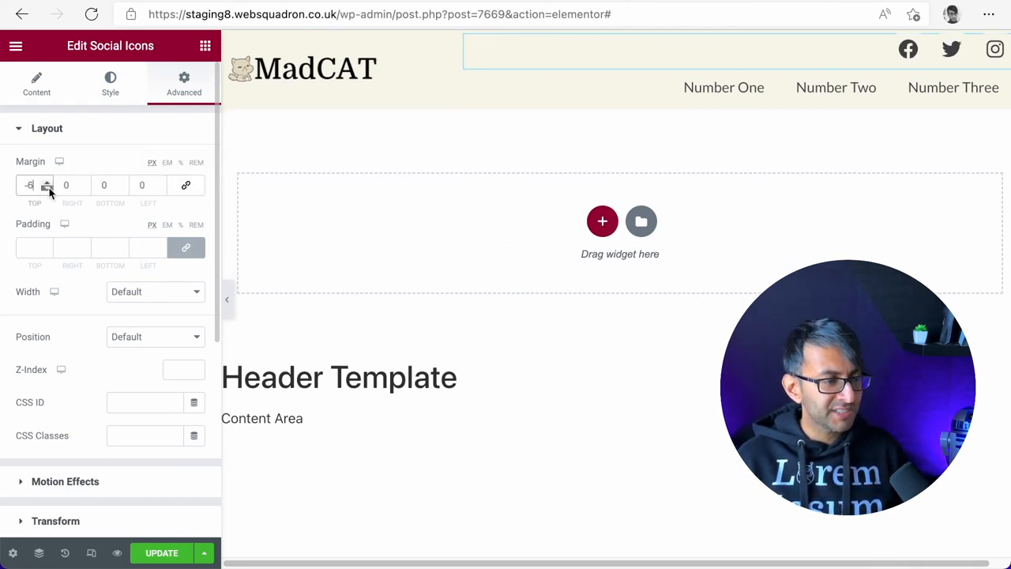
pyautogui.click(45, 188)
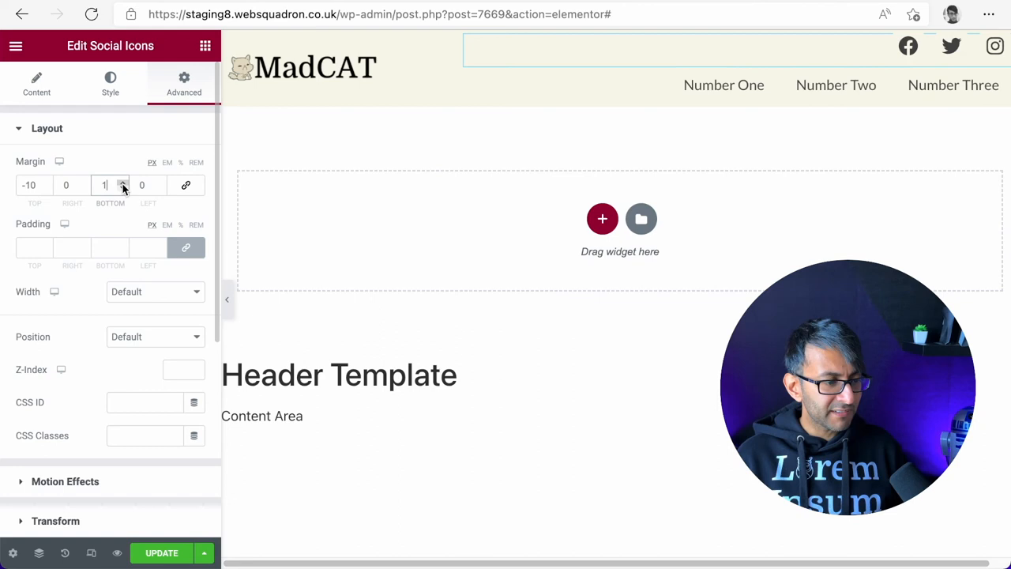
pyautogui.click(123, 188)
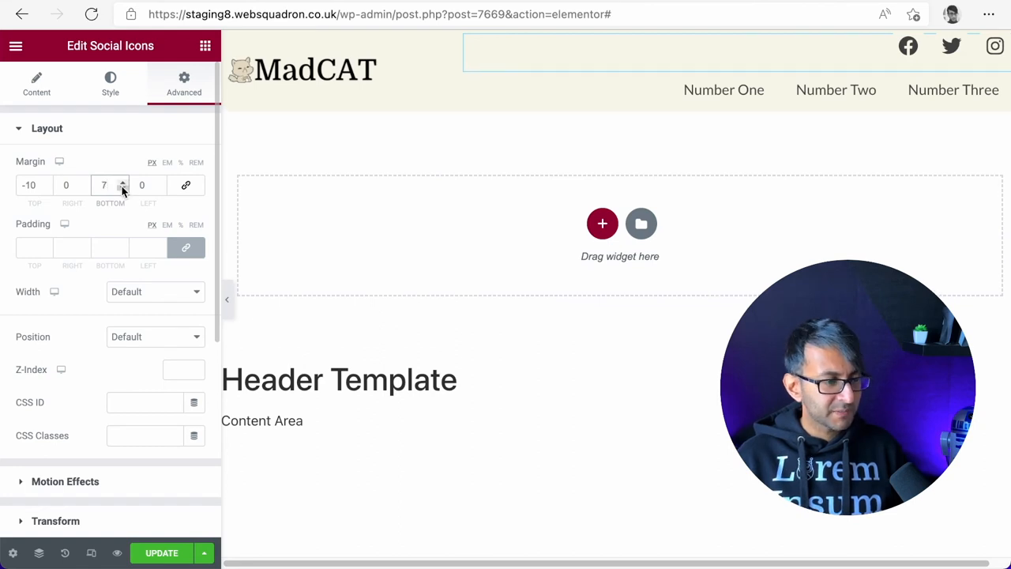
pyautogui.click(122, 190)
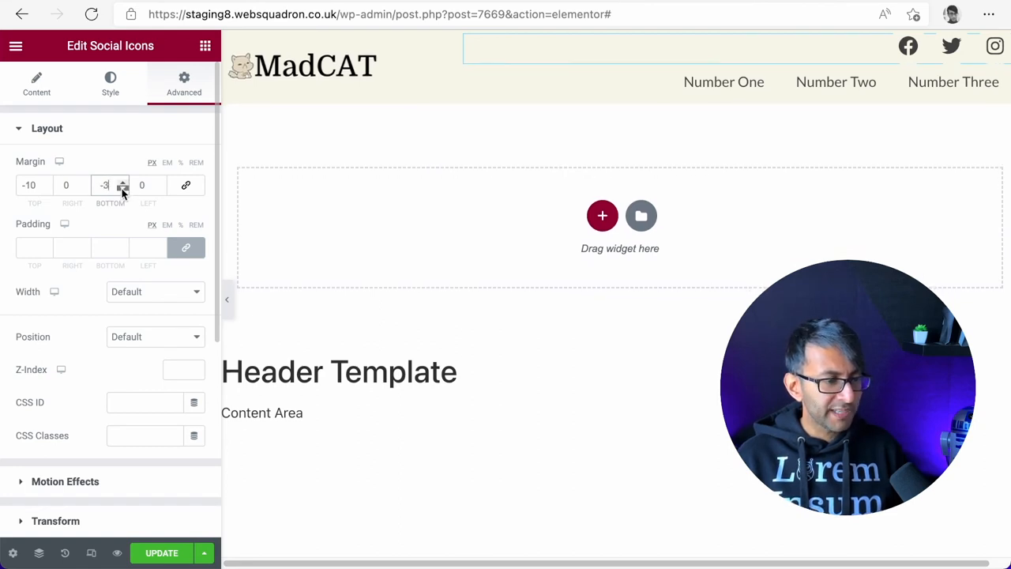
pyautogui.click(123, 188)
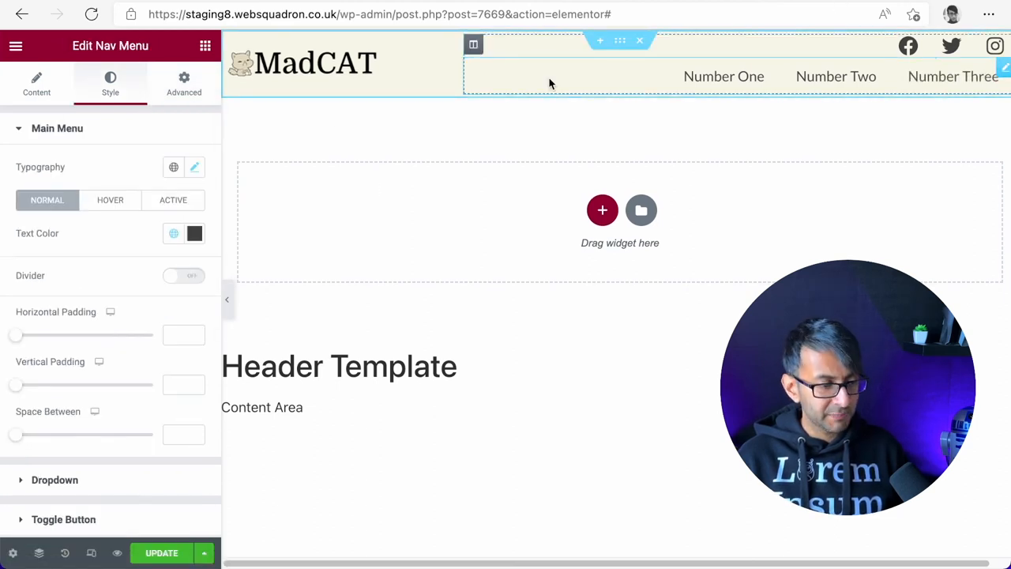
# - Give the nav menu a bottom margin of -10 and a negative top margin
pyautogui.click(184, 82)
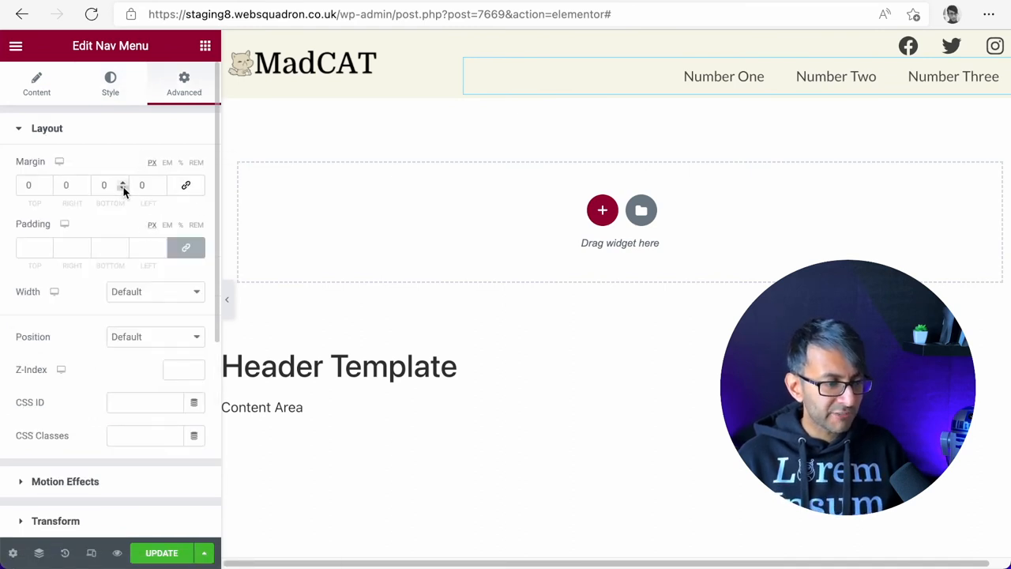
pyautogui.click(123, 188)
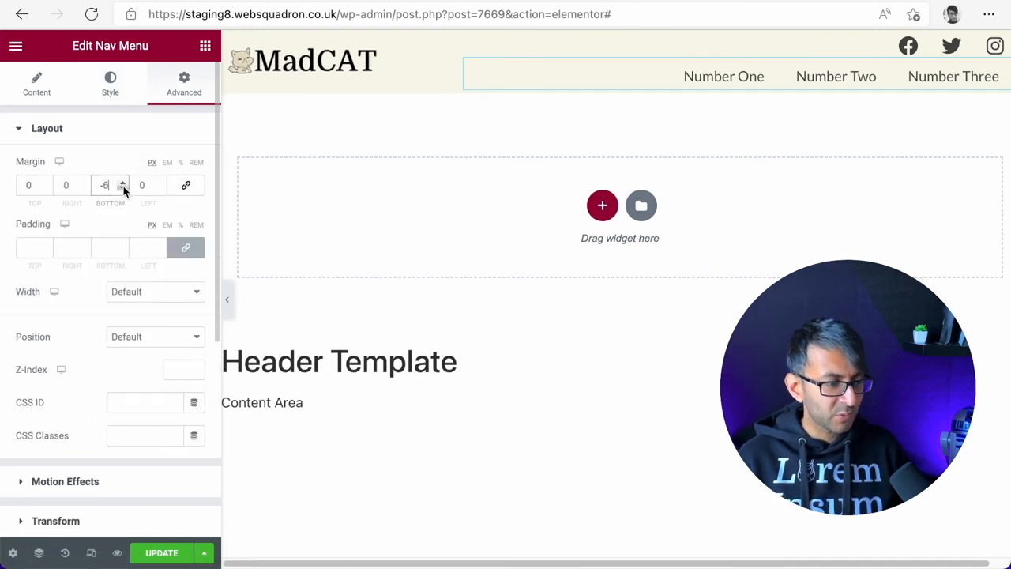
pyautogui.click(123, 190)
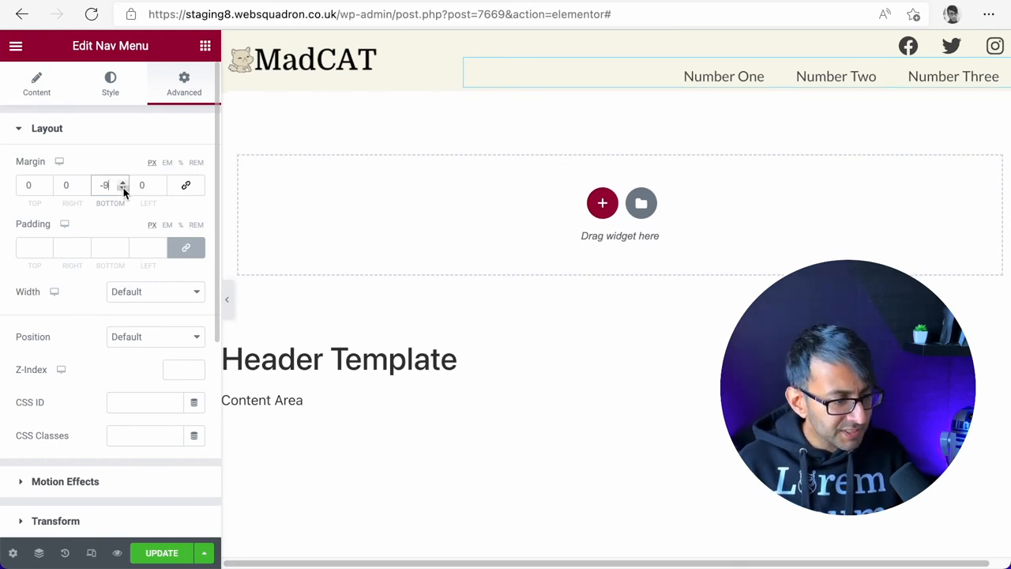
pyautogui.click(123, 190)
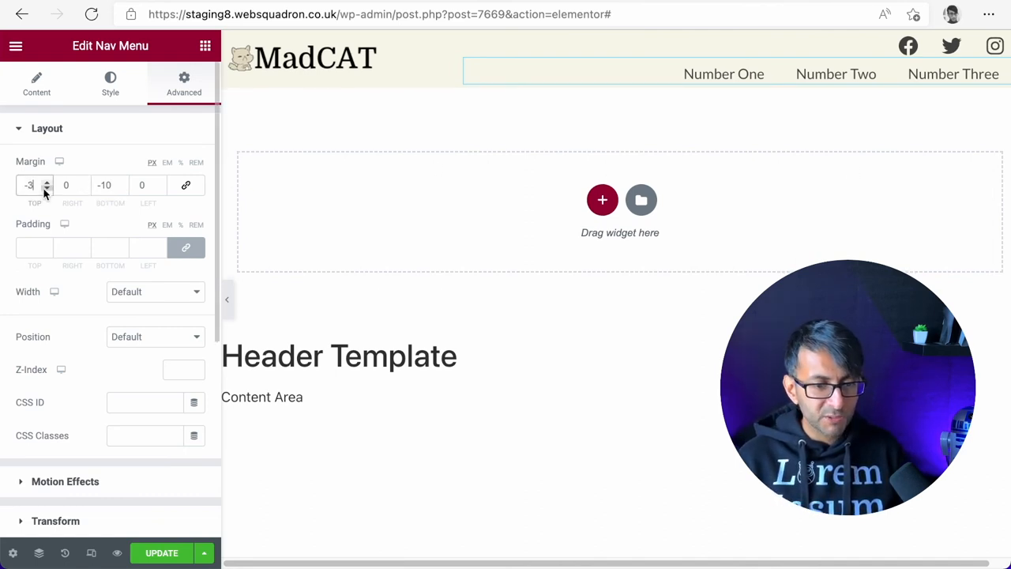
pyautogui.click(48, 182)
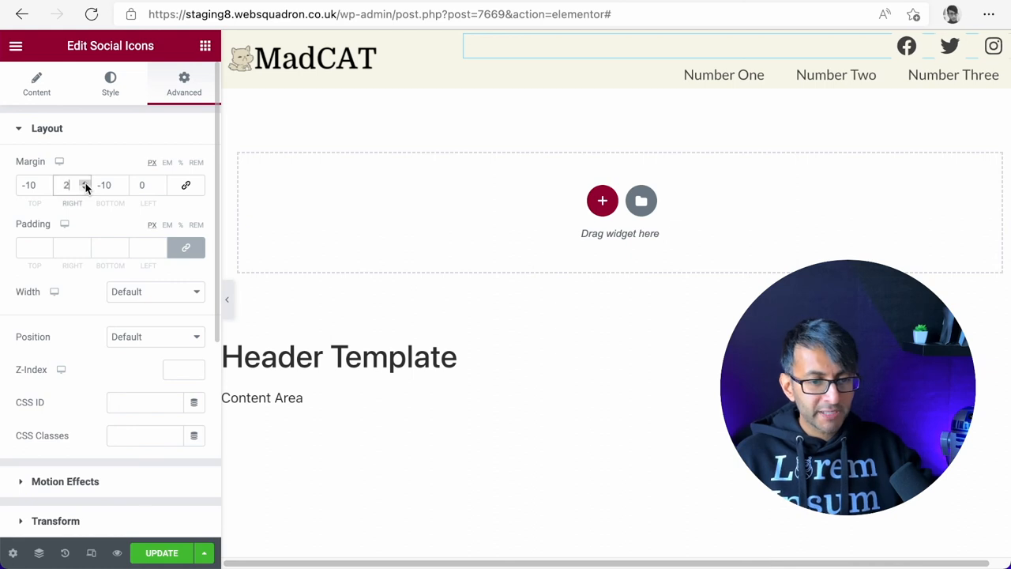
# - Set the social icons' right margin to 5 and preview the tightened header
pyautogui.write('6')
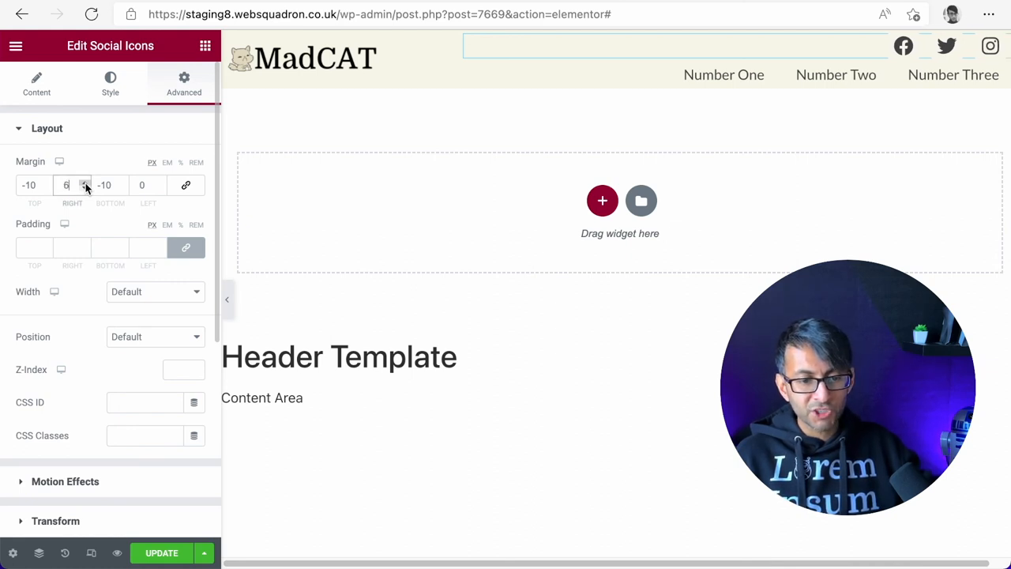
pyautogui.click(84, 188)
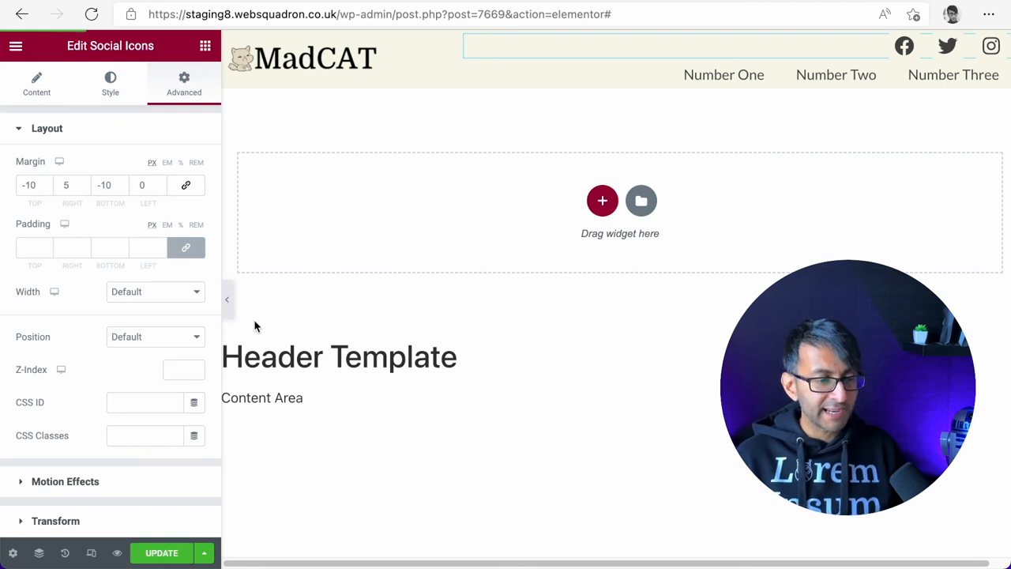
pyautogui.click(227, 300)
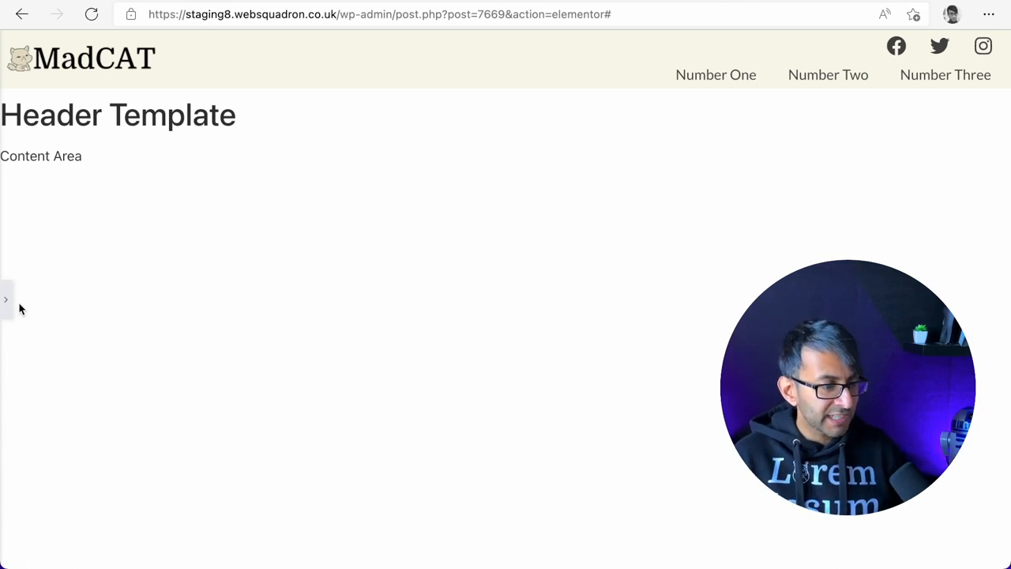
pyautogui.click(6, 300)
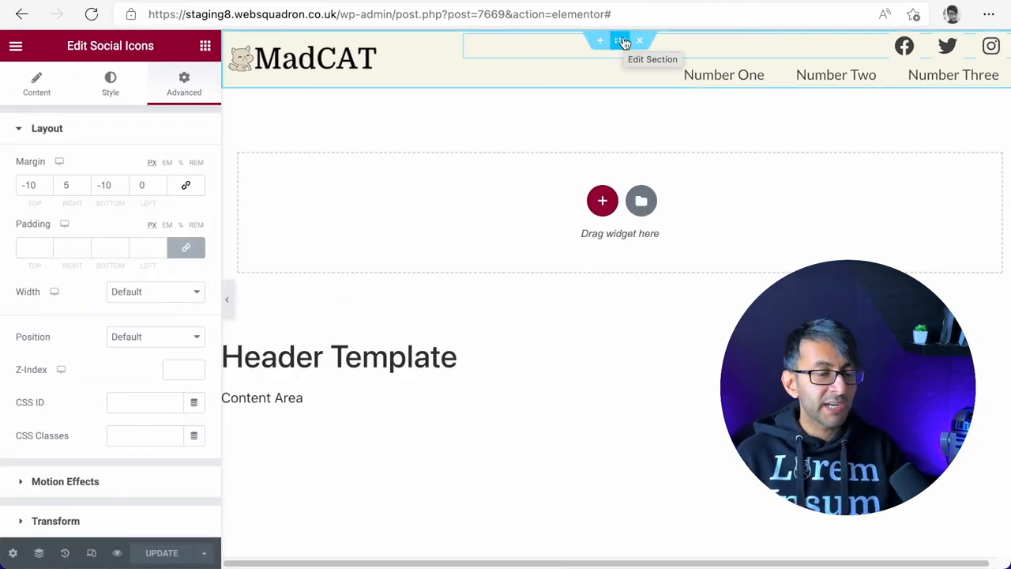
# - Set the header section's Motion Effects Sticky to Top for all devices and preview it
pyautogui.click(111, 82)
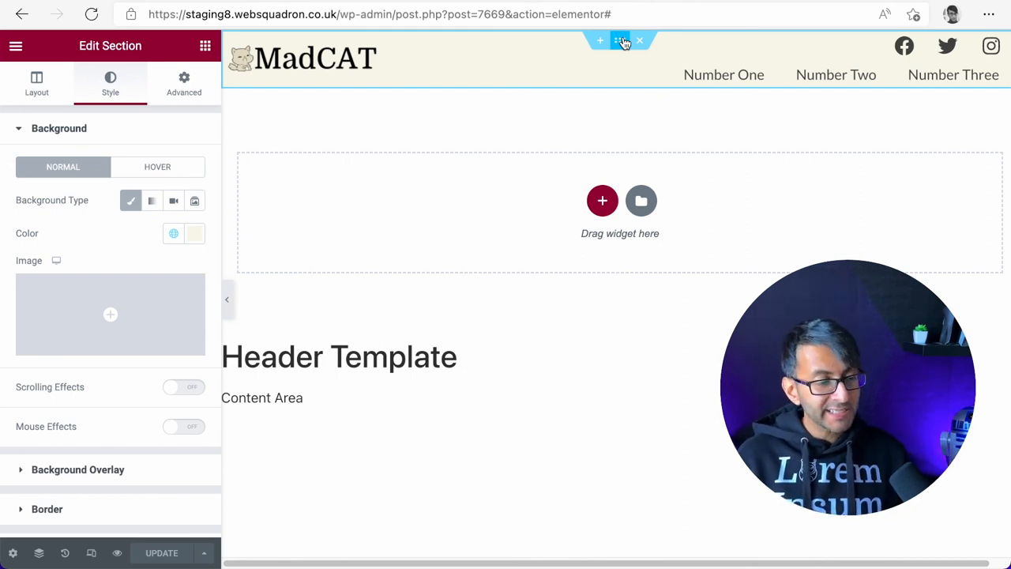
pyautogui.click(183, 82)
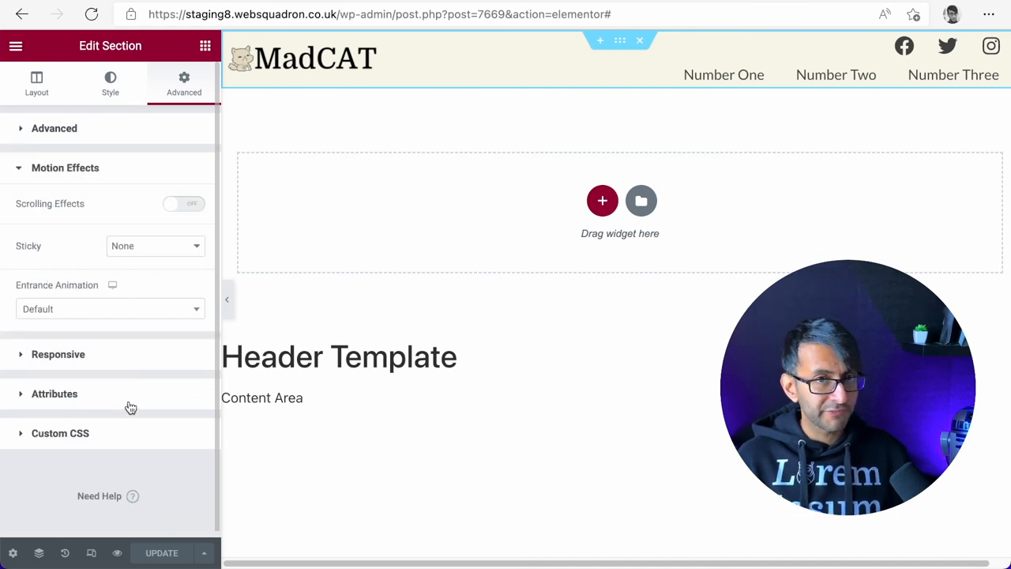
pyautogui.click(155, 246)
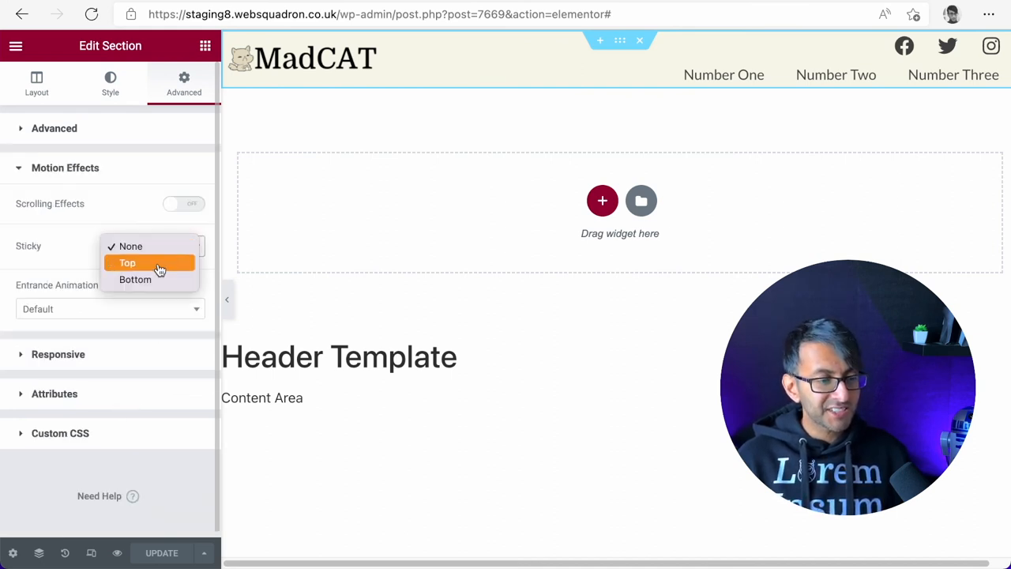
pyautogui.click(127, 262)
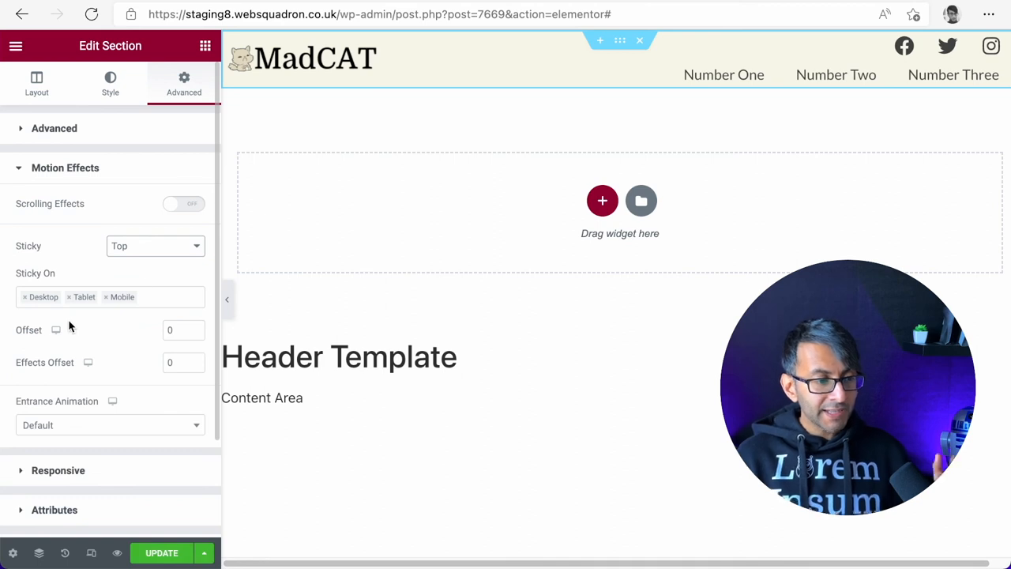
pyautogui.moveTo(95, 322)
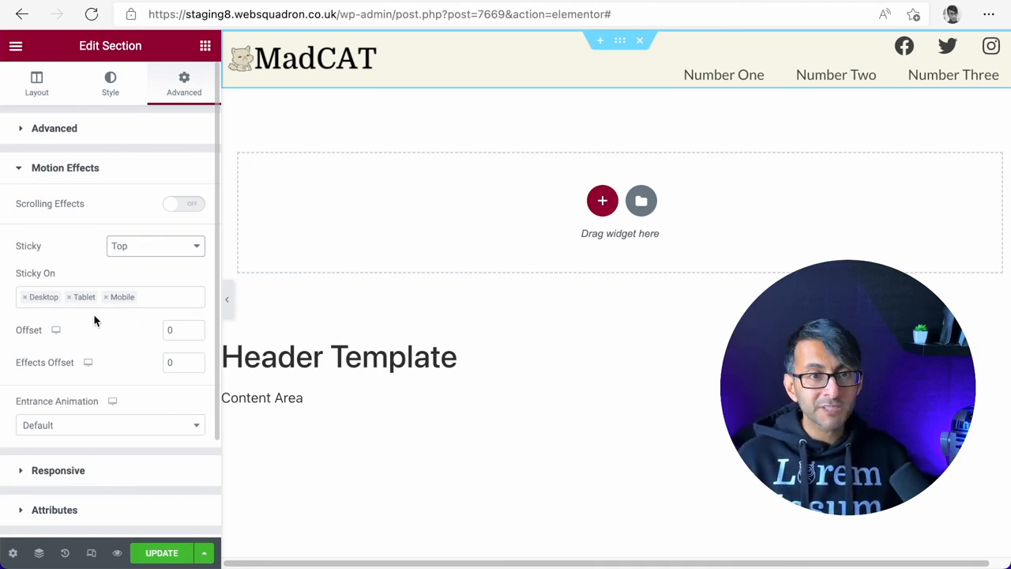
pyautogui.click(161, 552)
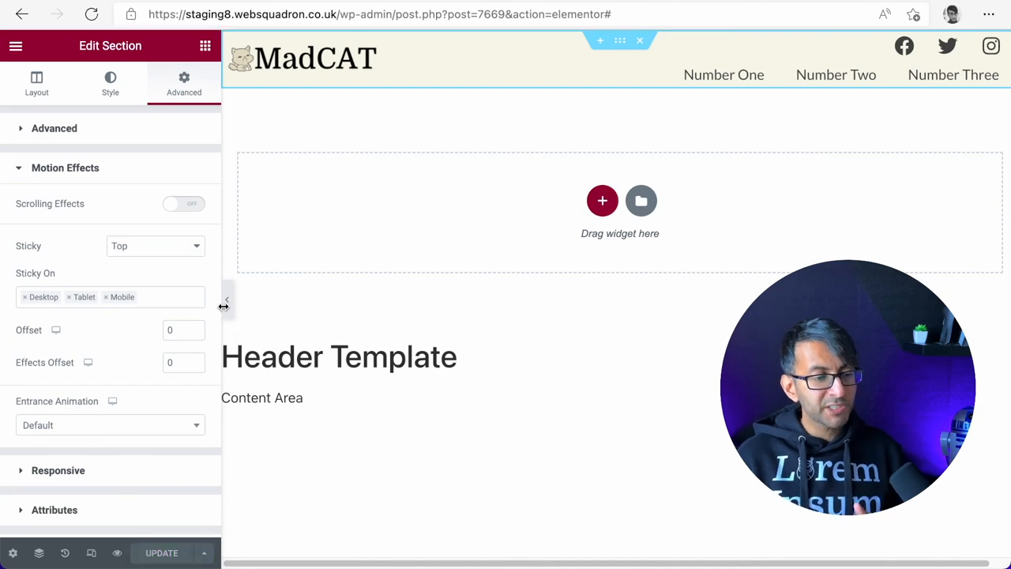
pyautogui.click(225, 300)
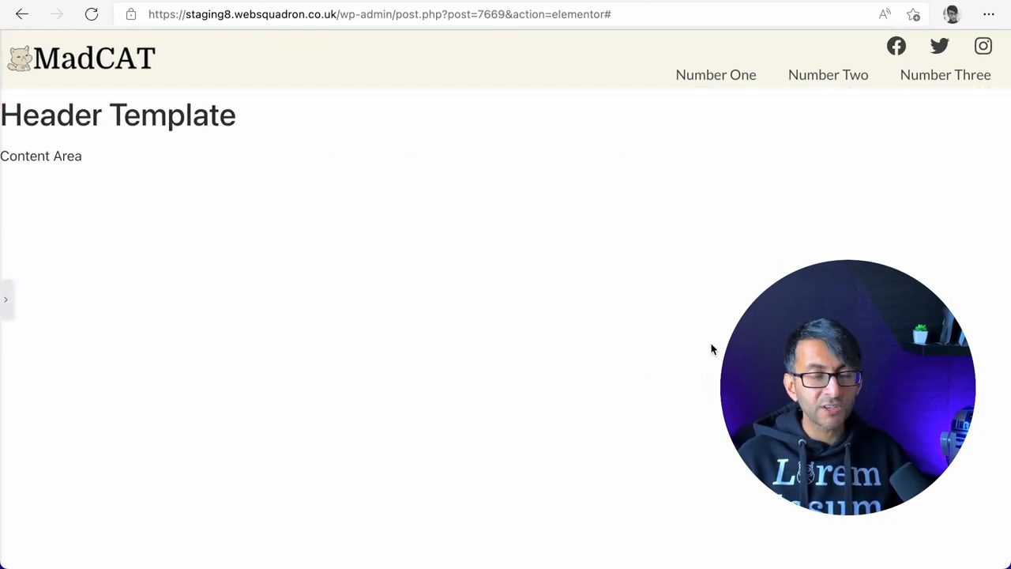
pyautogui.moveTo(697, 357)
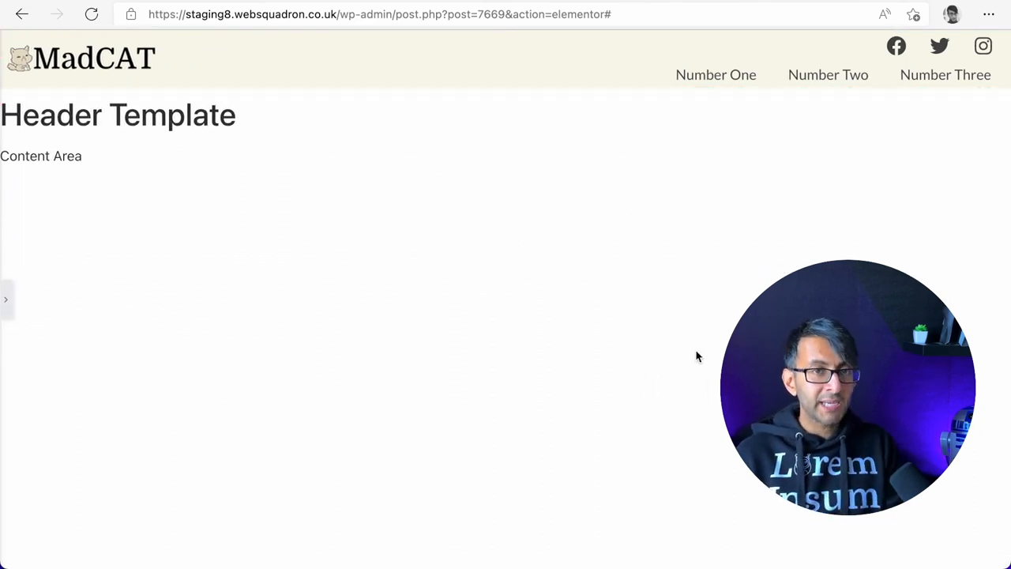